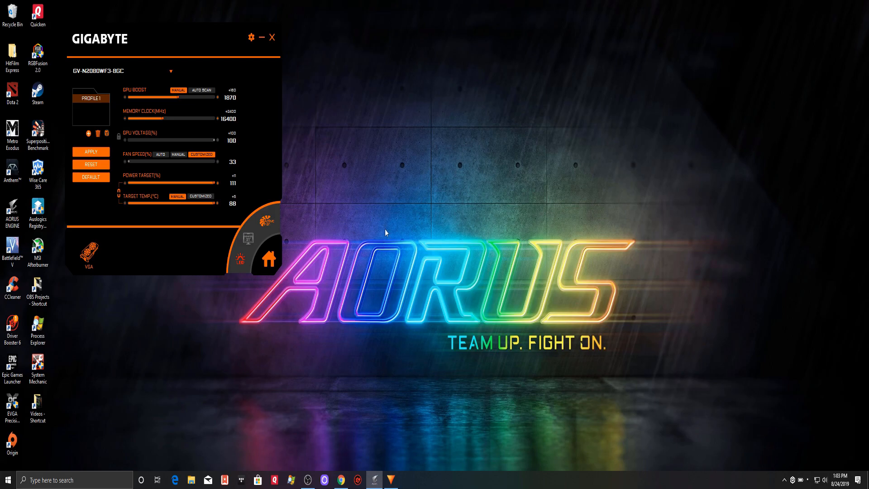
mouse_move(408, 179)
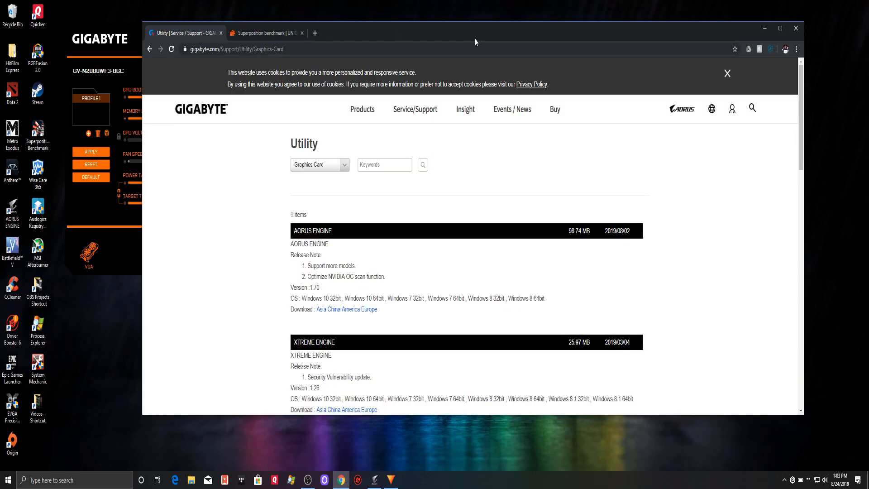
- Maximize Chrome, then switch to the Superposition benchmark tab
click(780, 28)
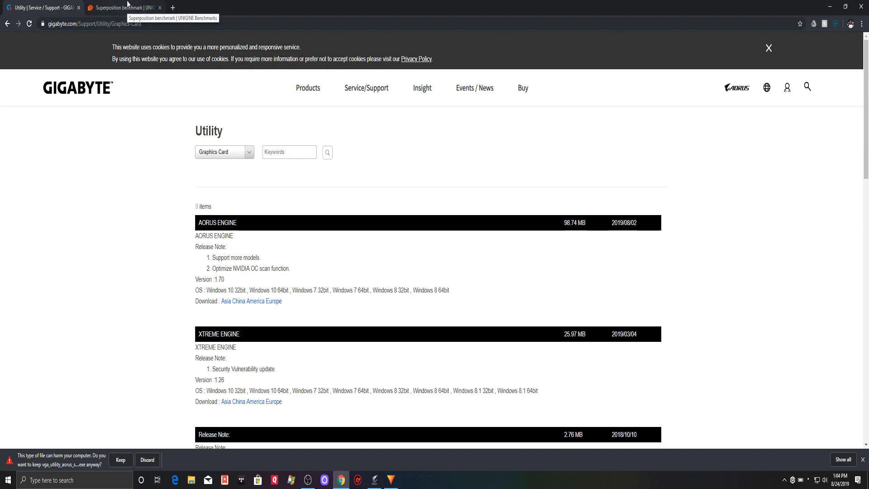
mouse_move(233, 123)
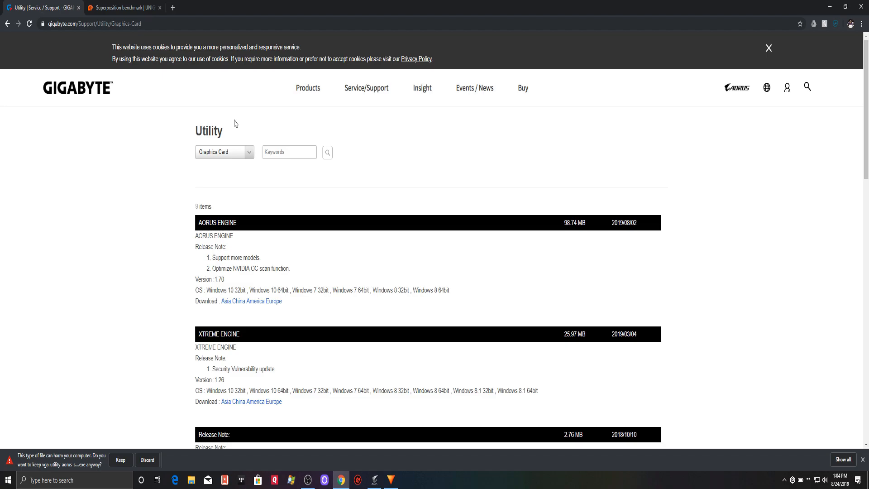
click(124, 7)
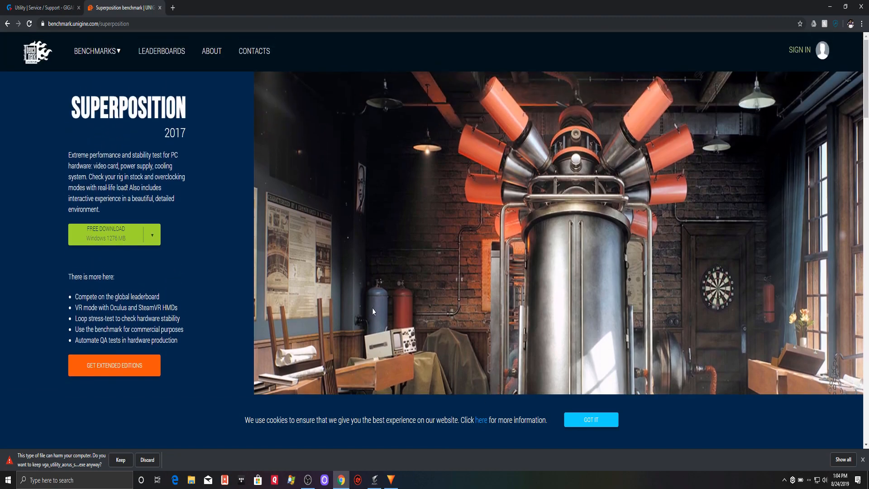
mouse_move(403, 304)
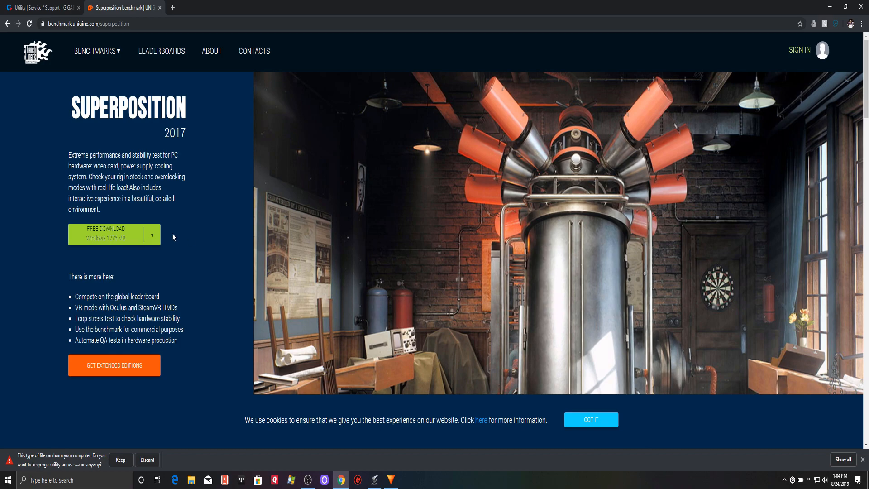
mouse_move(205, 219)
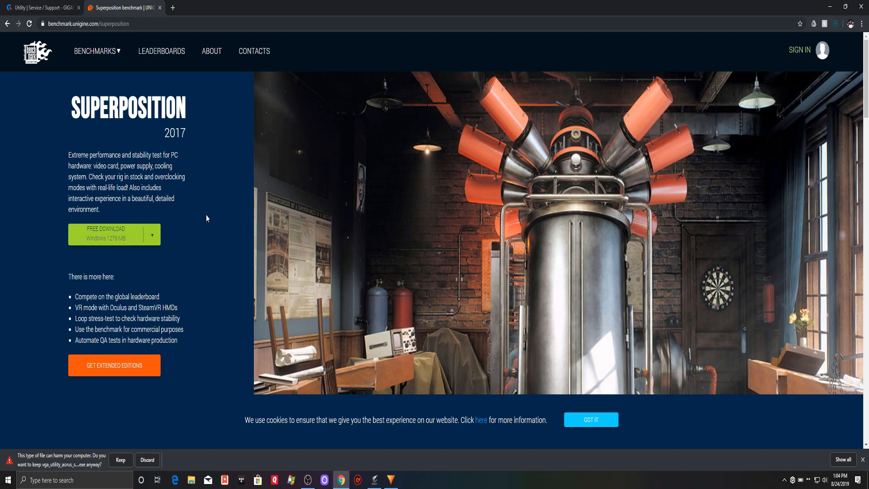
mouse_move(195, 226)
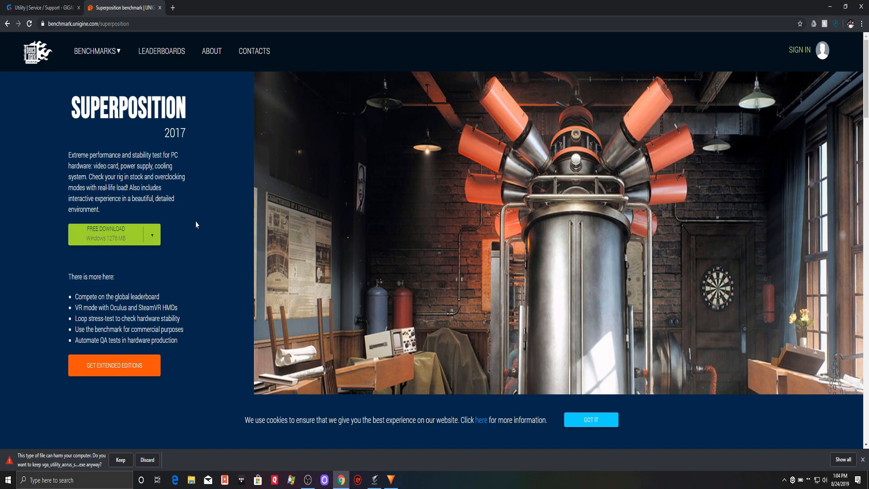
- Use the UNIGINE page's free Windows download for Superposition 2017
click(152, 234)
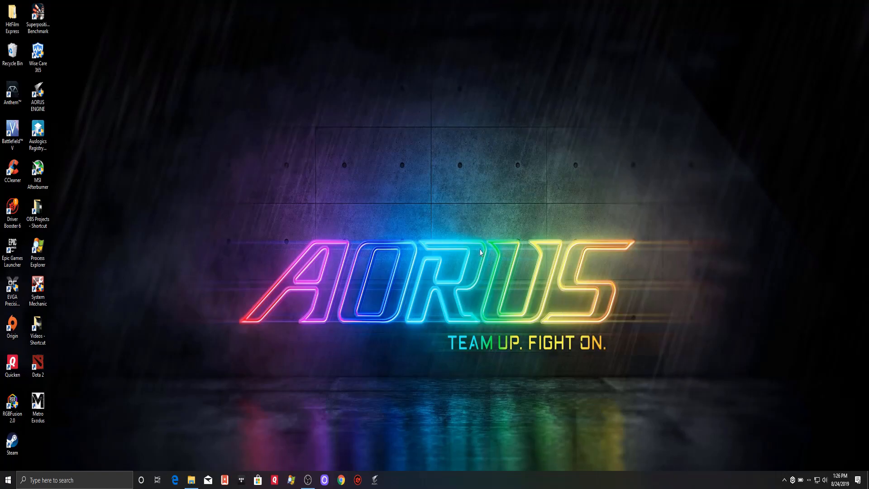
mouse_move(785, 477)
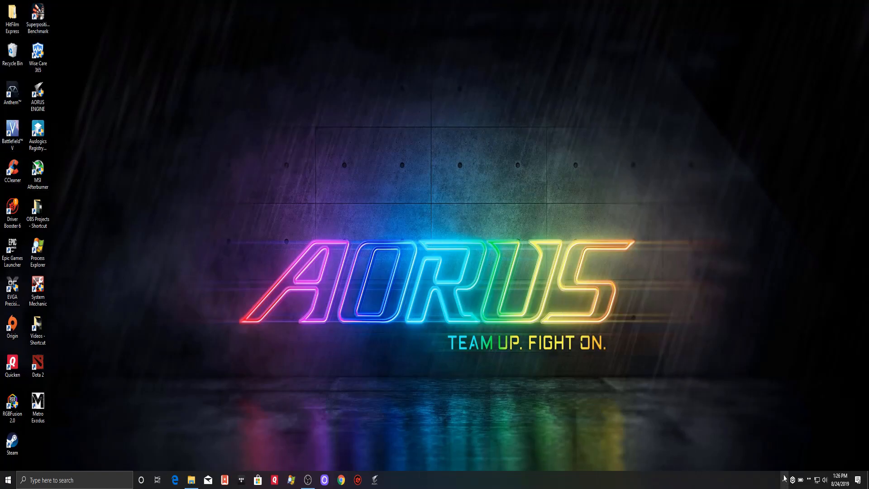
- Launch AORUS Engine from the system tray icon
click(783, 480)
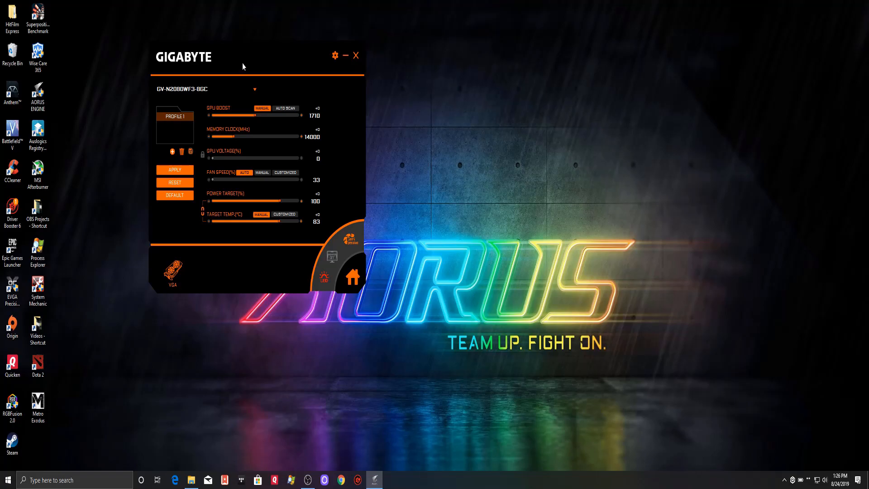
mouse_move(257, 64)
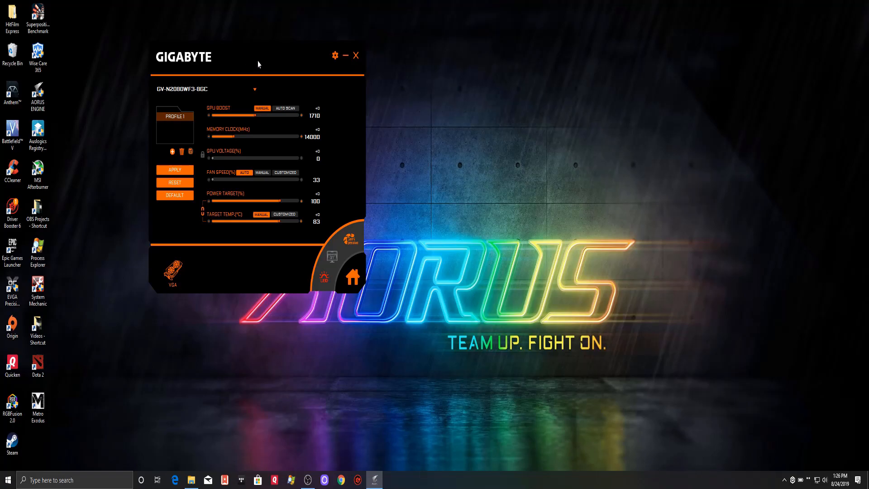
drag(257, 64, 240, 60)
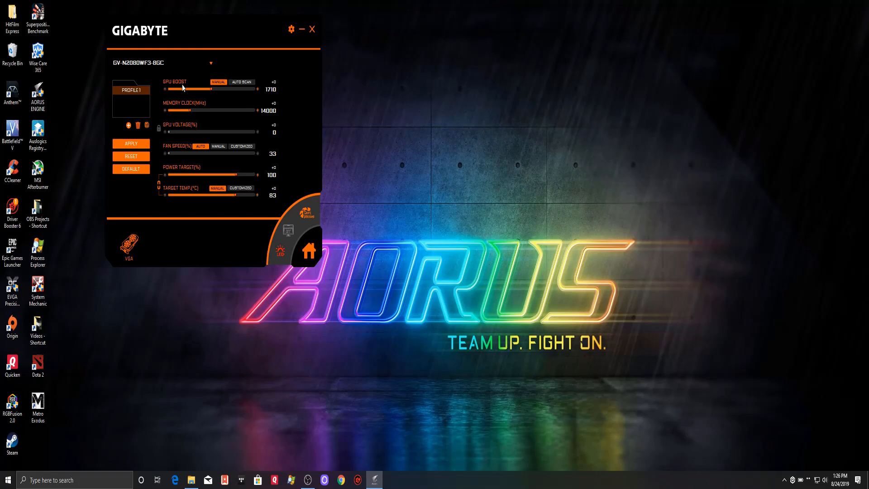
mouse_move(183, 89)
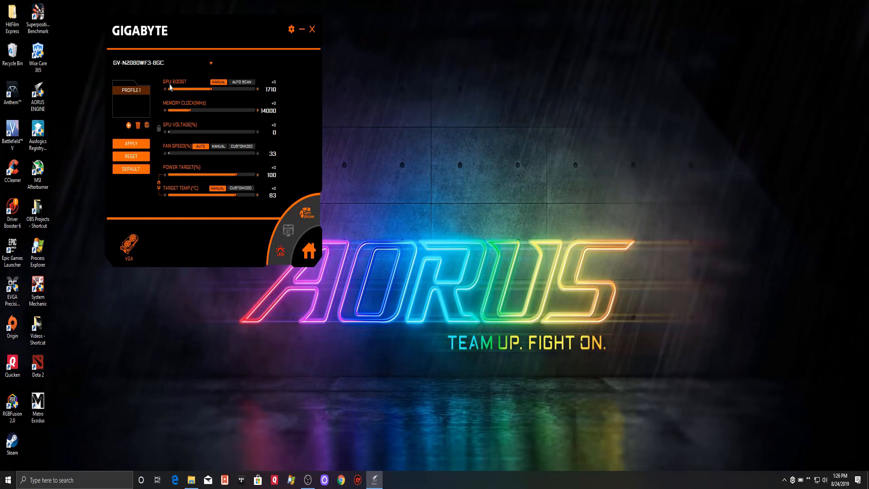
mouse_move(178, 87)
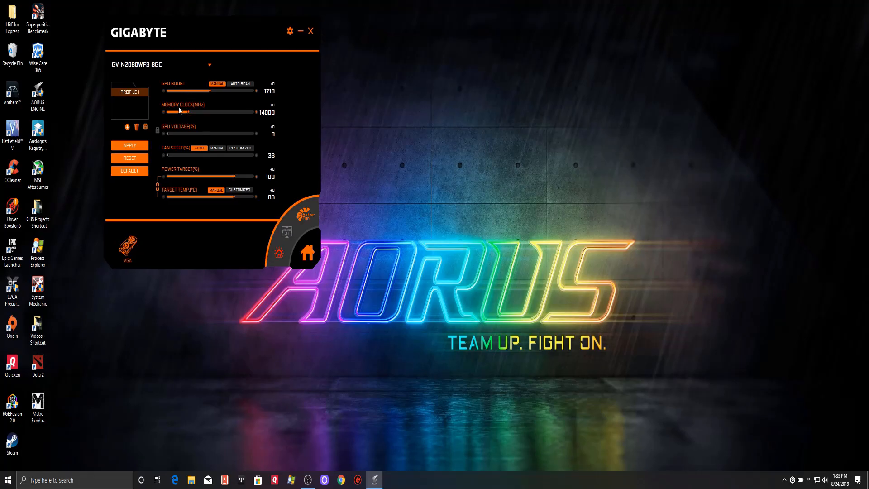
mouse_move(171, 120)
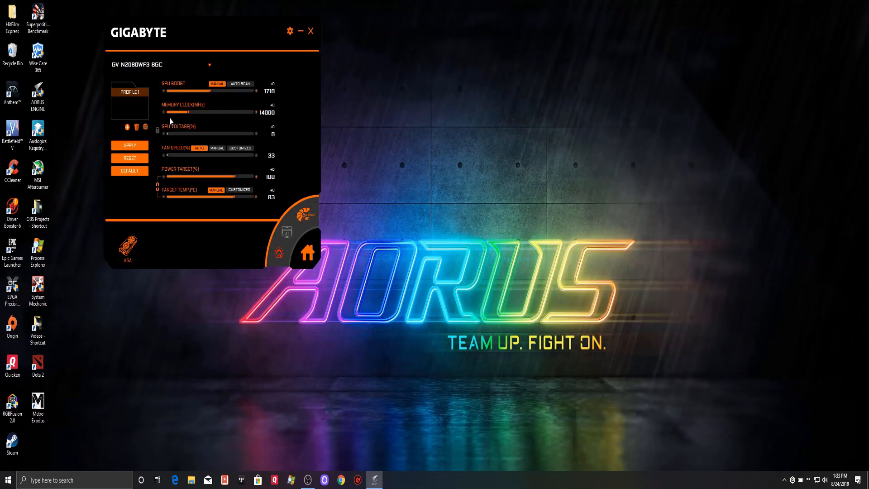
mouse_move(174, 119)
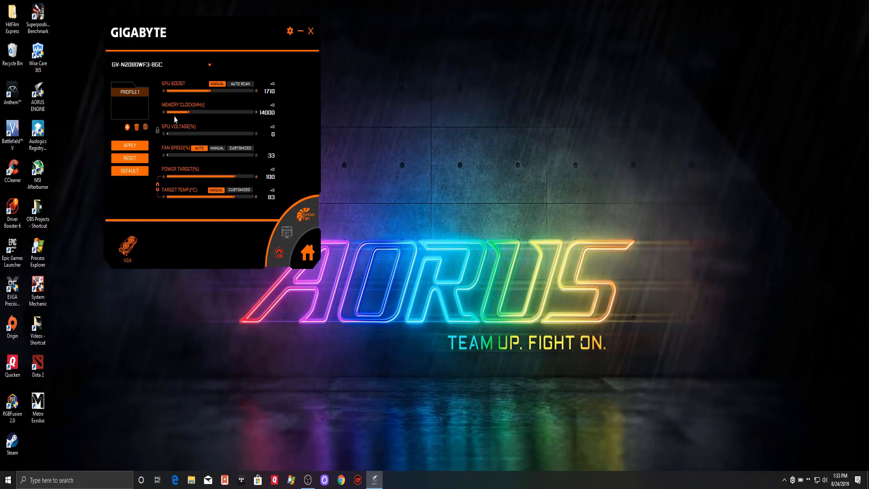
mouse_move(166, 141)
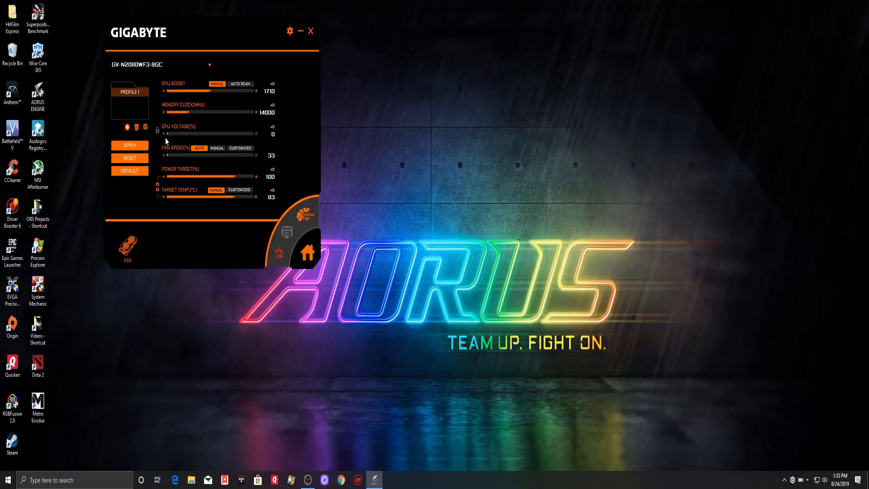
mouse_move(158, 136)
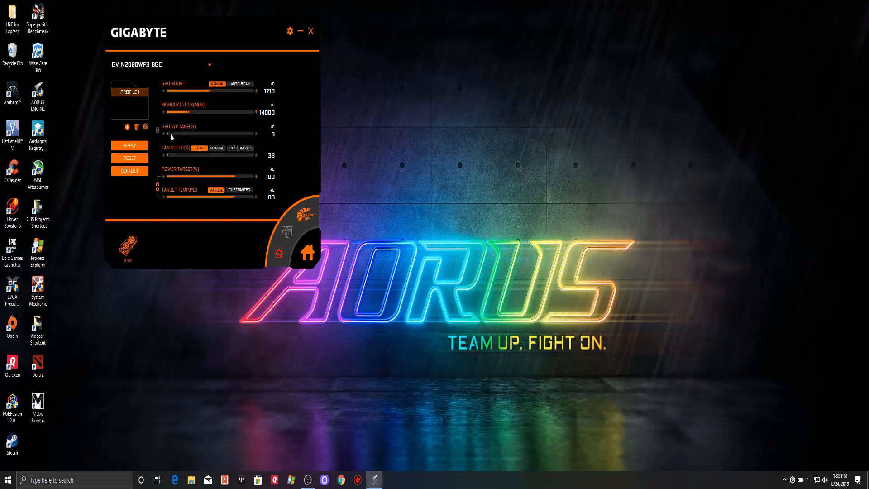
mouse_move(170, 148)
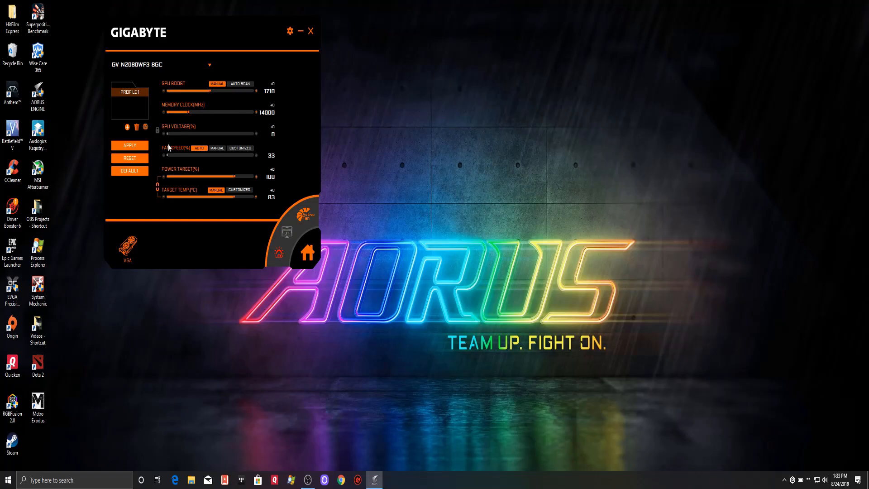
mouse_move(172, 145)
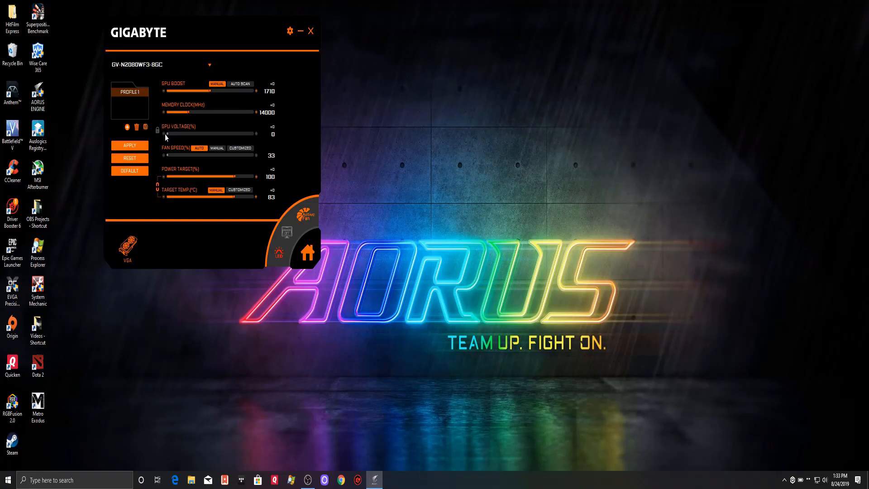
mouse_move(186, 140)
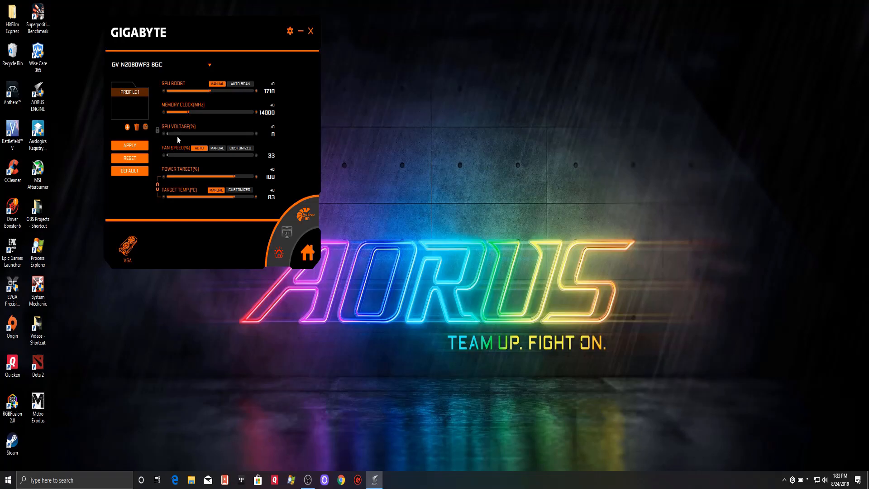
mouse_move(180, 145)
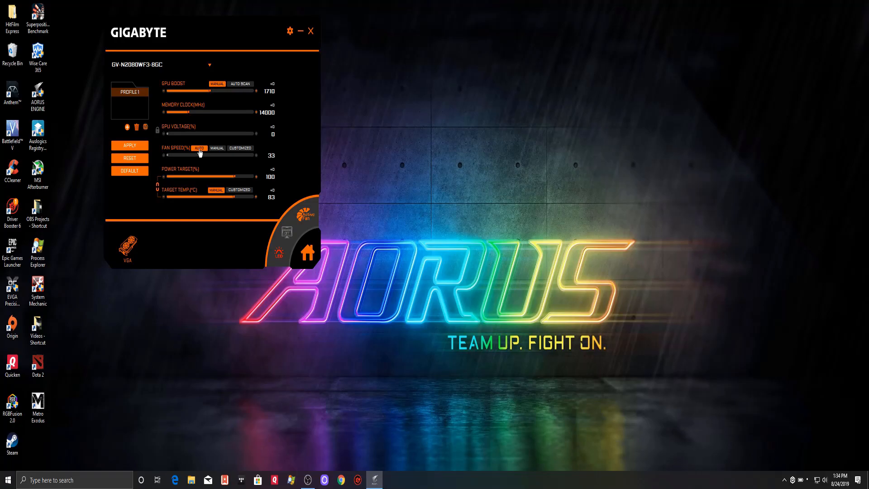
- Set fan speed to manual, then reshape the customized fan curve into a steady ramp
click(217, 148)
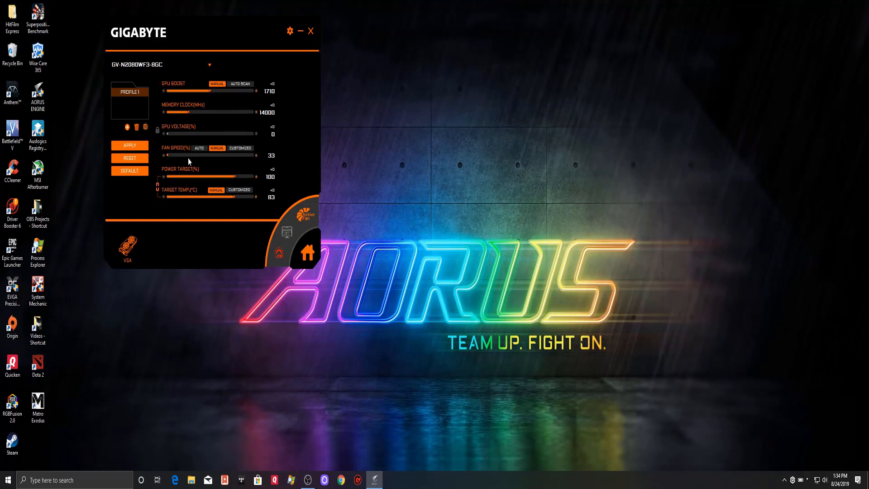
drag(175, 156, 244, 155)
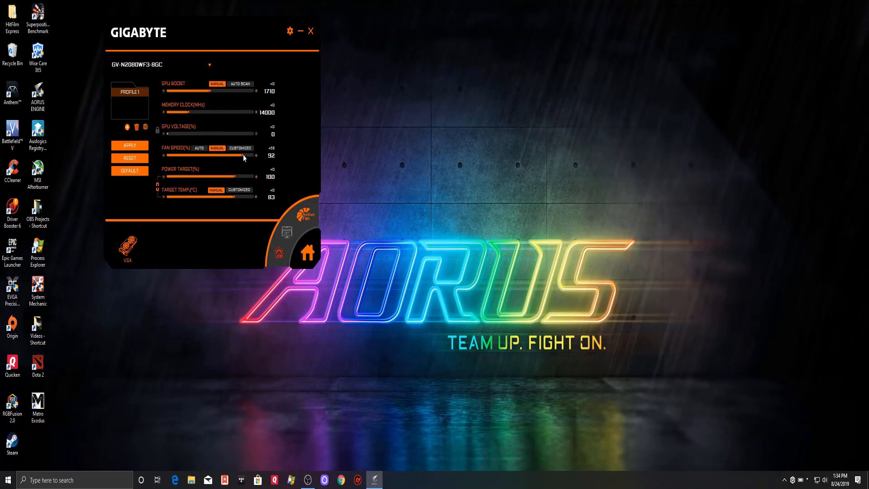
drag(256, 155, 220, 155)
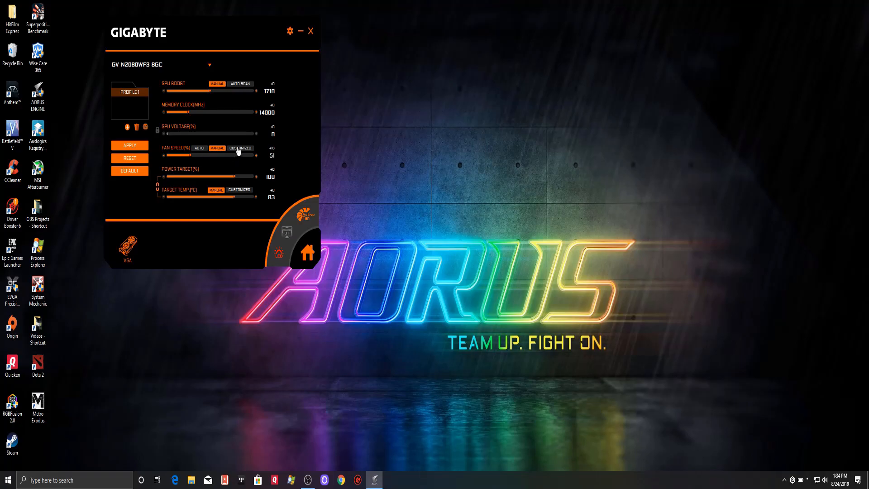
click(240, 148)
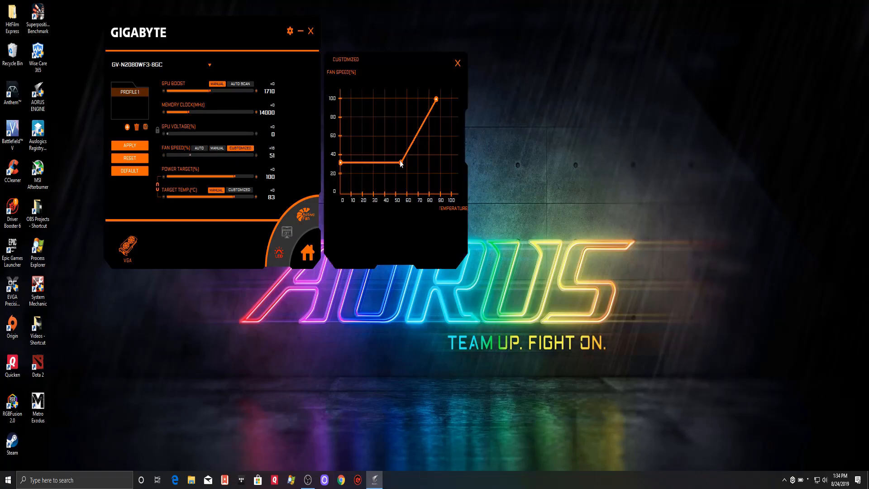
drag(397, 164, 408, 147)
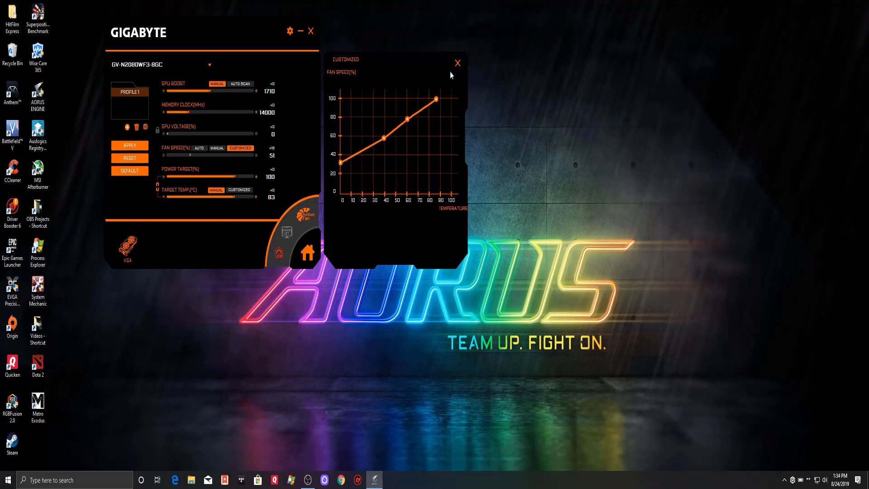
click(458, 62)
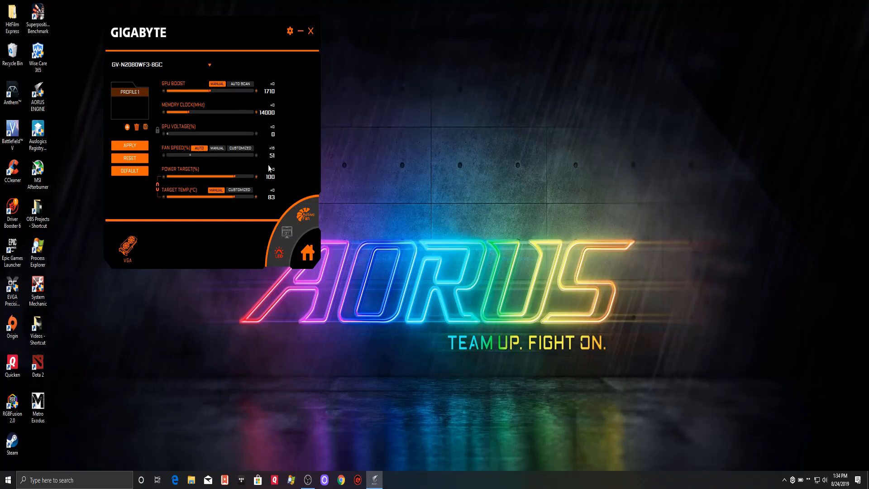
mouse_move(179, 175)
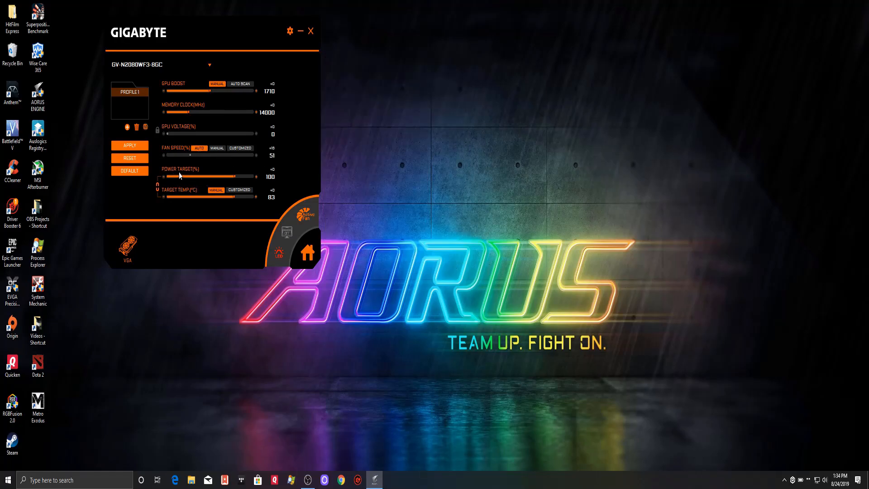
mouse_move(242, 173)
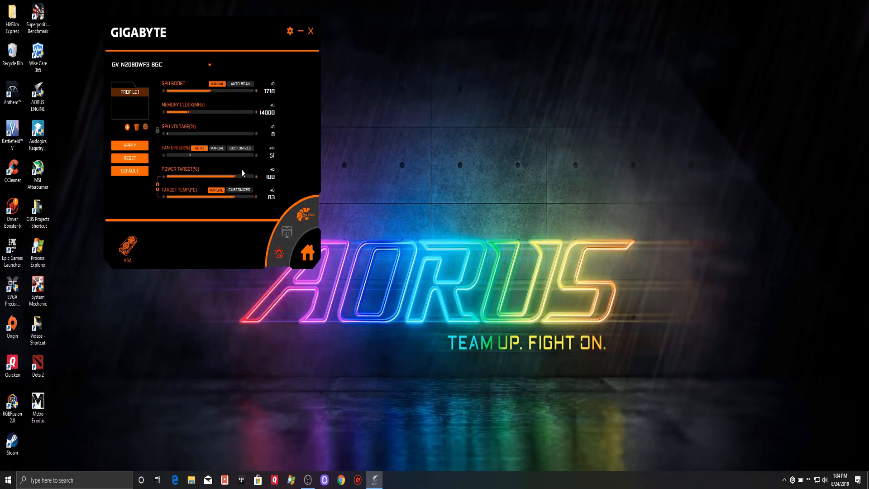
mouse_move(257, 163)
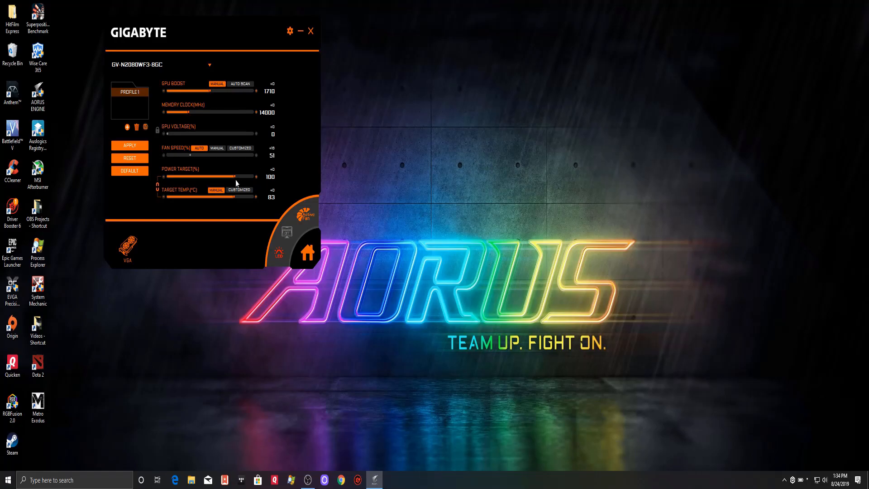
mouse_move(234, 181)
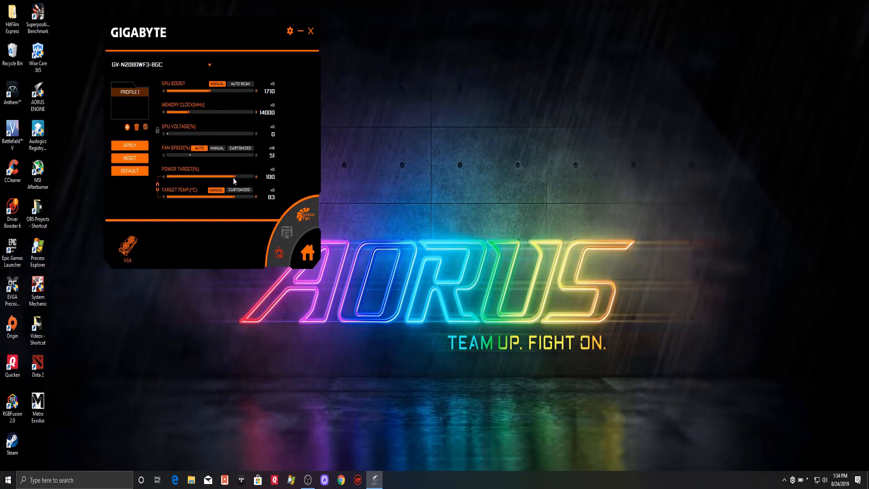
mouse_move(186, 195)
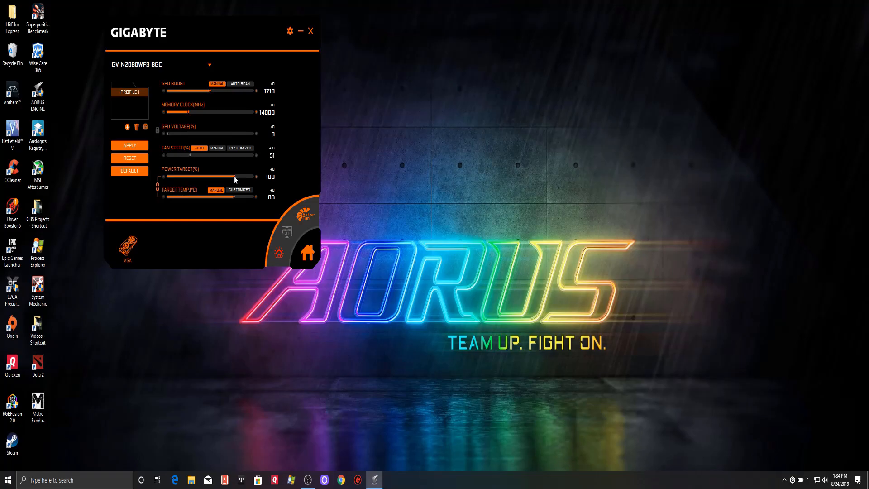
- Raise the power target from 100% to its 111% maximum
drag(235, 176, 247, 176)
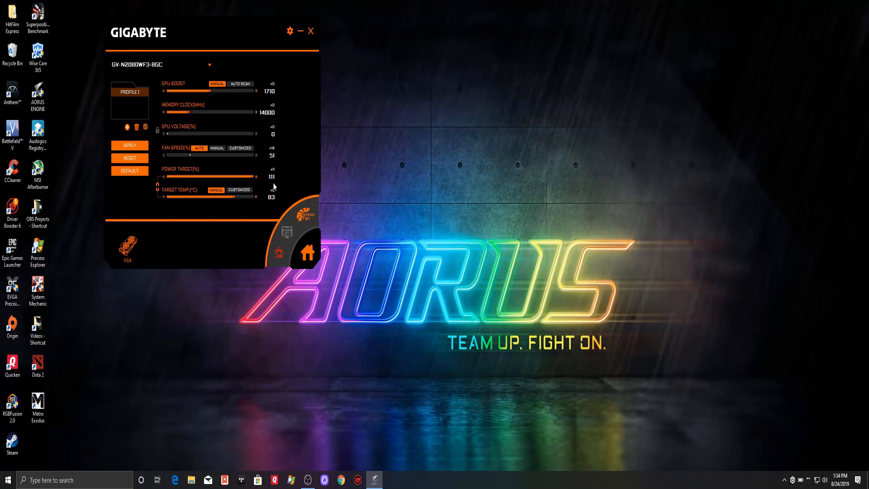
mouse_move(249, 198)
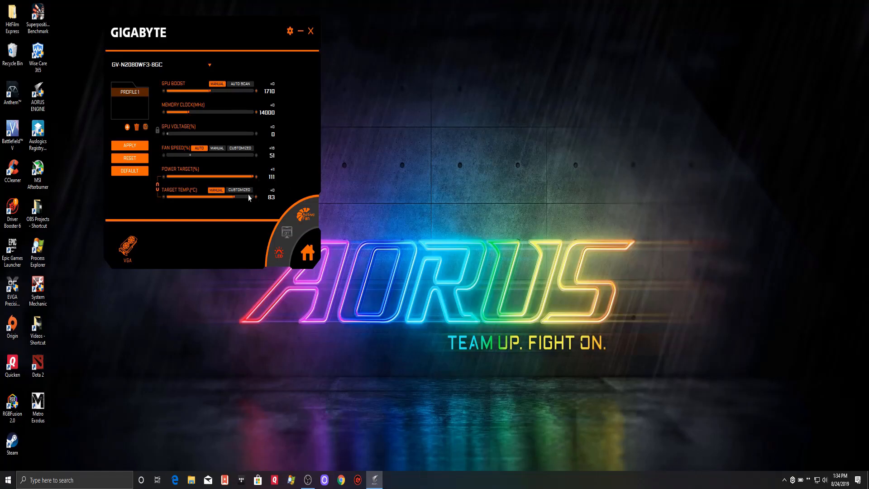
mouse_move(236, 200)
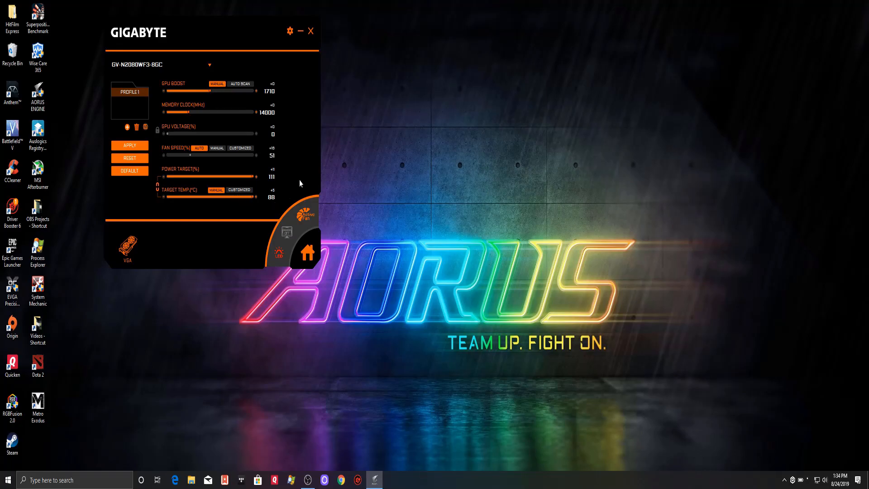
mouse_move(297, 187)
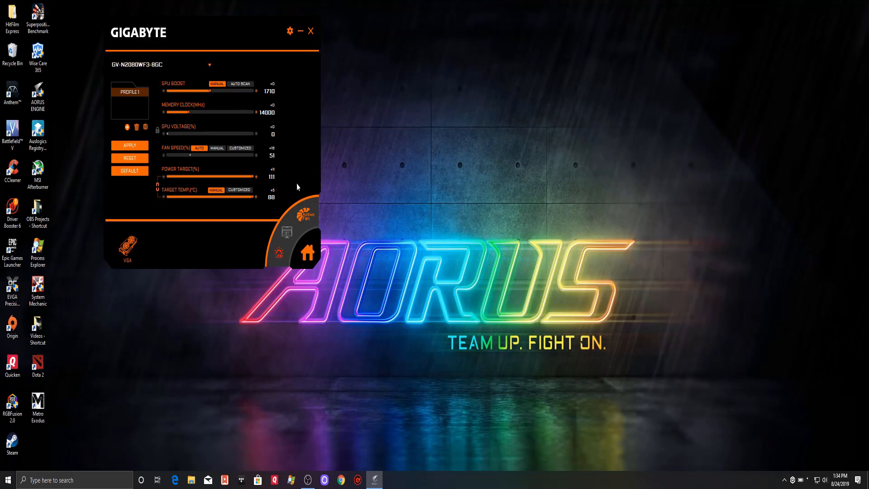
mouse_move(296, 165)
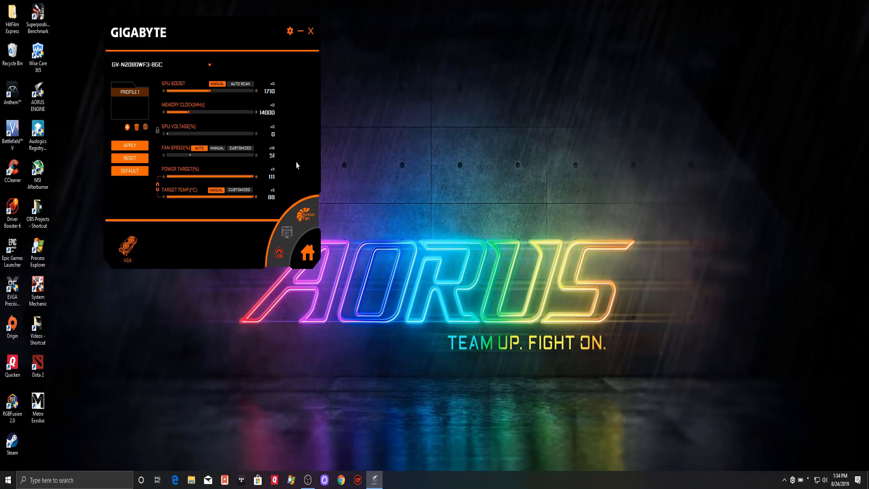
mouse_move(302, 177)
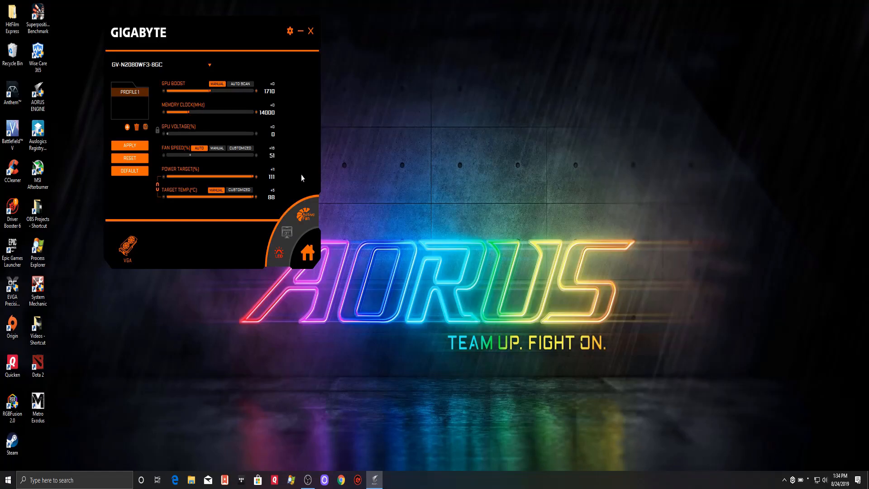
mouse_move(181, 191)
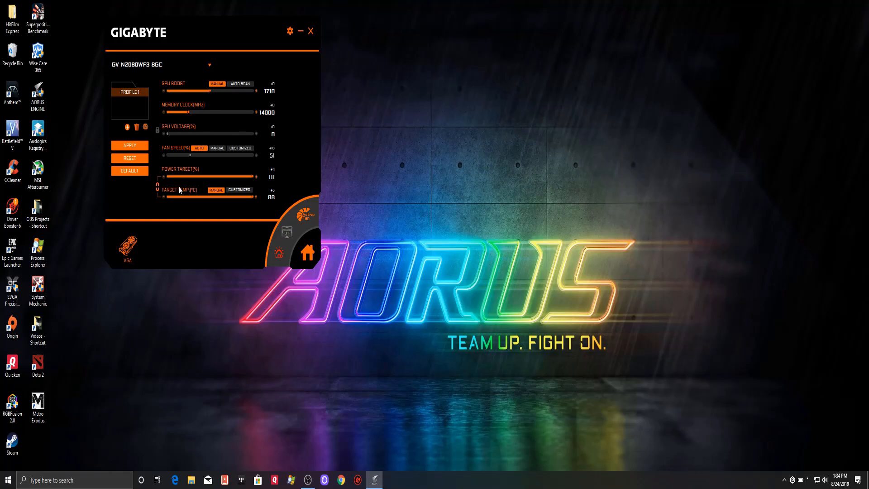
mouse_move(288, 187)
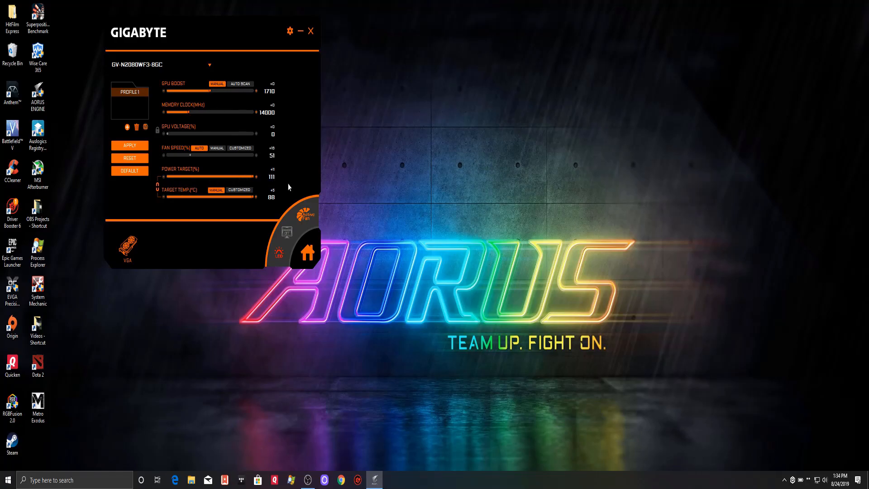
mouse_move(259, 207)
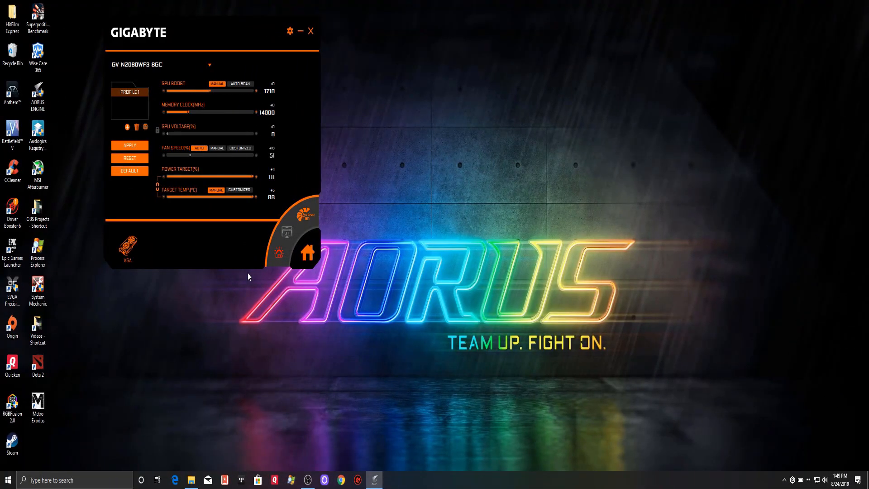
mouse_move(172, 194)
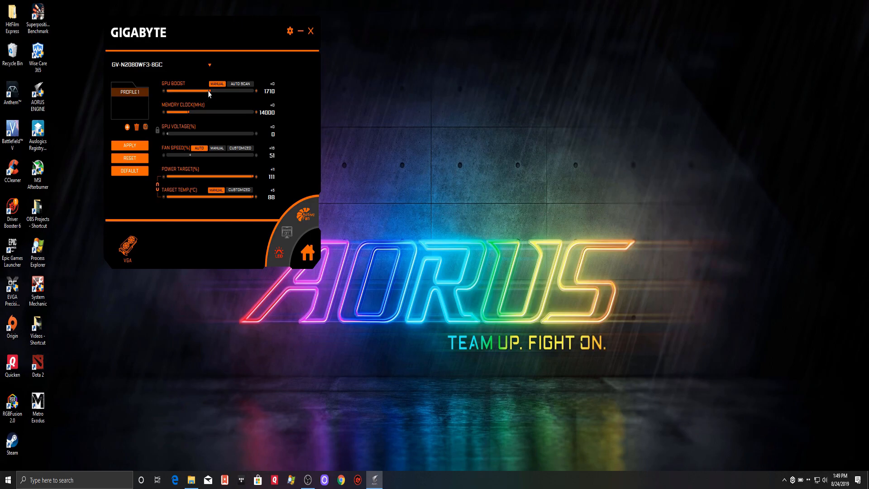
mouse_move(215, 93)
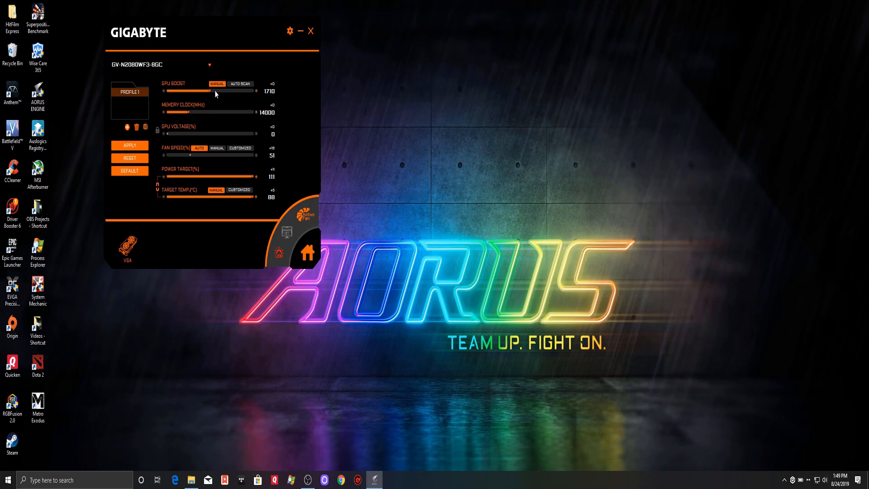
mouse_move(212, 96)
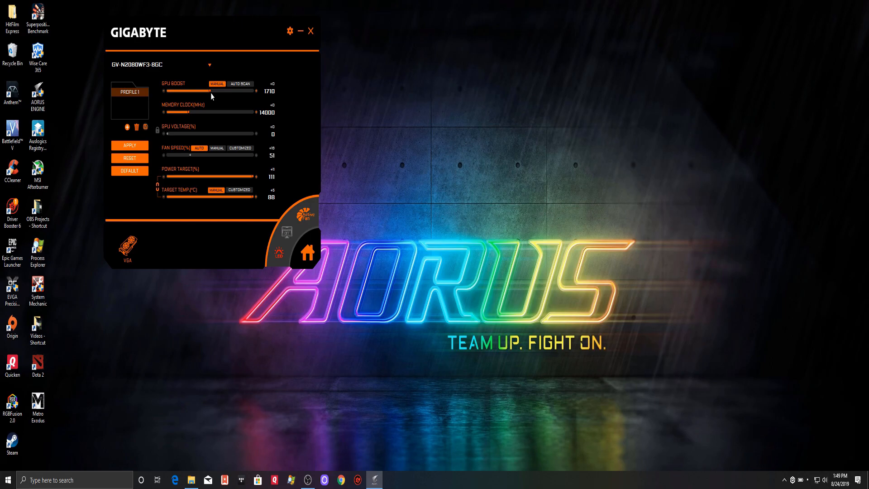
mouse_move(176, 92)
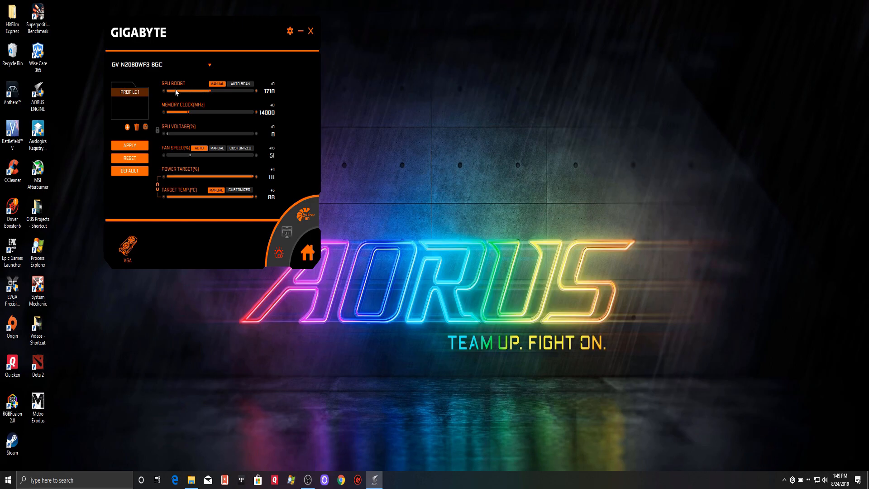
mouse_move(178, 114)
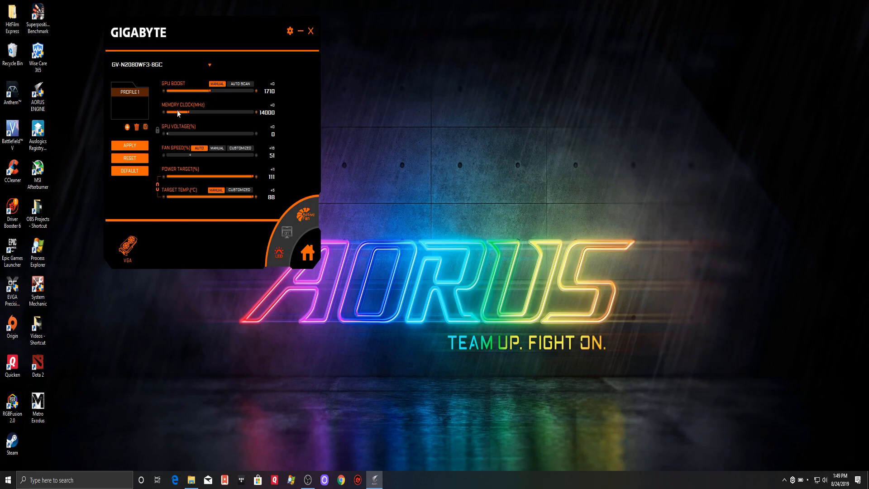
mouse_move(207, 111)
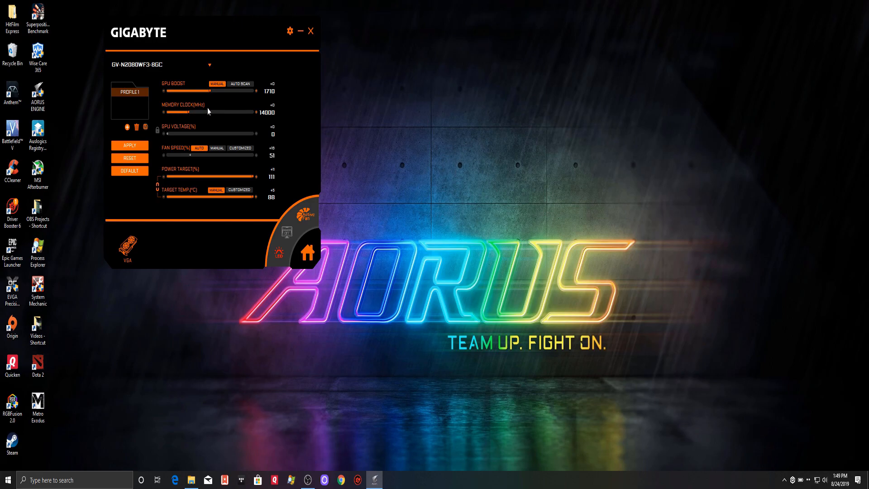
mouse_move(224, 117)
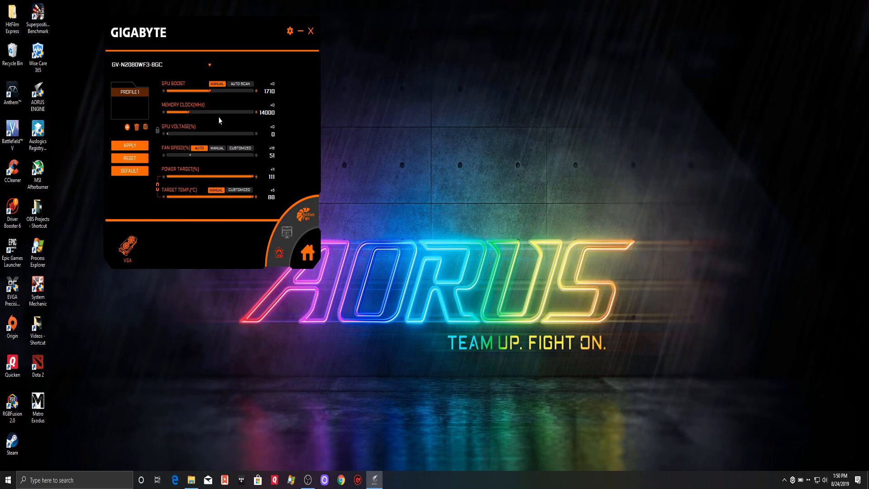
mouse_move(216, 139)
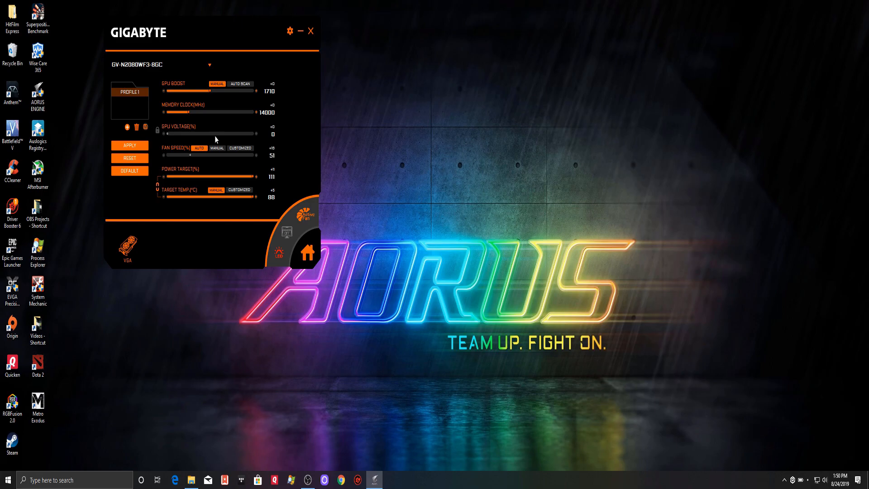
mouse_move(235, 121)
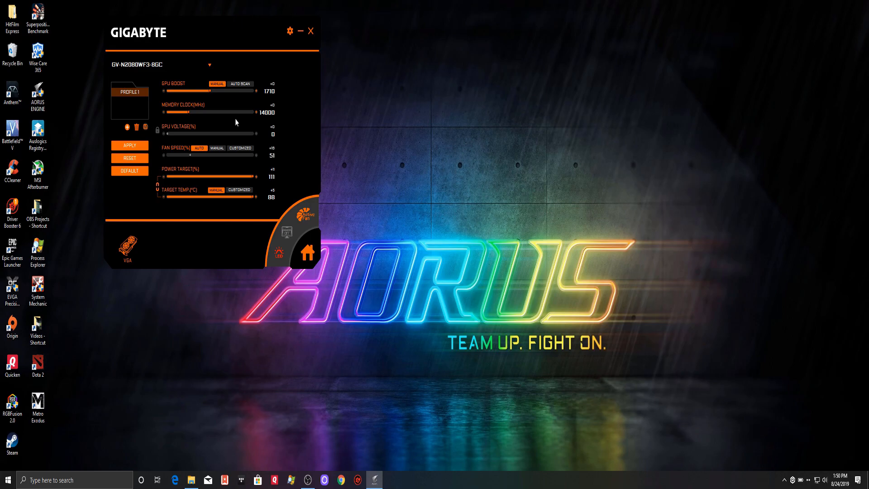
mouse_move(227, 128)
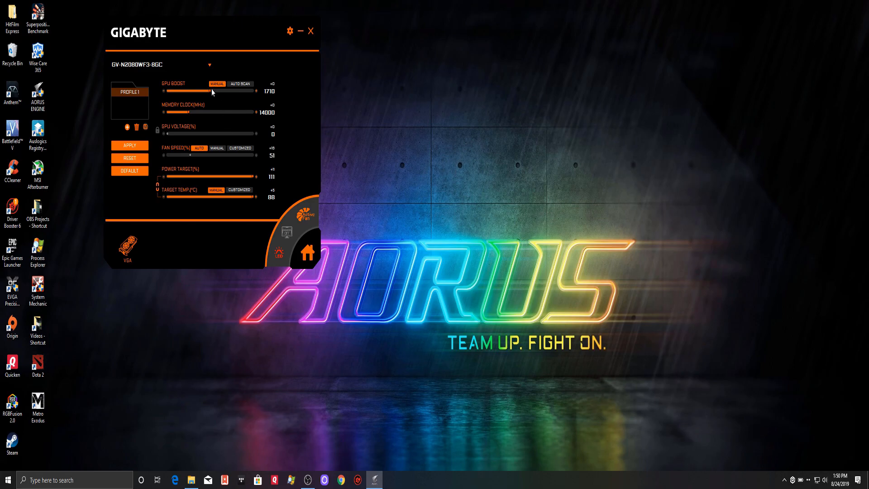
mouse_move(222, 105)
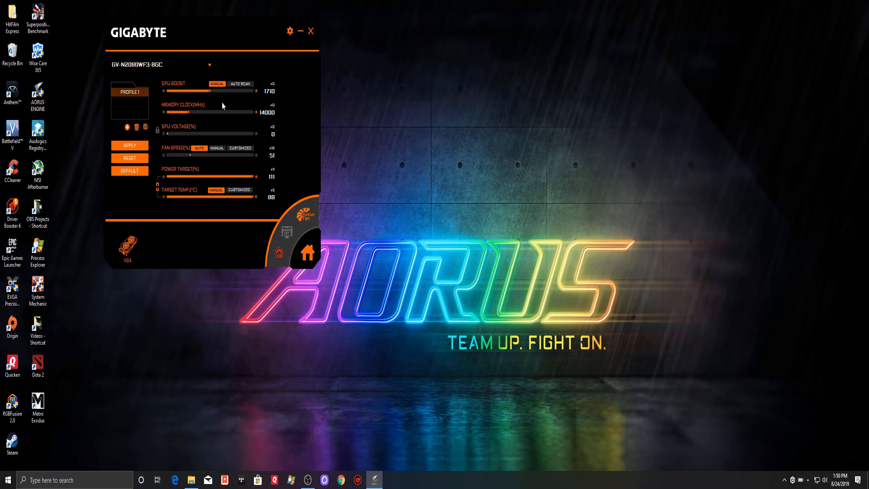
mouse_move(229, 110)
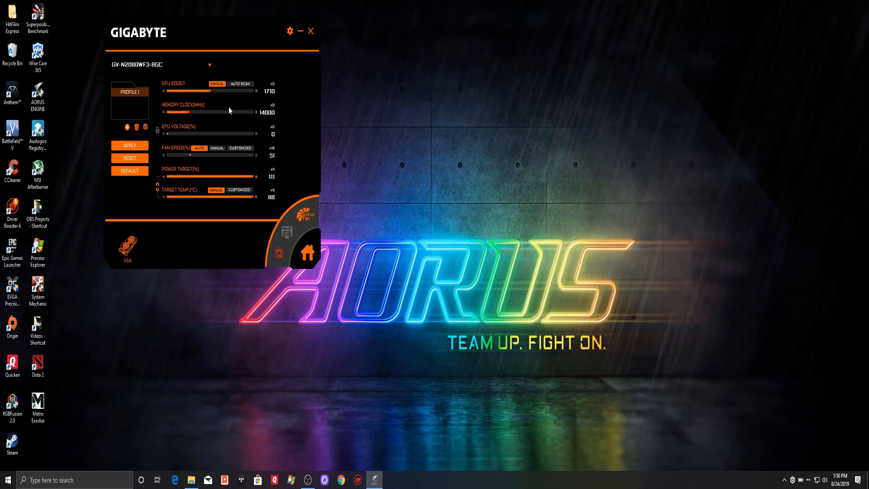
mouse_move(231, 132)
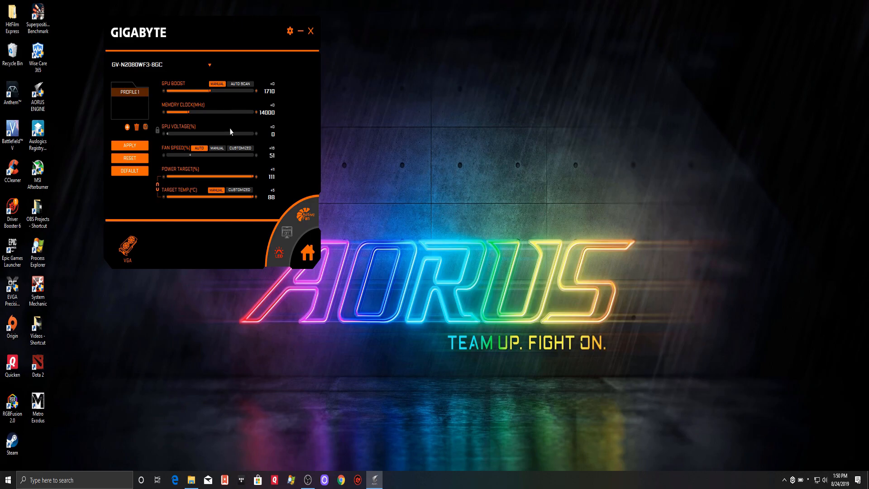
mouse_move(225, 129)
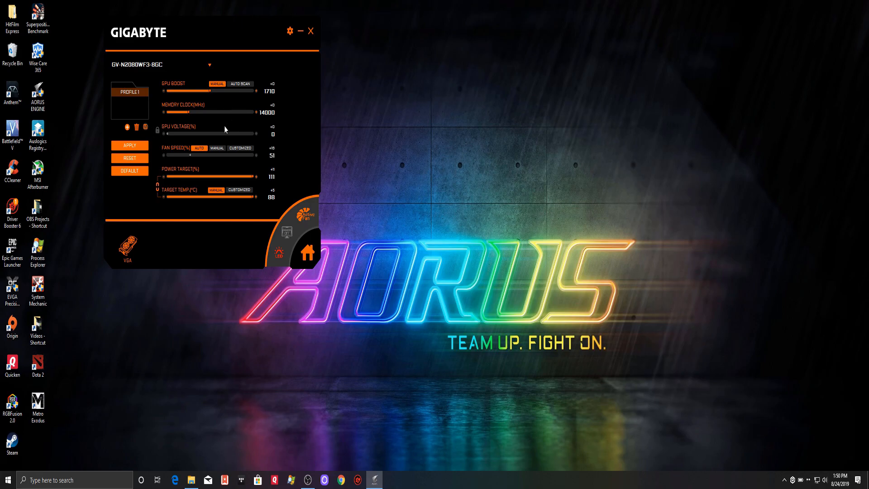
mouse_move(220, 136)
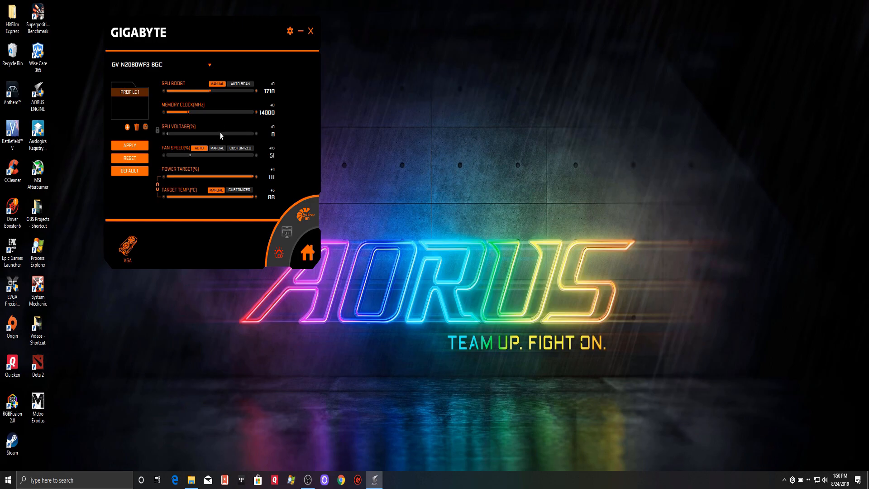
mouse_move(222, 131)
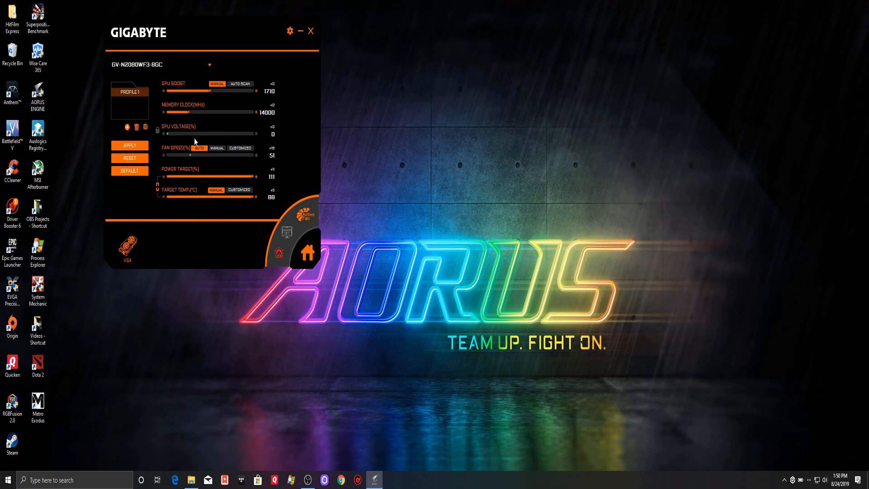
mouse_move(190, 107)
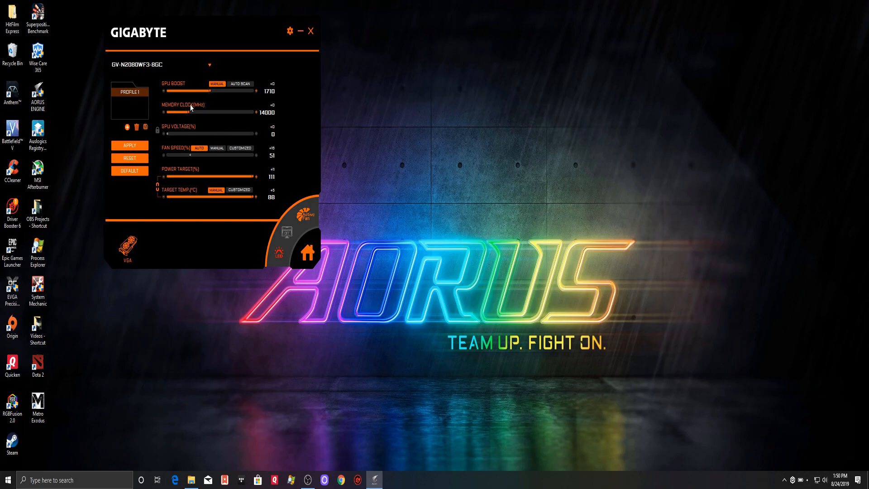
mouse_move(212, 119)
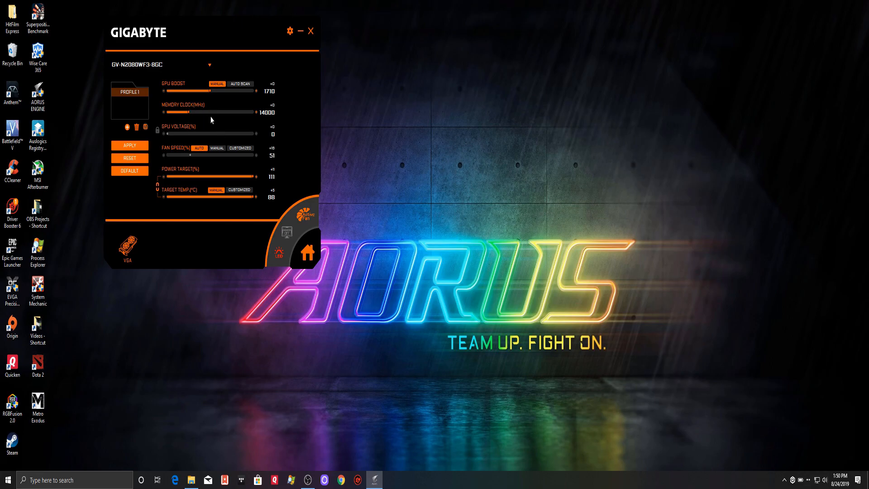
mouse_move(214, 95)
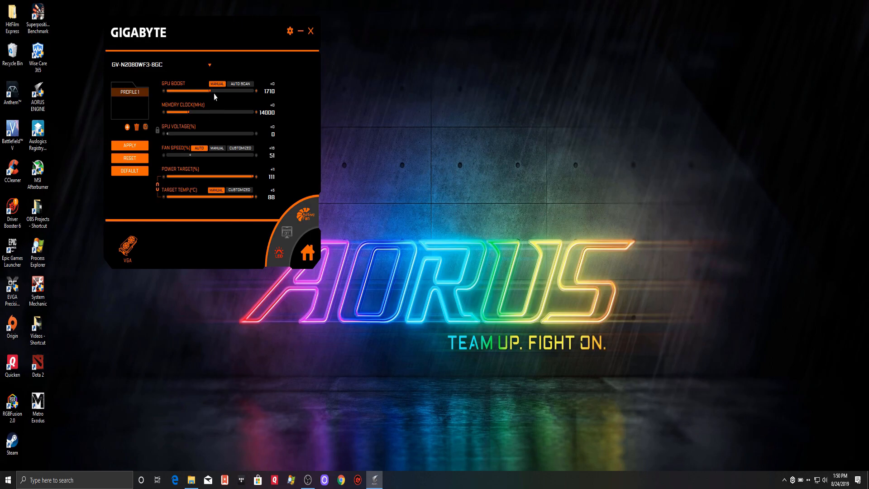
mouse_move(217, 99)
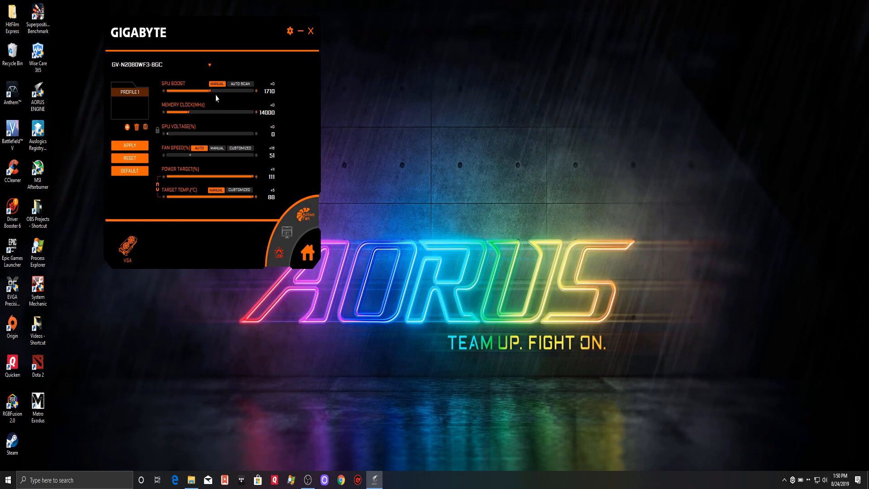
mouse_move(203, 114)
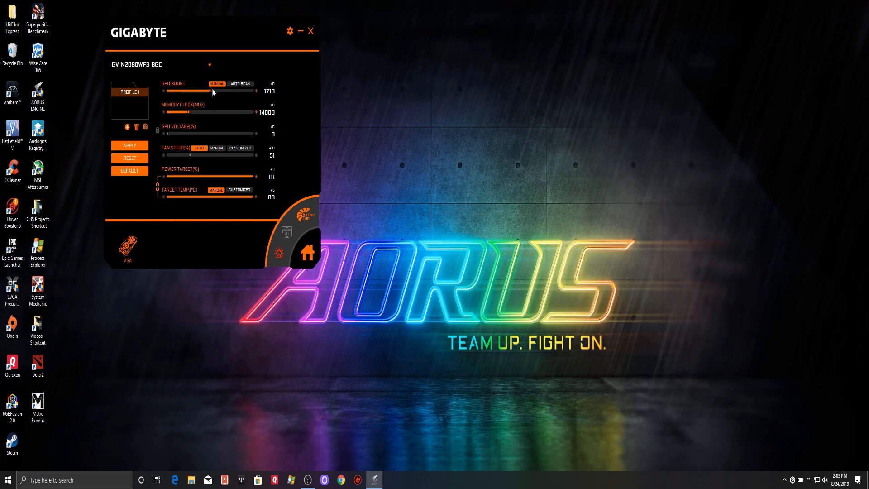
- Adjust the GPU Boost slider to +75, reaching 1785 MHz
drag(210, 92, 215, 91)
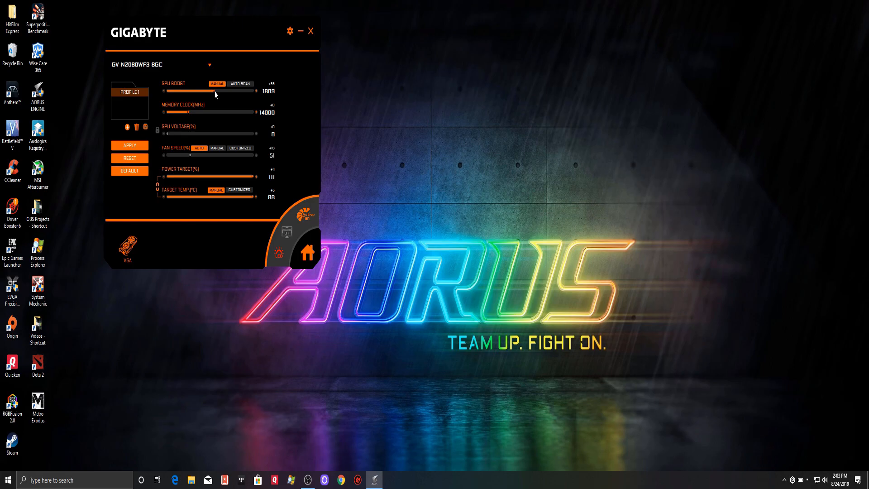
drag(215, 92, 206, 92)
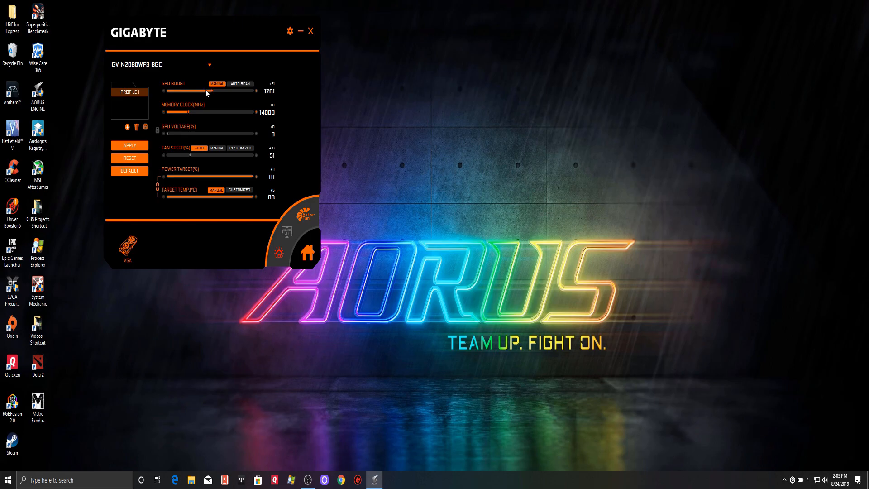
mouse_move(258, 125)
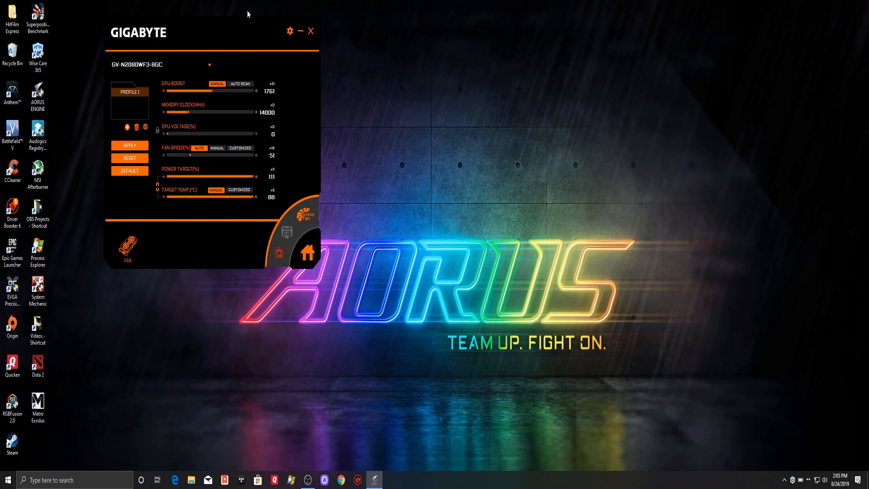
mouse_move(257, 38)
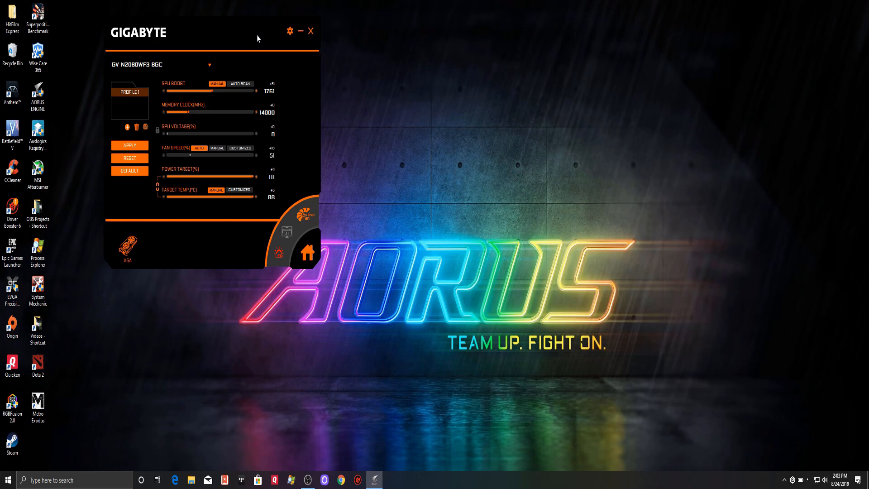
mouse_move(251, 19)
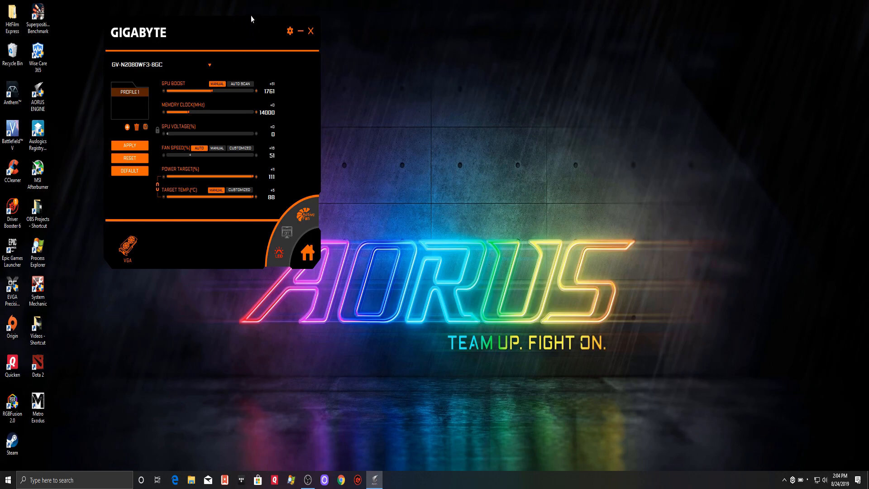
mouse_move(251, 37)
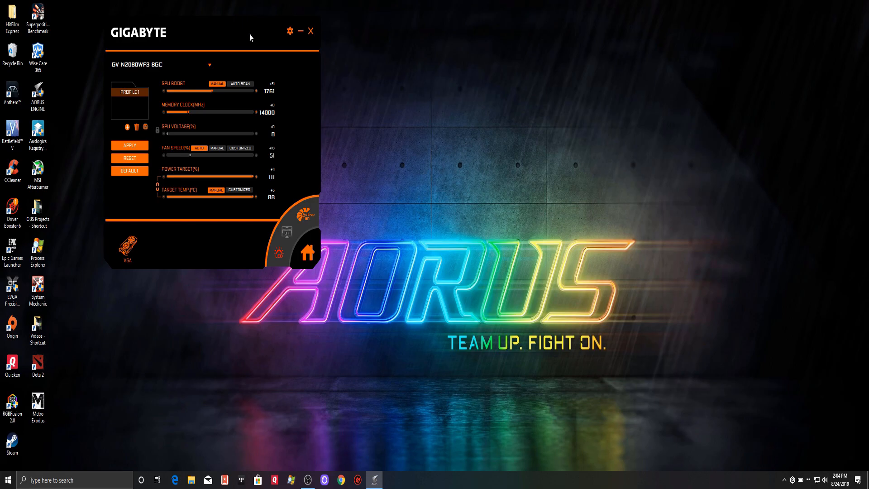
mouse_move(257, 100)
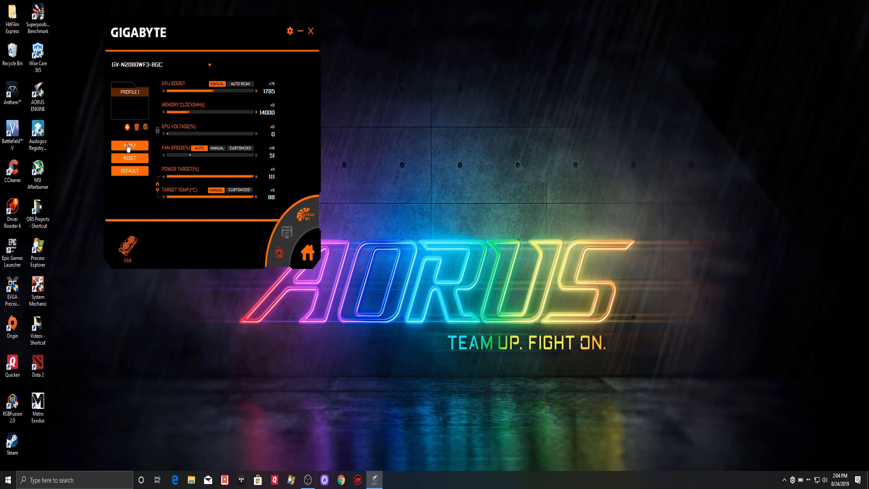
mouse_move(172, 74)
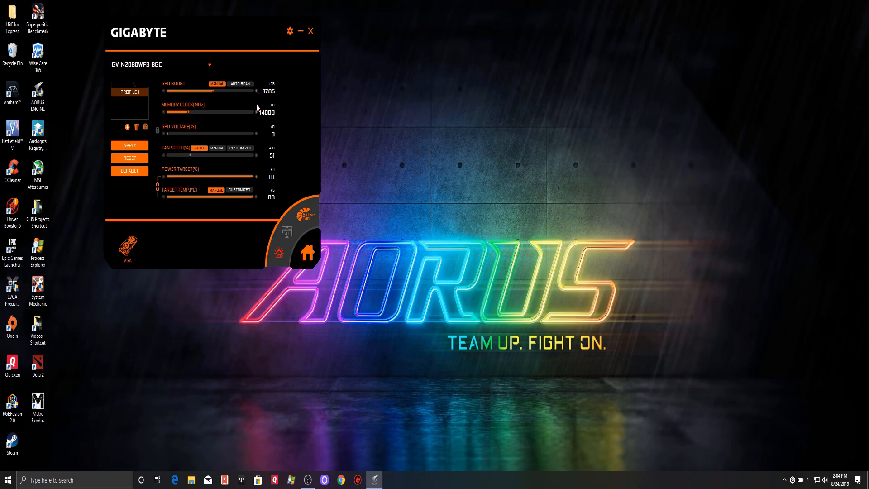
mouse_move(163, 97)
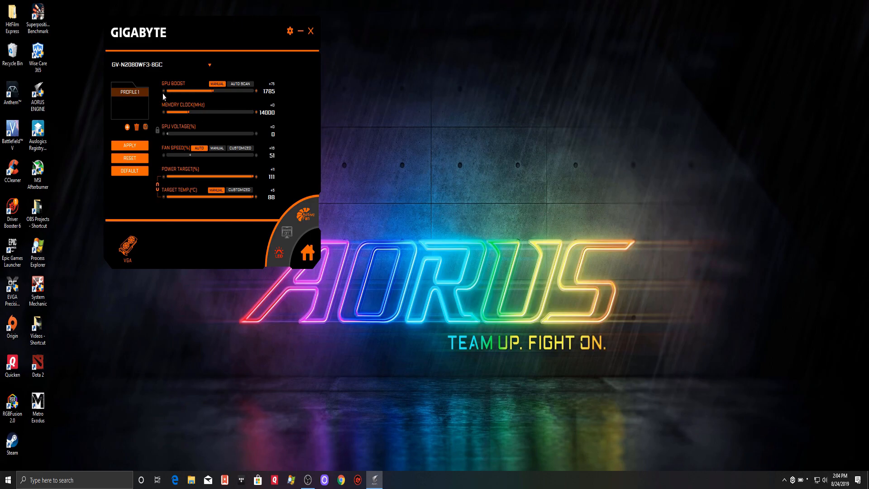
drag(168, 93, 164, 93)
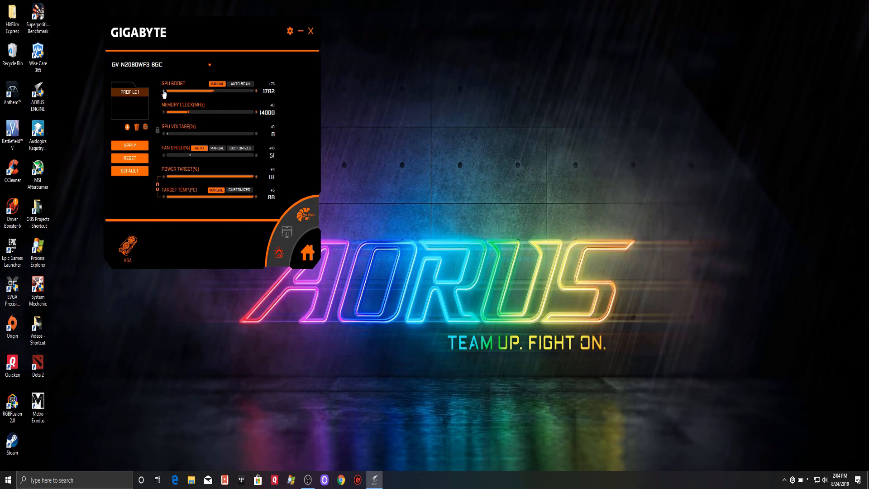
drag(191, 91, 213, 92)
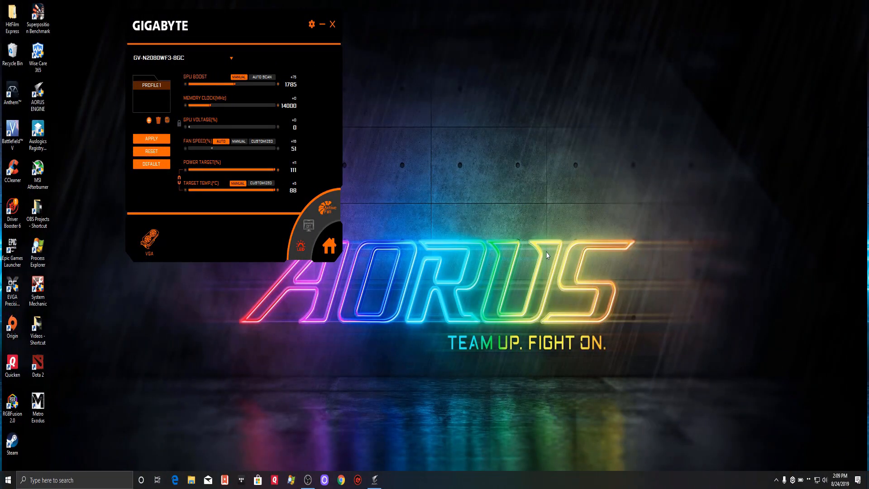
mouse_move(295, 314)
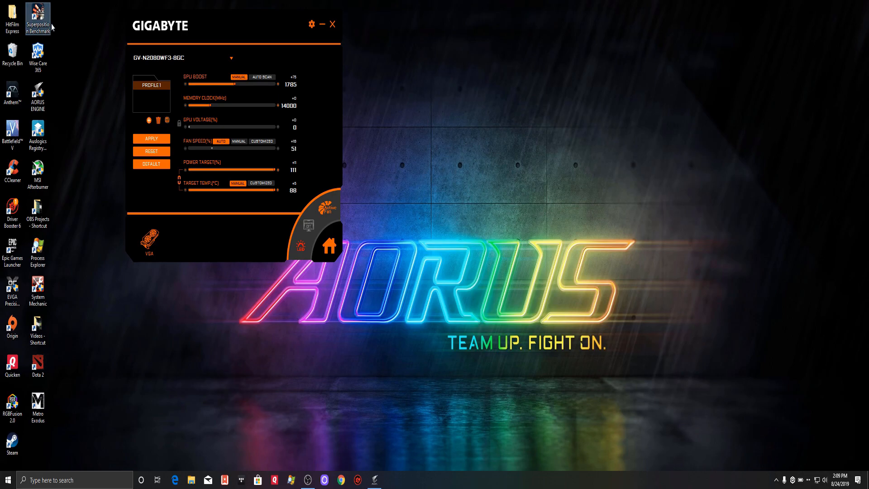
- Launch Superposition Benchmark and select the 1080p Extreme preset
double_click(37, 16)
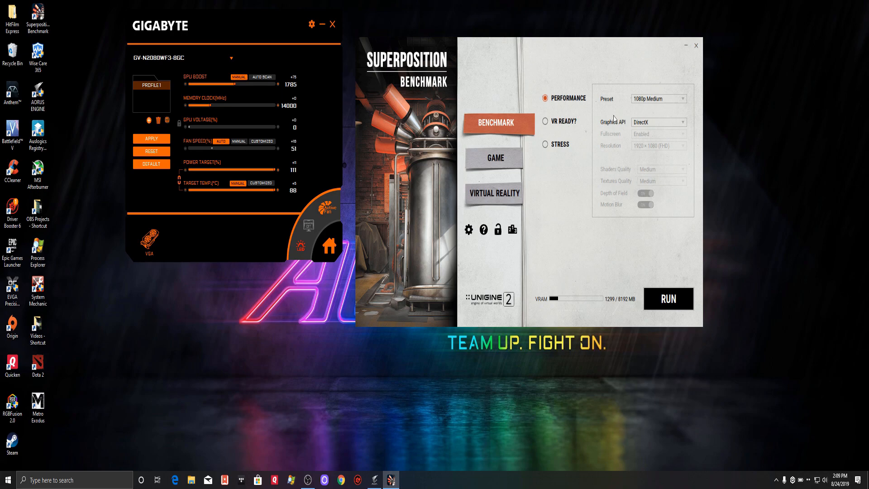
mouse_move(680, 95)
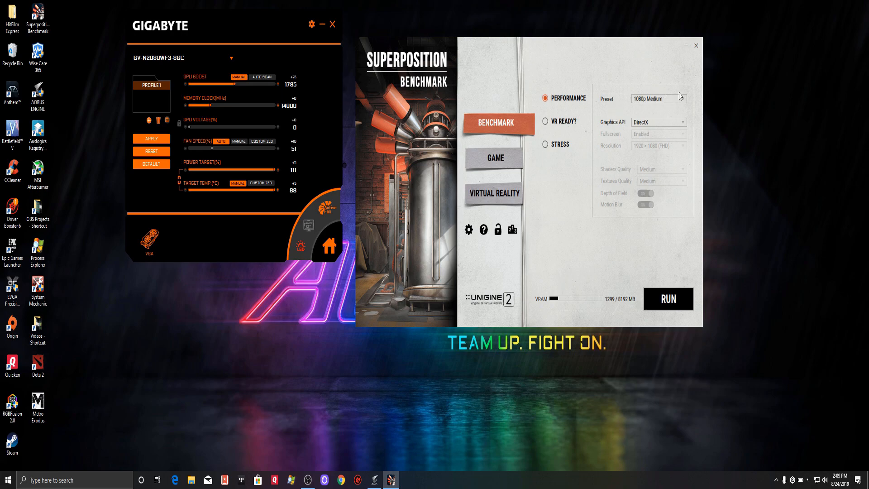
click(659, 98)
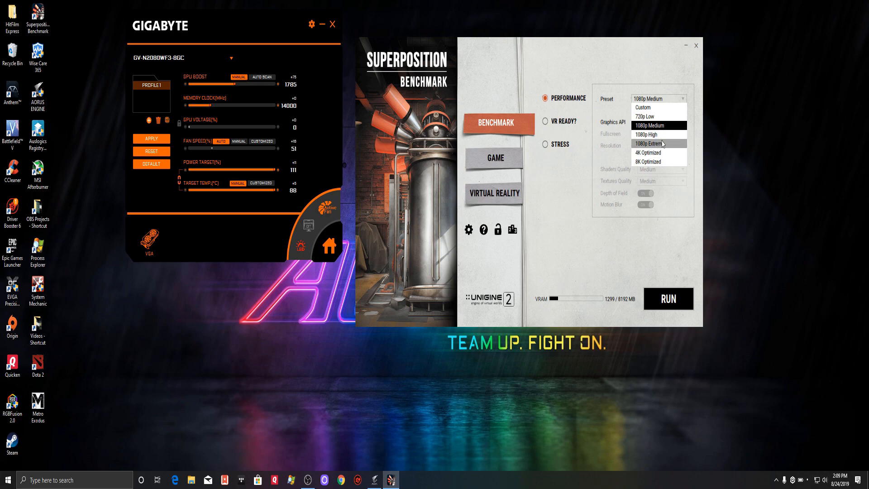
click(658, 144)
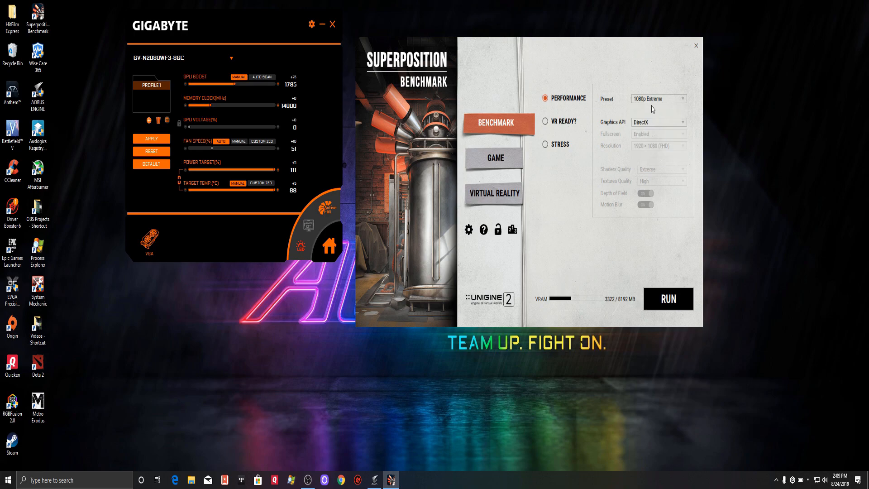
mouse_move(706, 150)
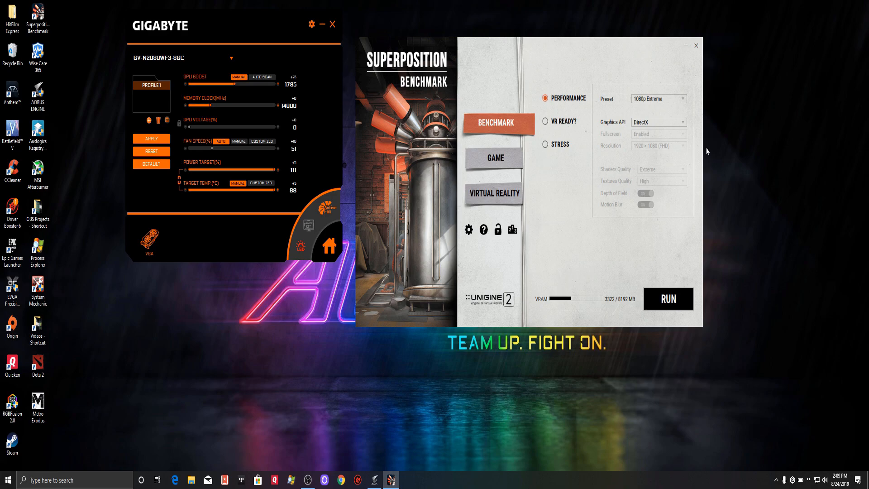
mouse_move(580, 67)
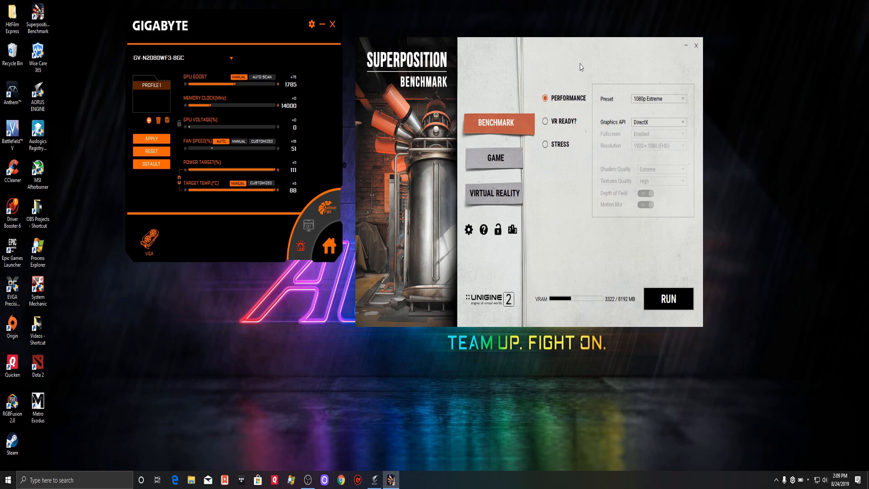
click(657, 99)
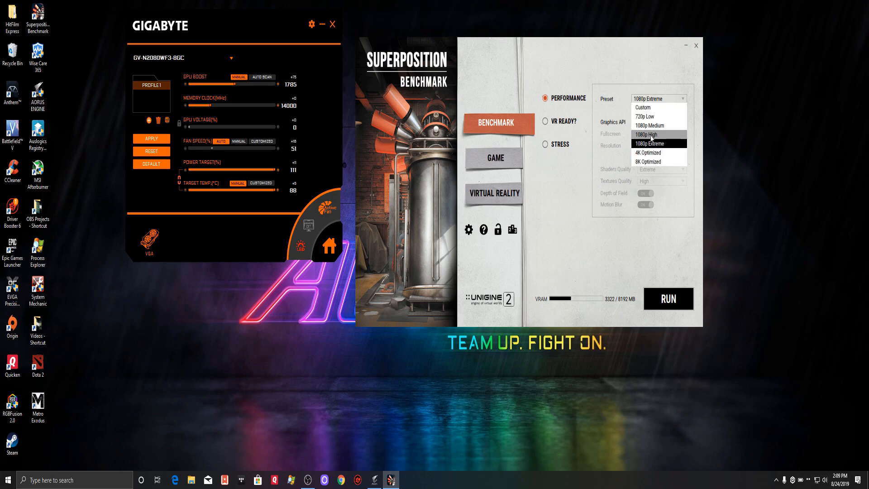
click(651, 135)
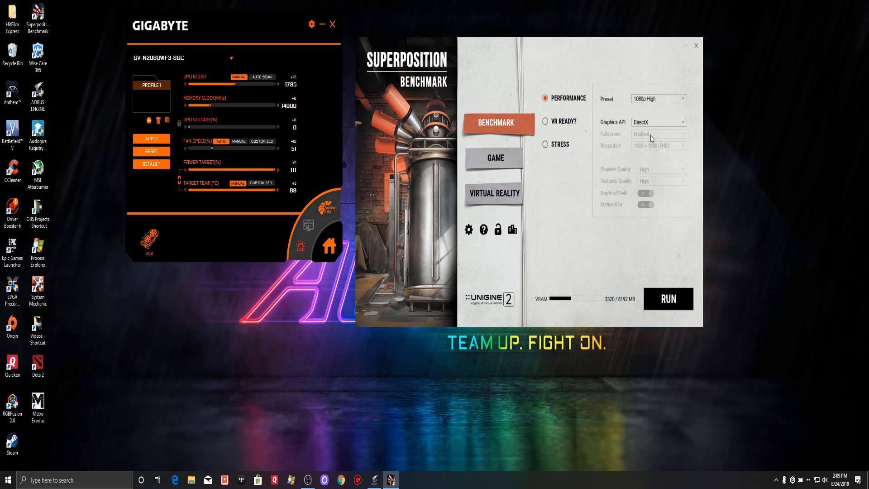
mouse_move(654, 116)
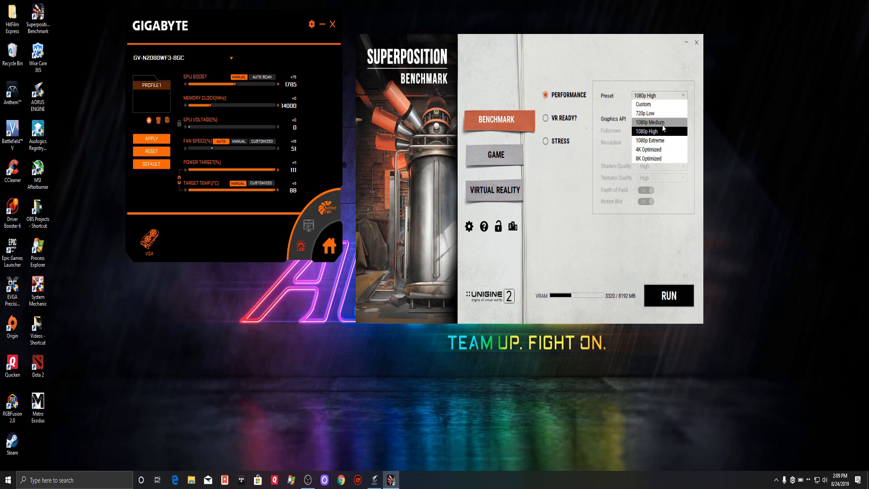
click(649, 140)
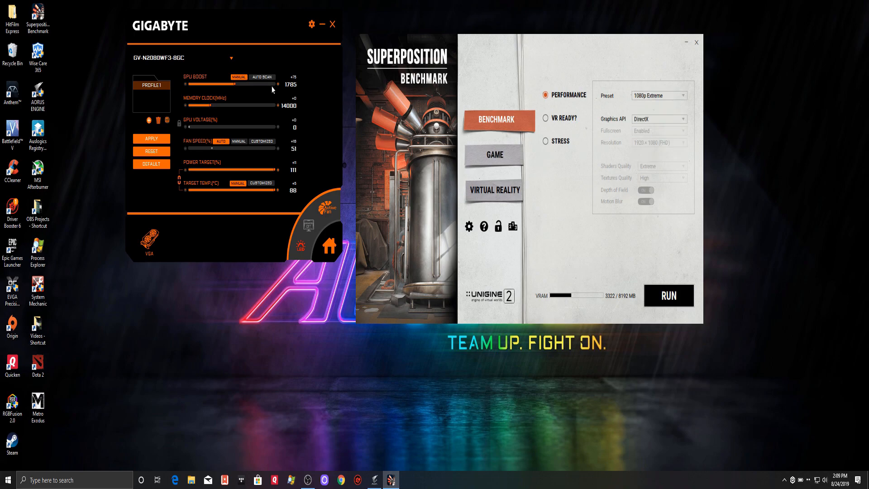
mouse_move(287, 59)
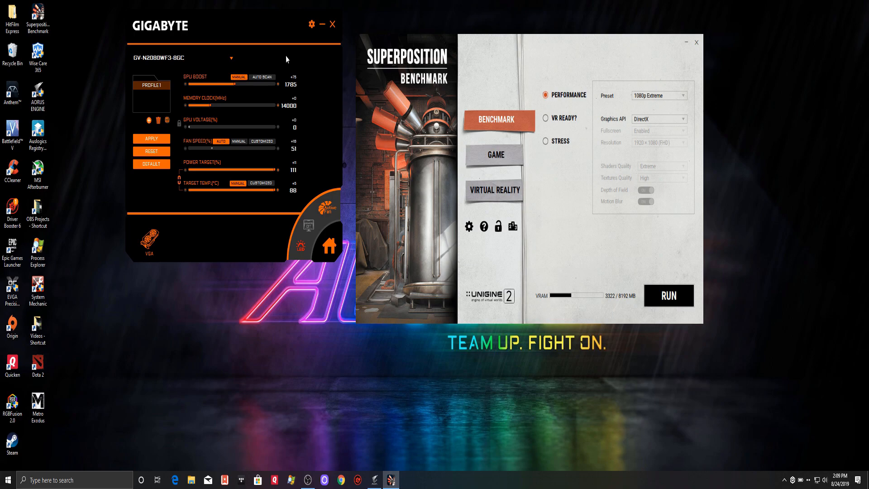
mouse_move(653, 282)
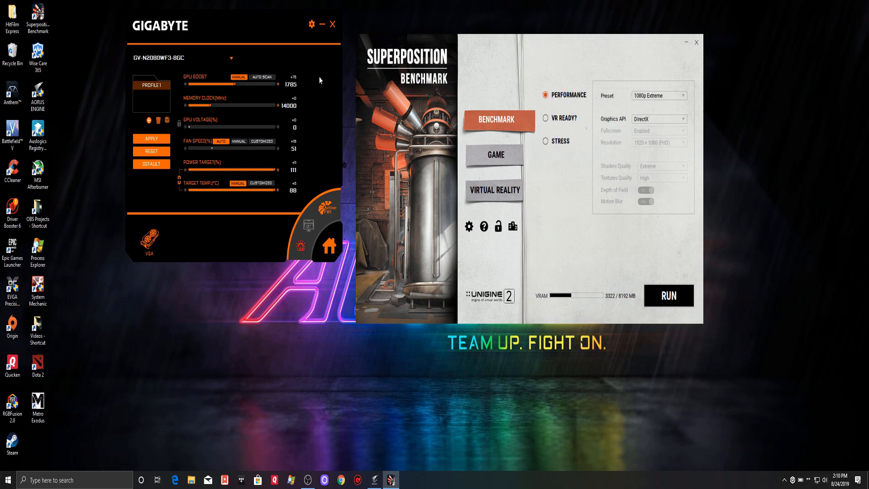
mouse_move(343, 92)
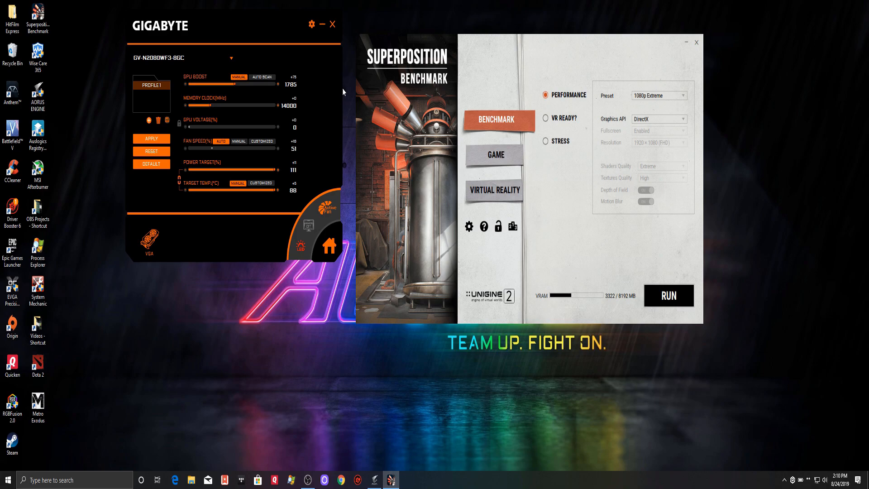
mouse_move(279, 90)
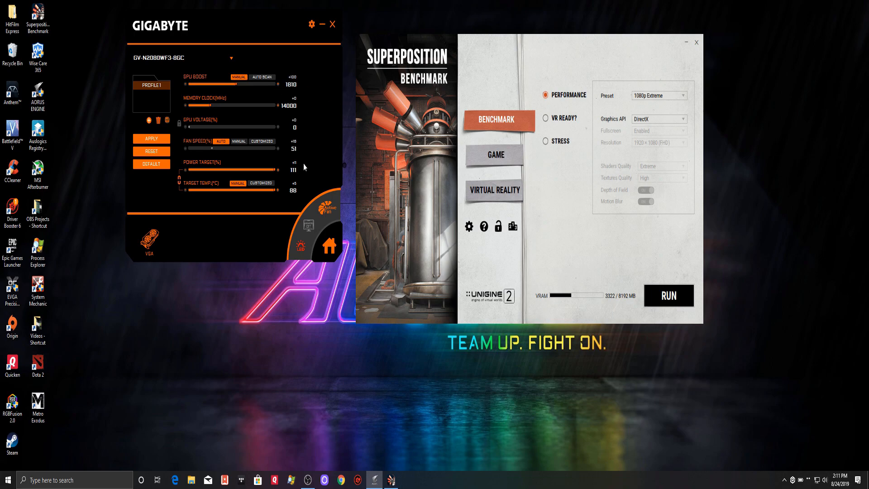
mouse_move(558, 211)
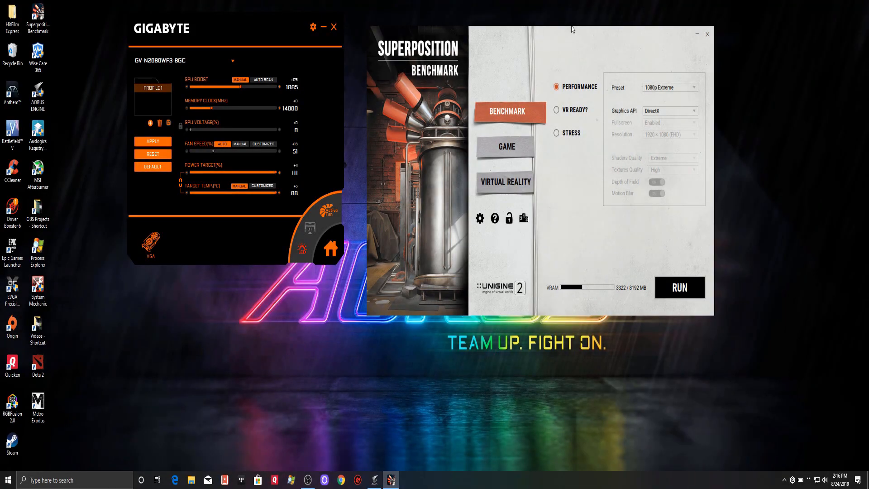
mouse_move(581, 301)
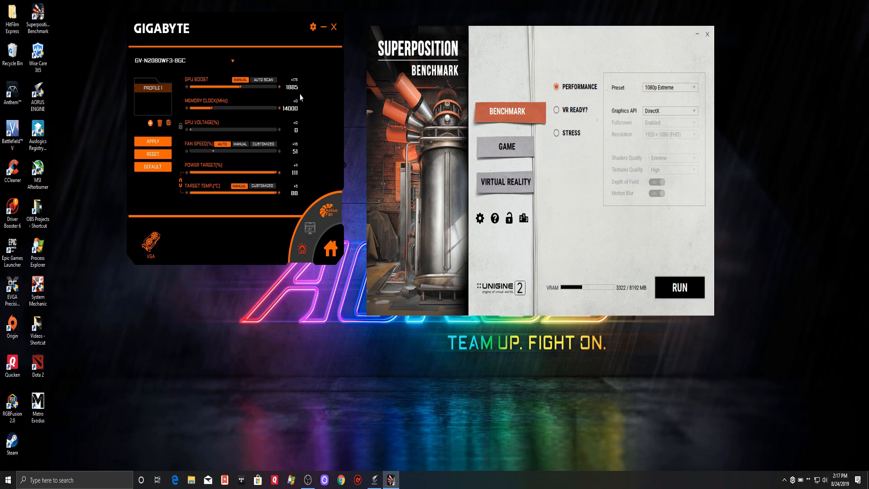
mouse_move(296, 83)
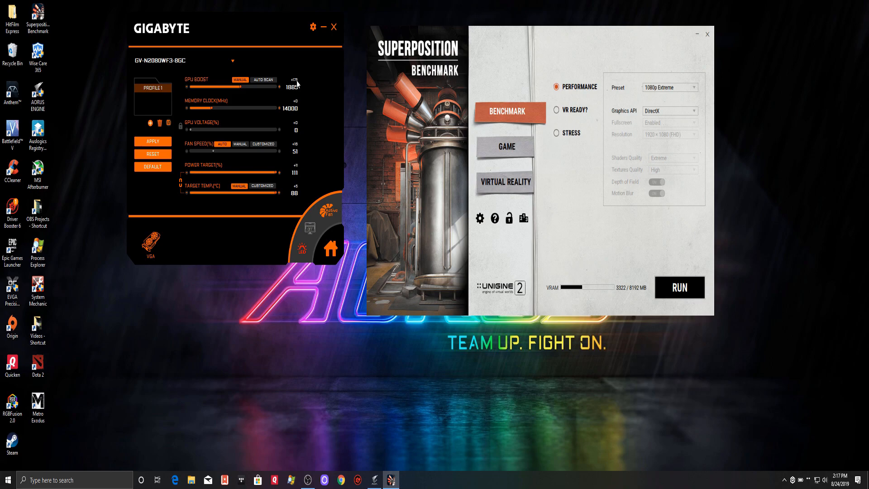
mouse_move(298, 87)
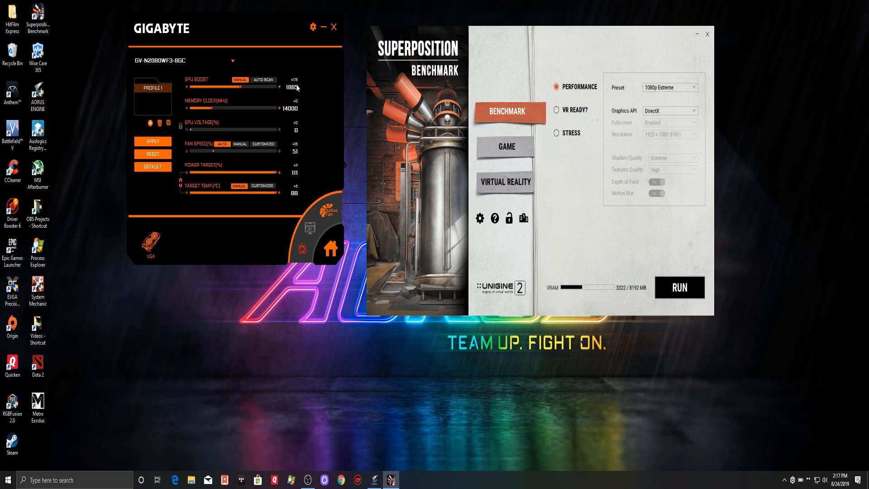
mouse_move(671, 283)
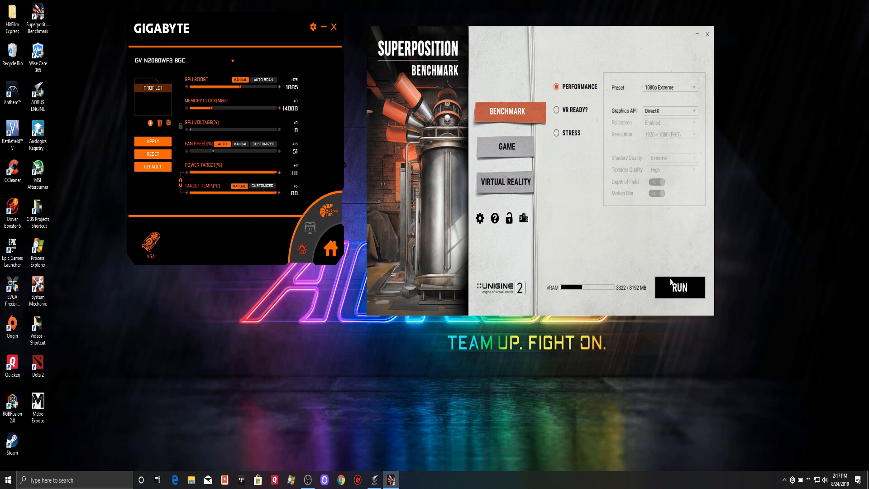
mouse_move(674, 306)
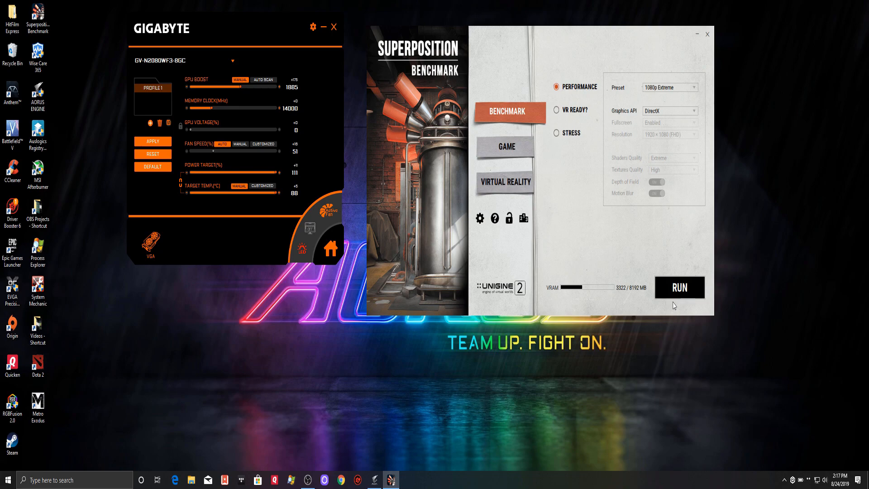
mouse_move(275, 54)
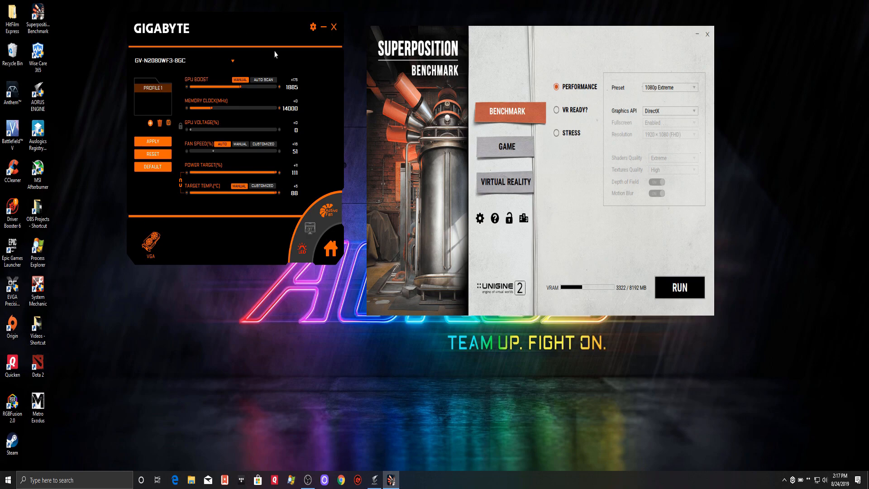
mouse_move(300, 89)
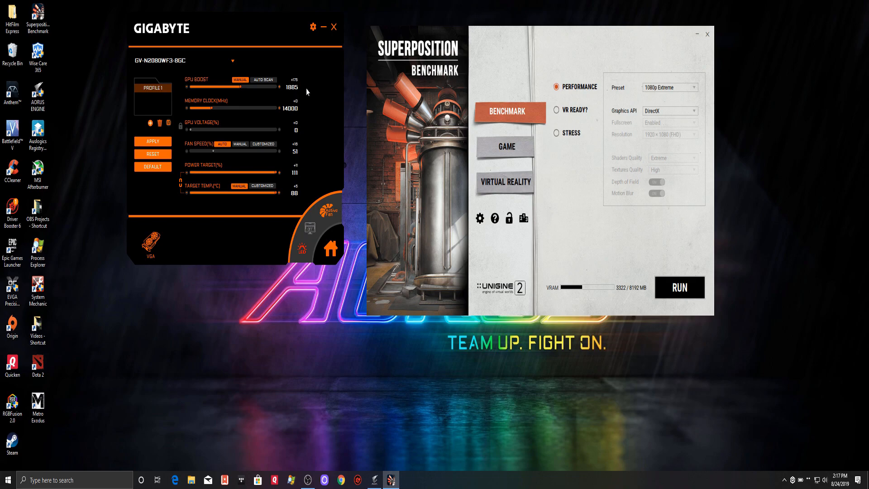
mouse_move(190, 97)
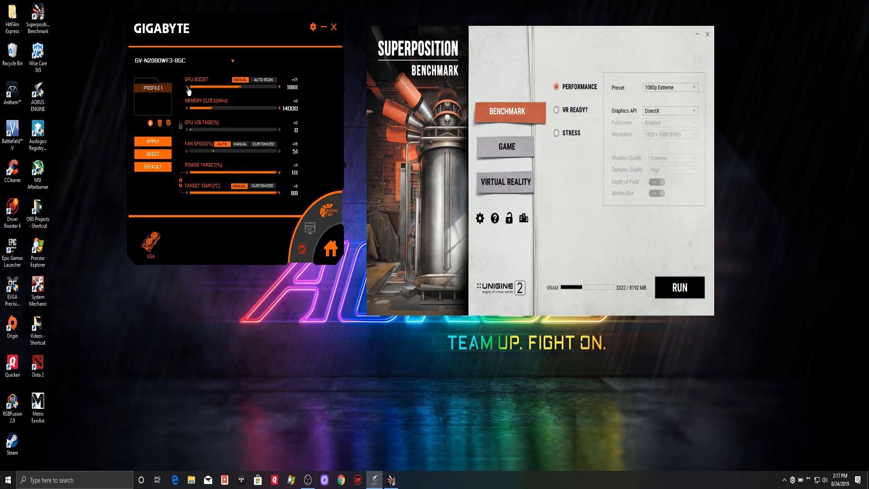
- Drag GPU Boost down to +165 so the clock reads 1875 MHz
drag(188, 93, 188, 92)
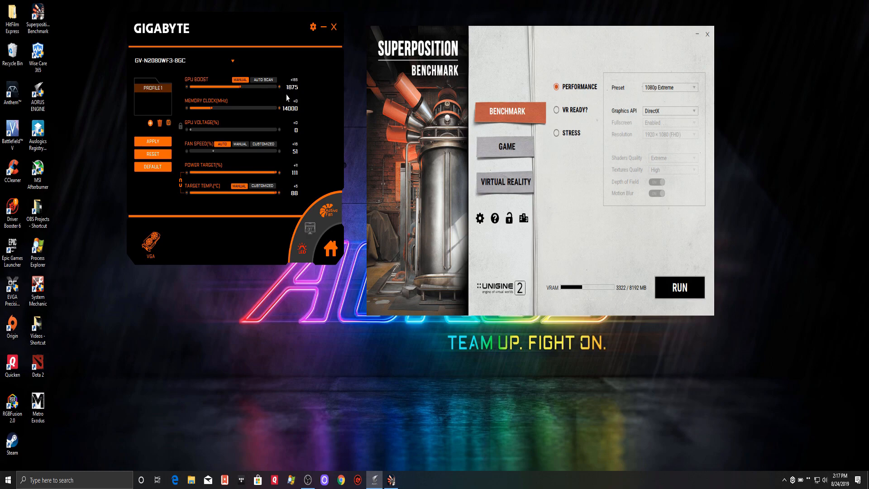
mouse_move(157, 129)
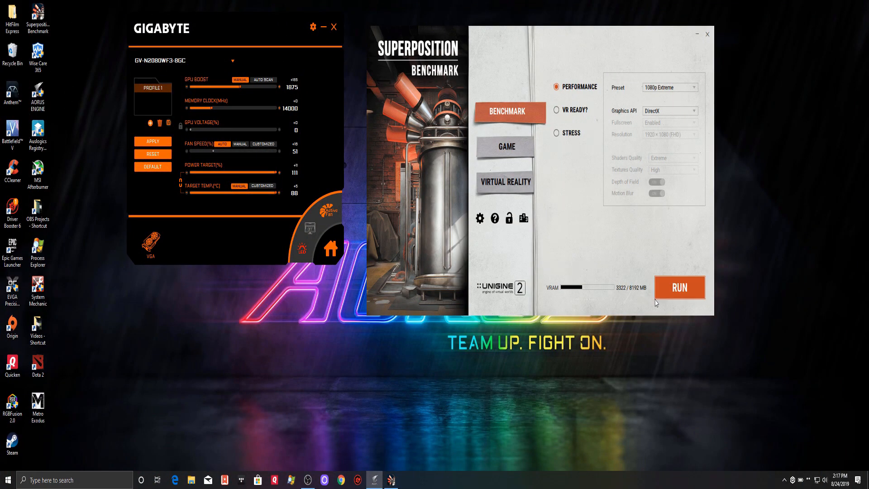
mouse_move(665, 287)
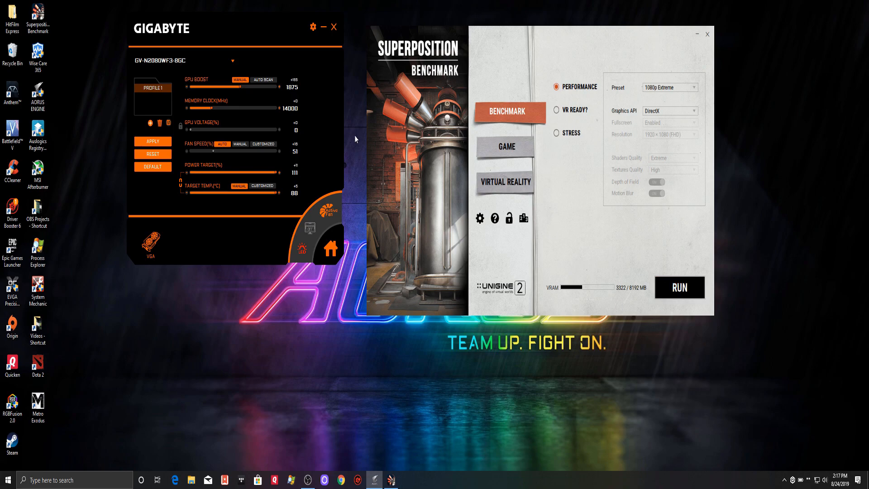
mouse_move(326, 92)
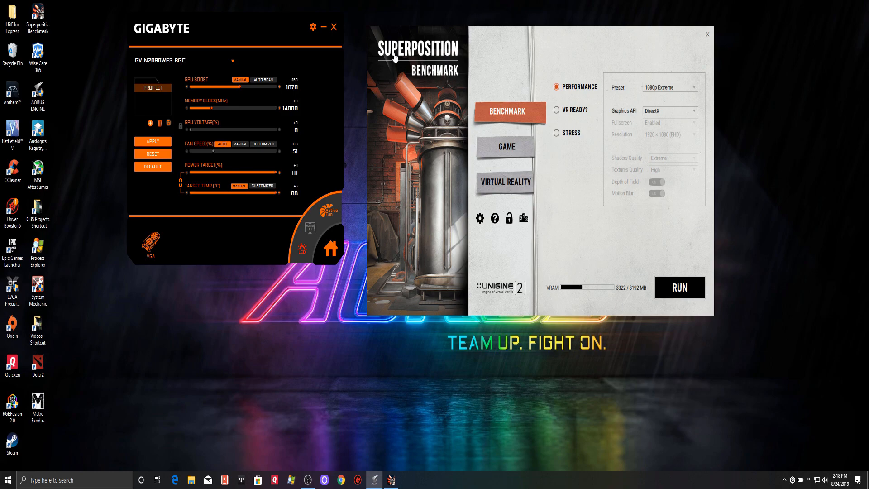
mouse_move(657, 98)
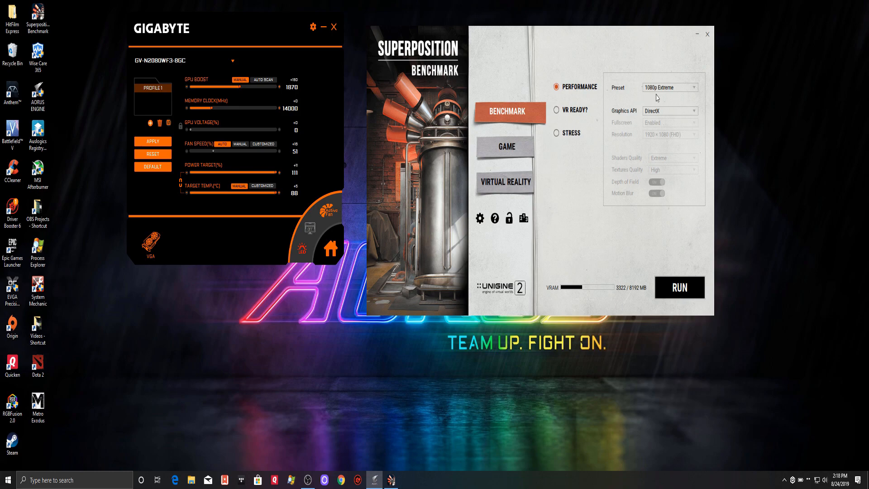
mouse_move(659, 95)
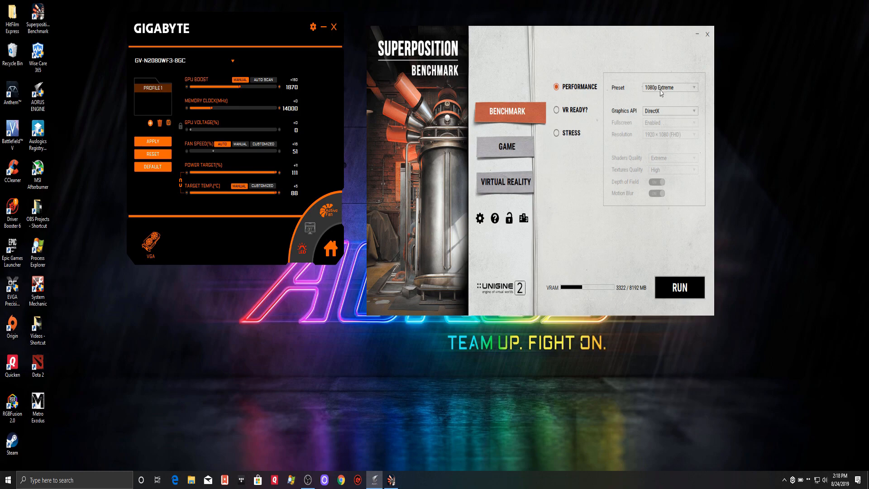
mouse_move(572, 51)
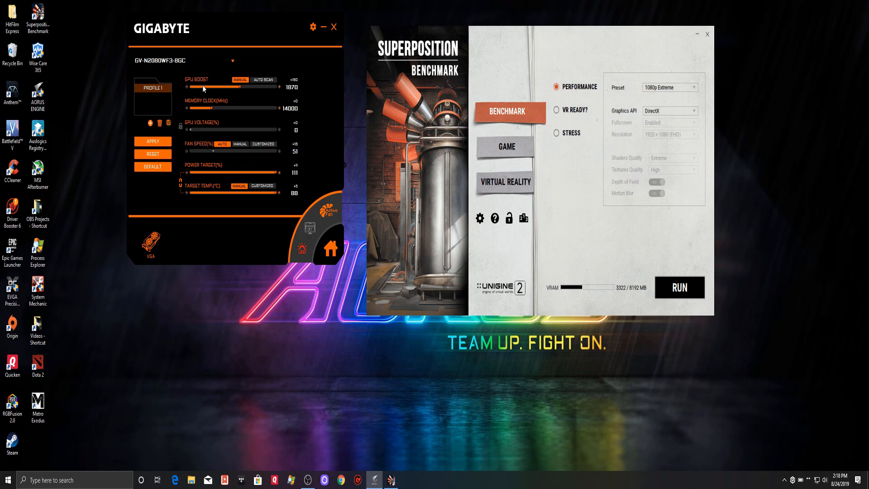
mouse_move(293, 91)
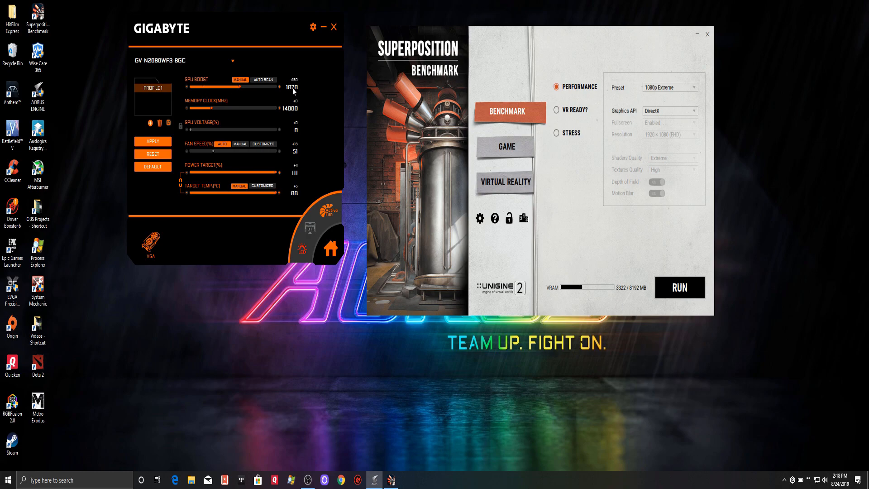
mouse_move(328, 104)
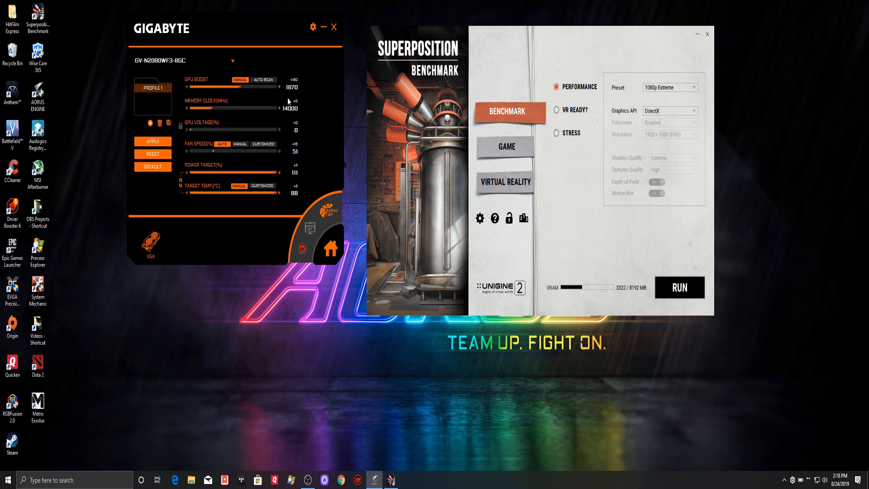
mouse_move(322, 94)
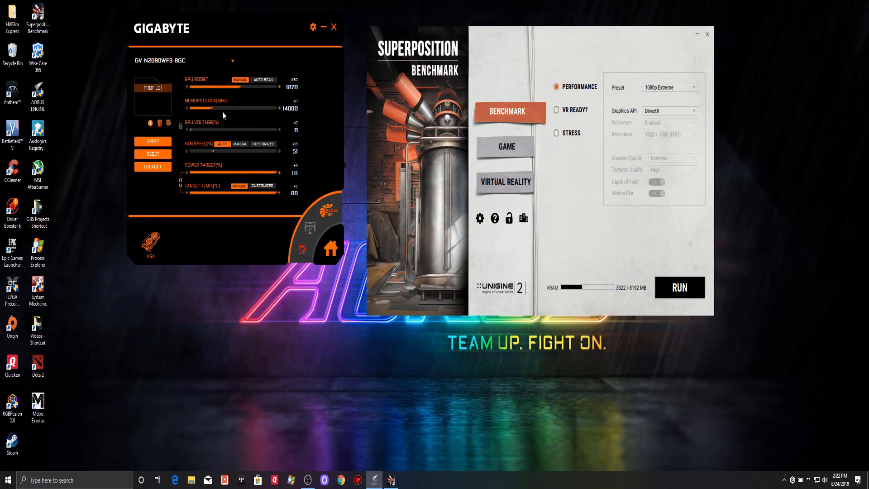
mouse_move(224, 116)
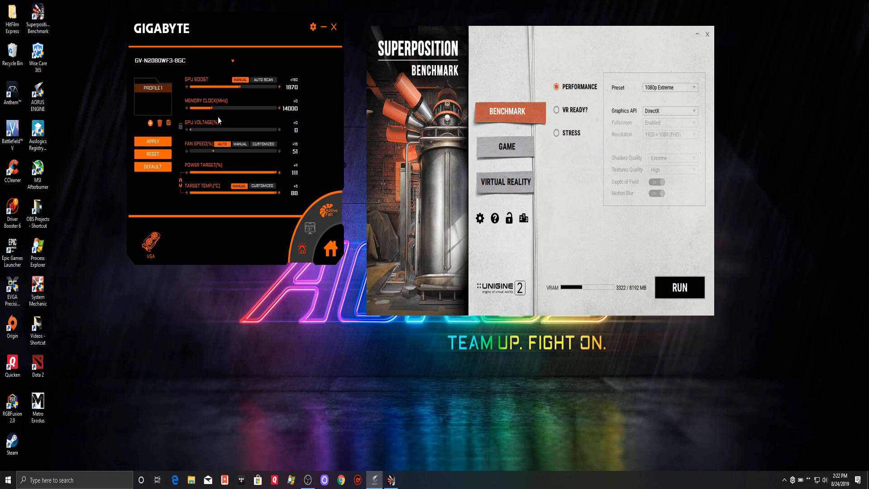
mouse_move(212, 120)
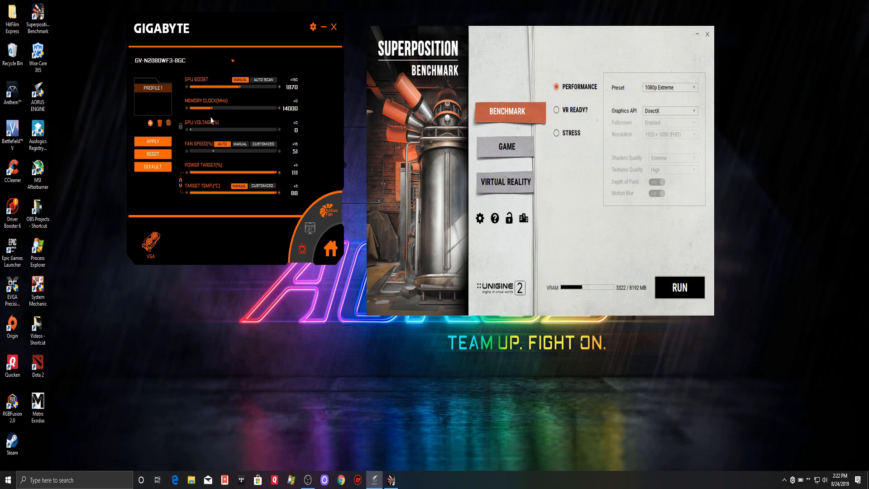
mouse_move(210, 121)
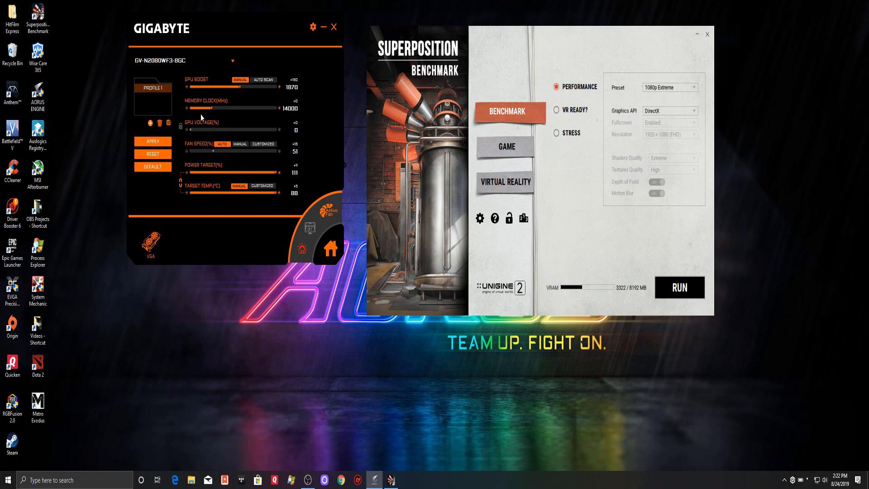
mouse_move(220, 116)
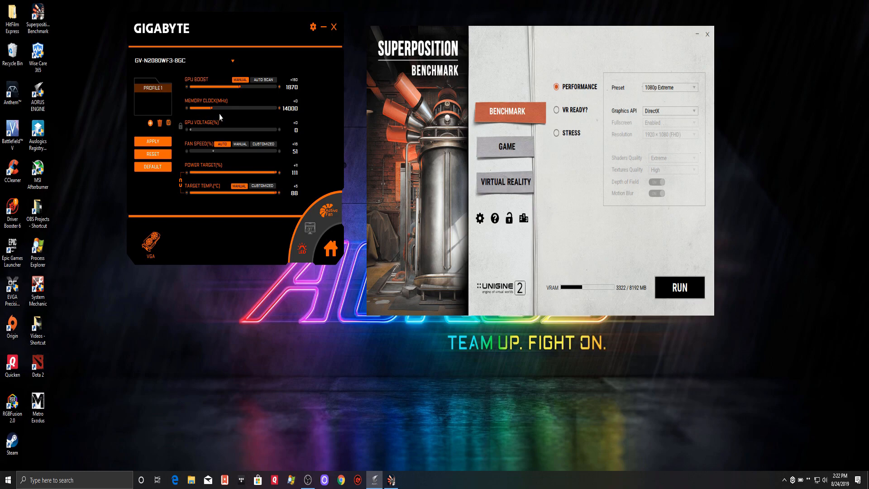
- Drag Memory Clock to a +800 offset, reading 14800 MHz
drag(191, 108, 227, 108)
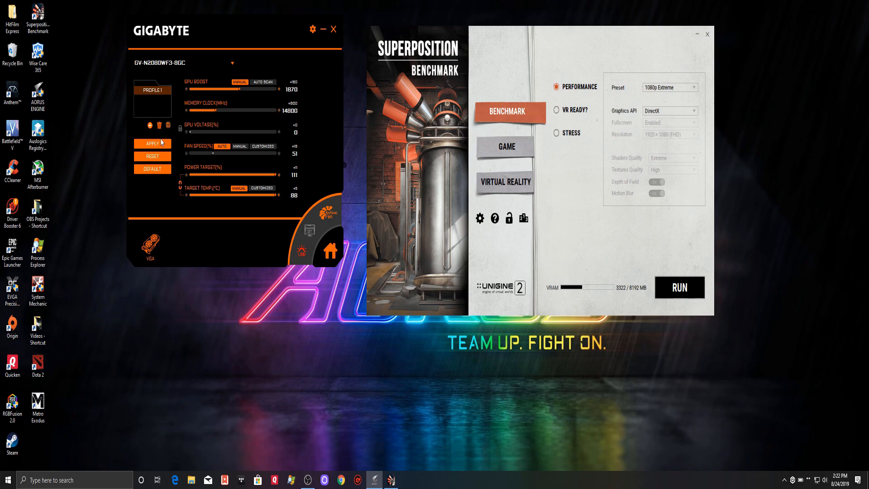
mouse_move(354, 162)
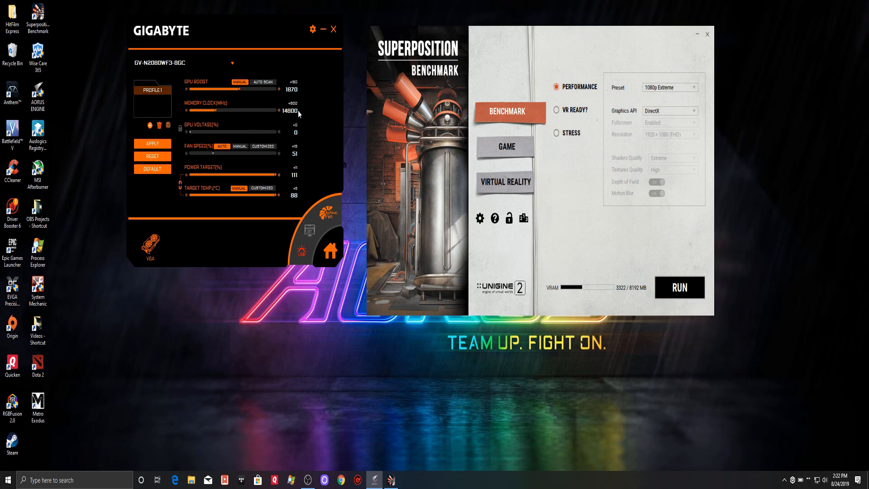
mouse_move(304, 117)
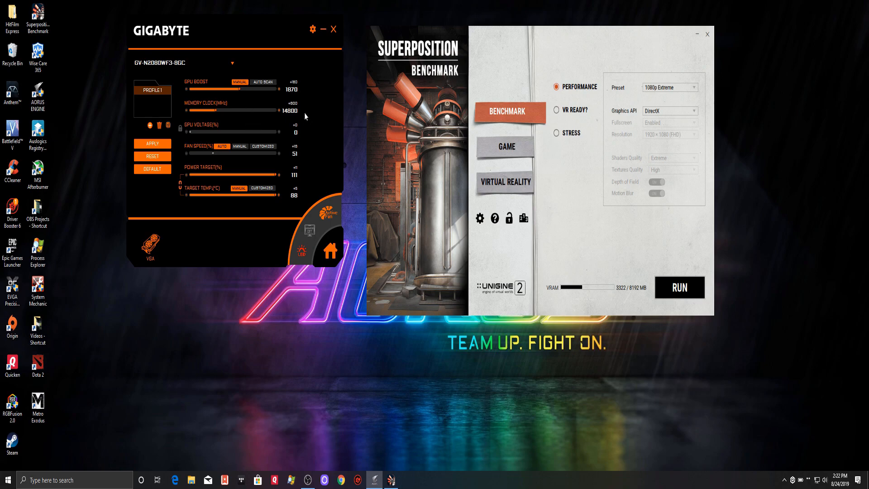
mouse_move(311, 111)
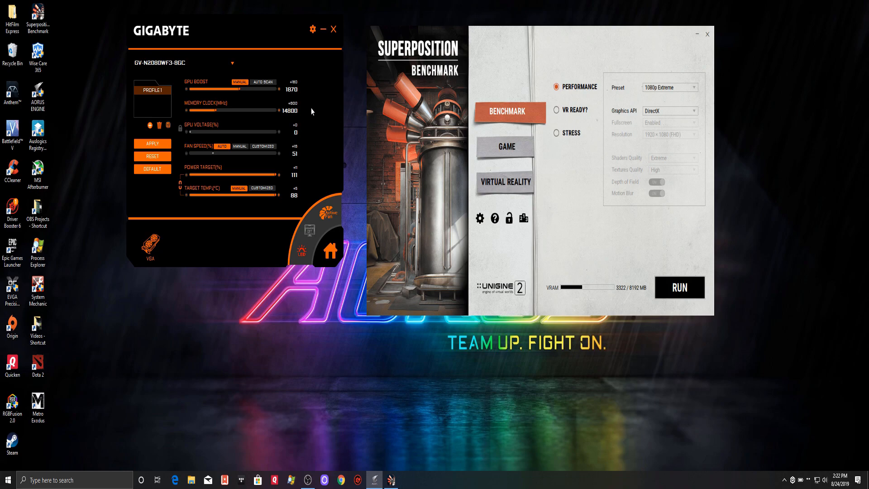
mouse_move(302, 117)
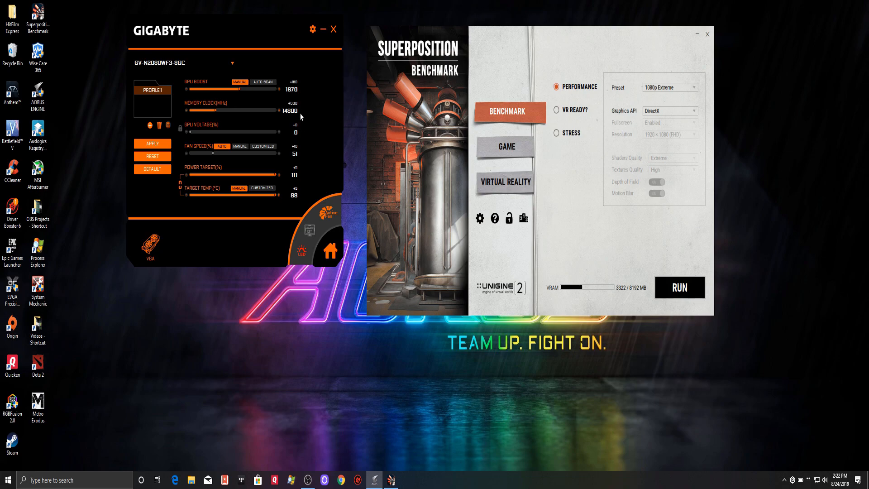
mouse_move(308, 109)
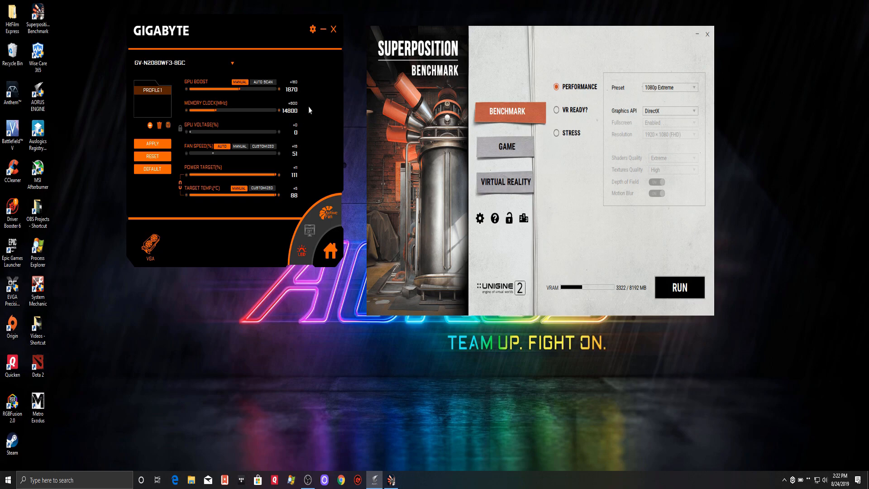
mouse_move(309, 111)
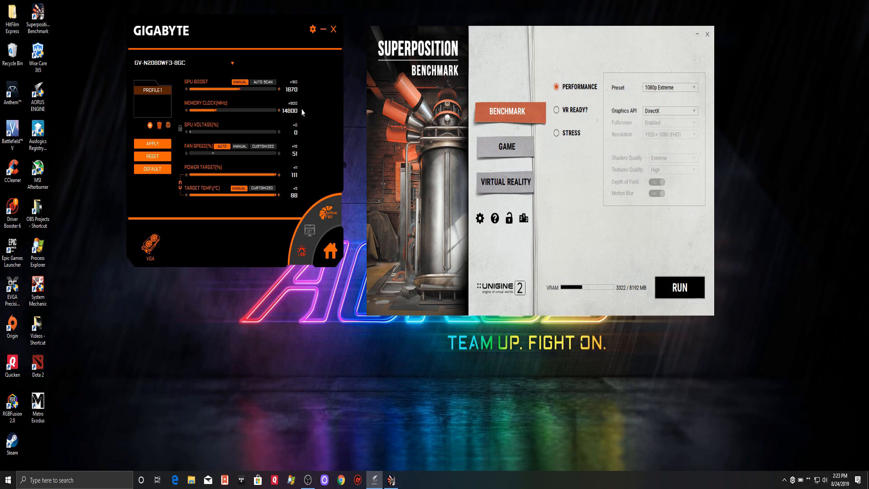
mouse_move(304, 119)
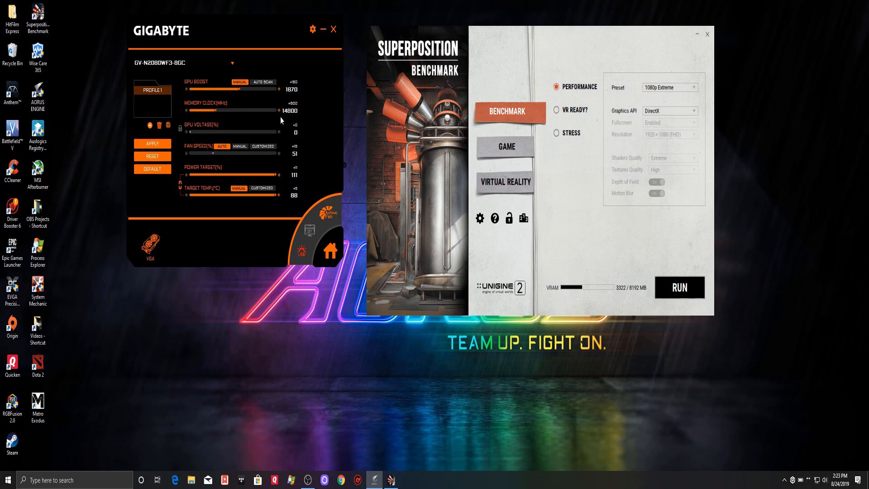
mouse_move(298, 112)
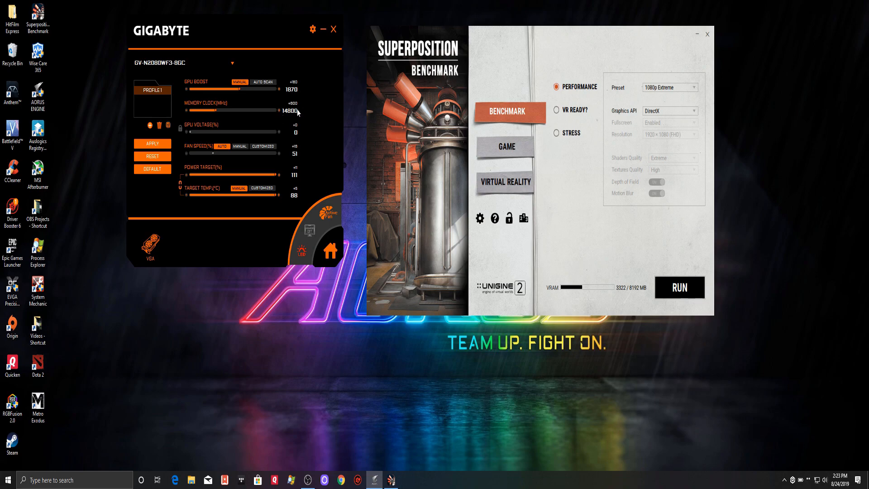
mouse_move(267, 115)
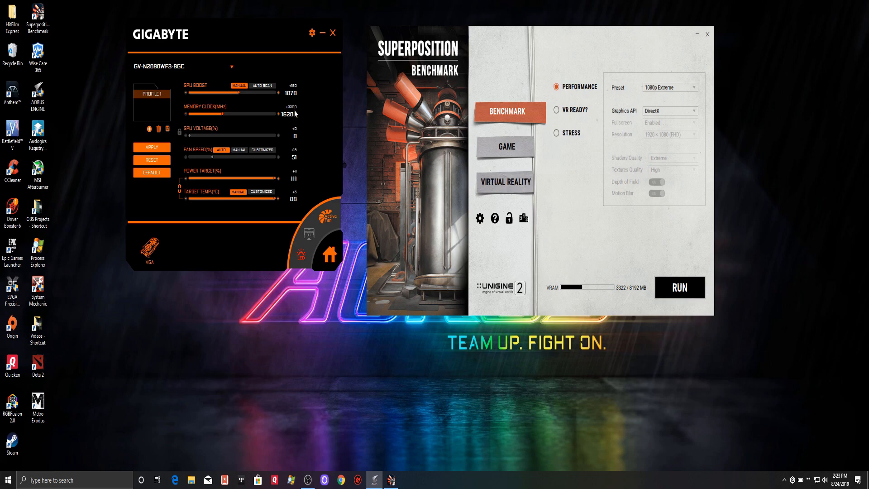
mouse_move(292, 114)
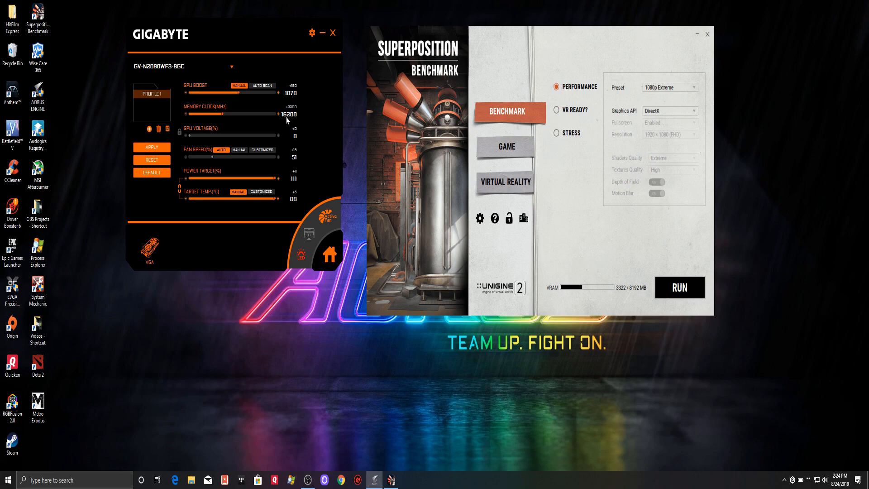
mouse_move(296, 119)
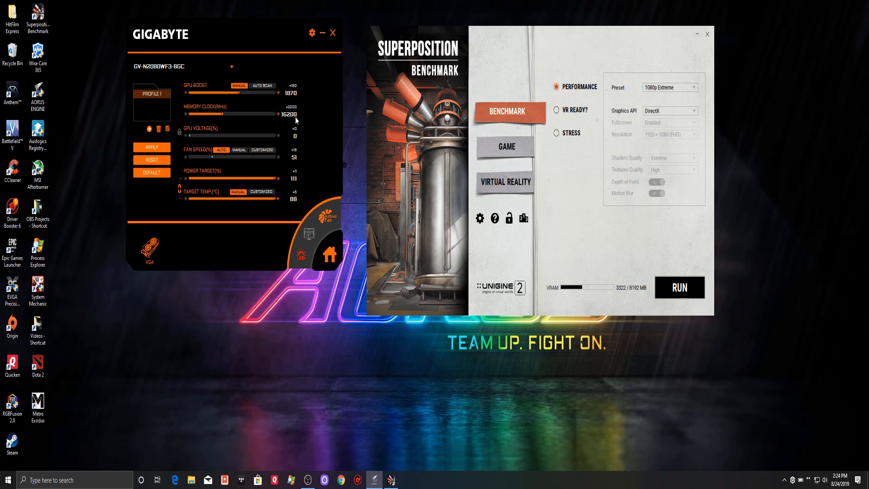
mouse_move(288, 120)
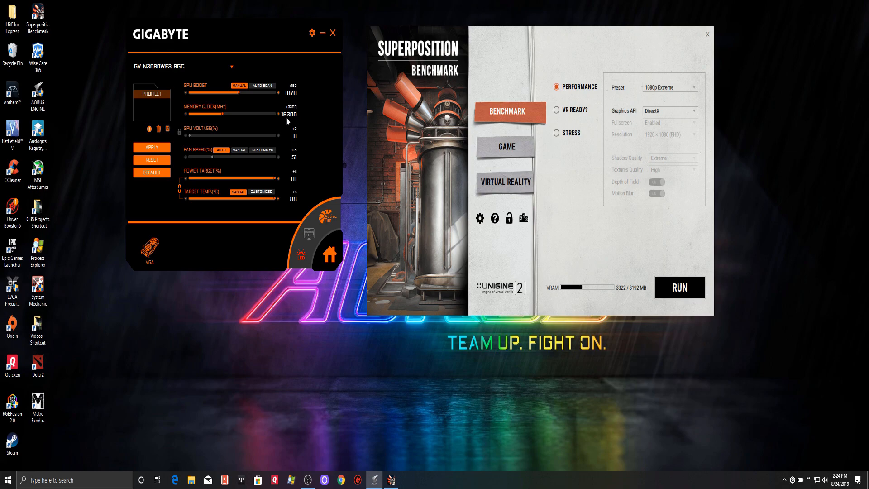
mouse_move(302, 118)
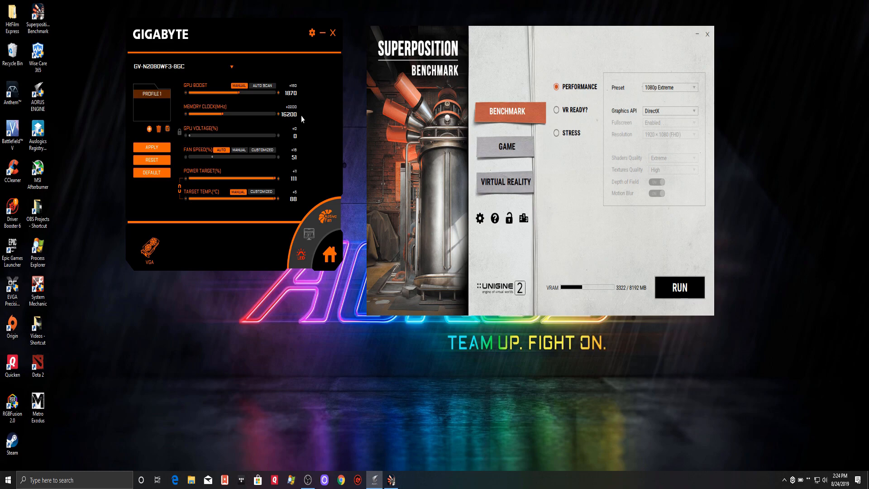
mouse_move(308, 119)
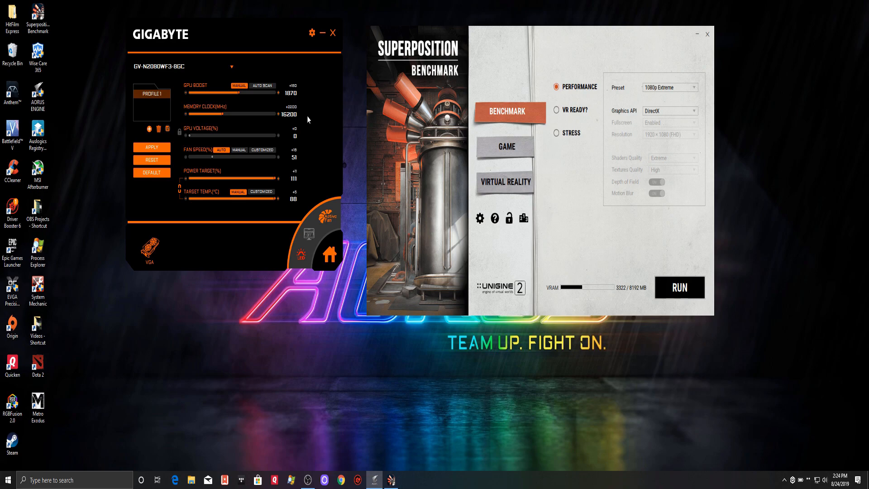
mouse_move(306, 114)
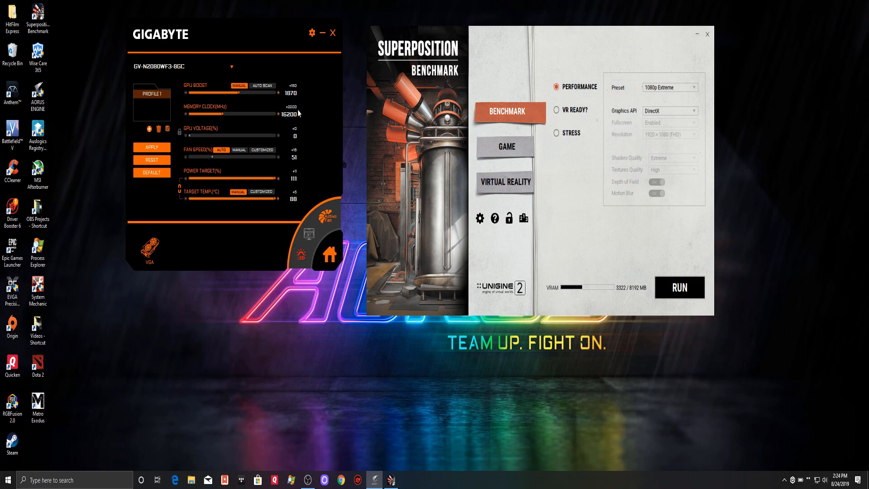
mouse_move(299, 111)
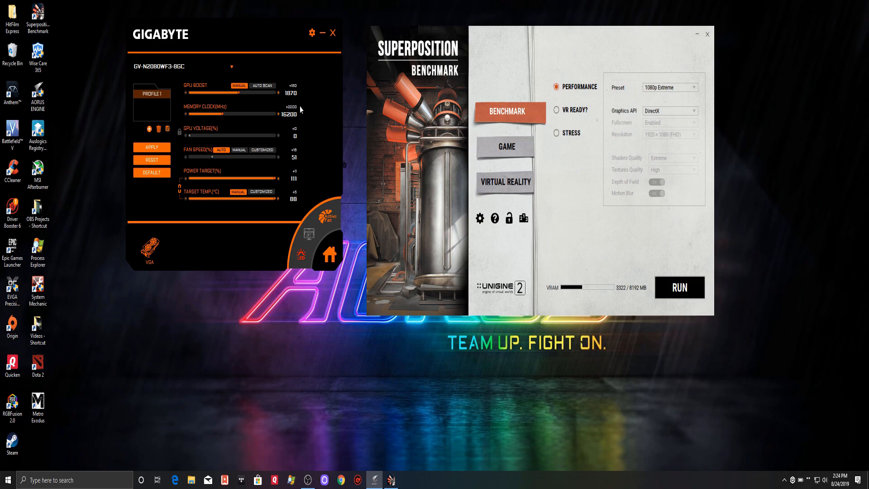
mouse_move(295, 112)
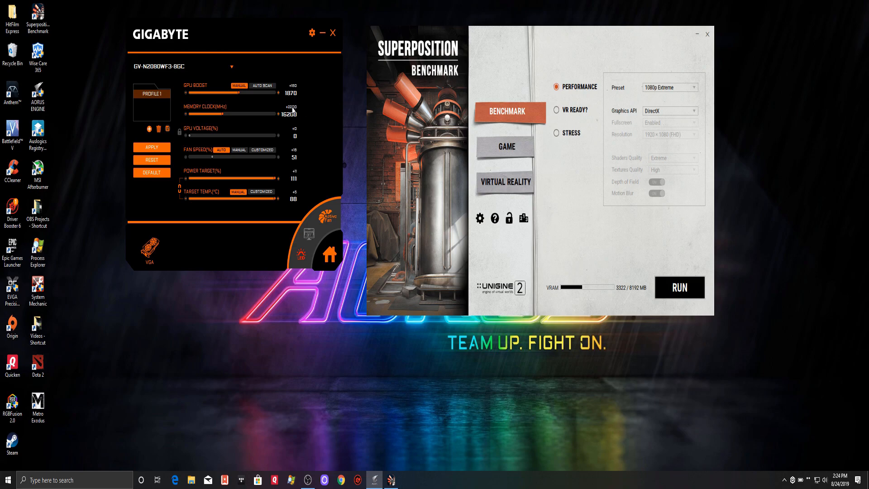
mouse_move(306, 116)
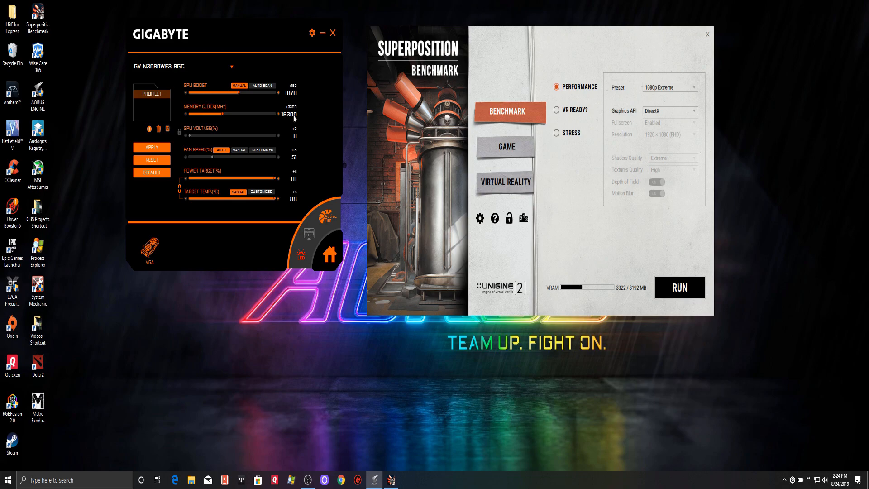
mouse_move(301, 113)
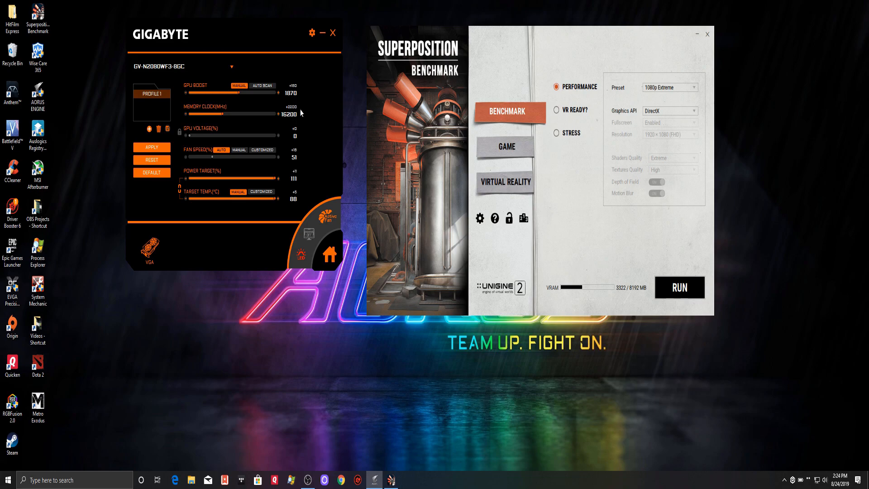
mouse_move(289, 114)
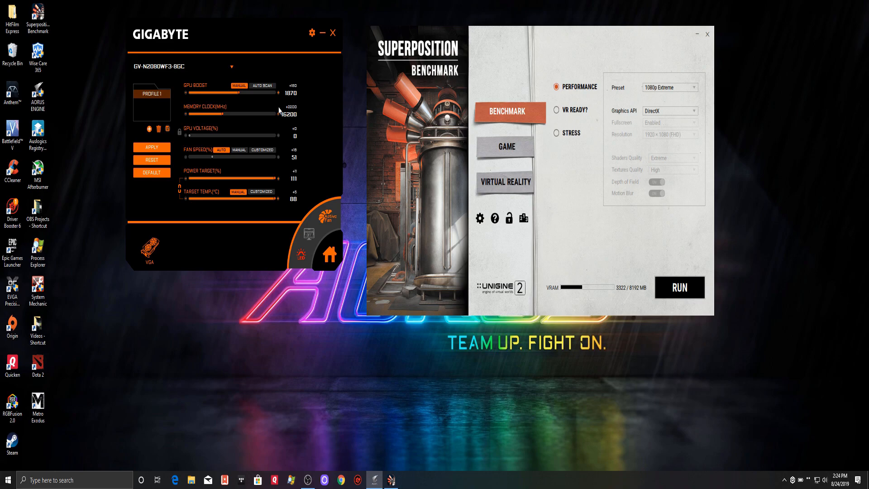
mouse_move(299, 114)
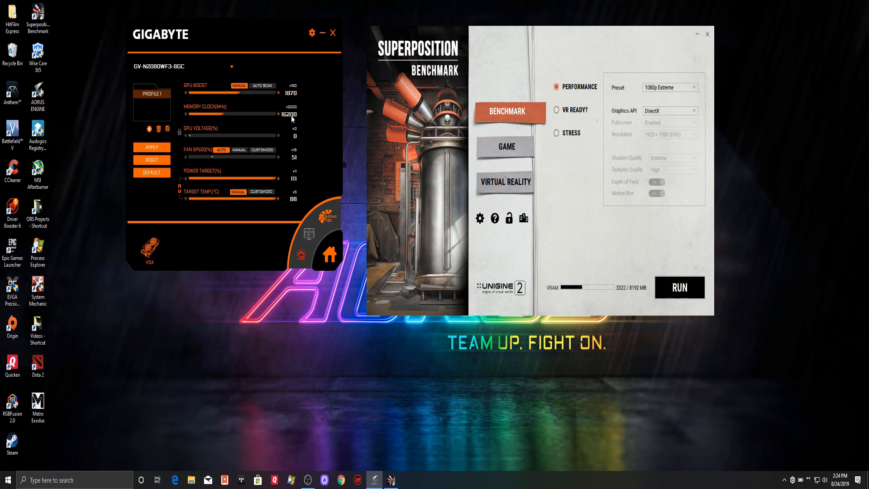
mouse_move(301, 123)
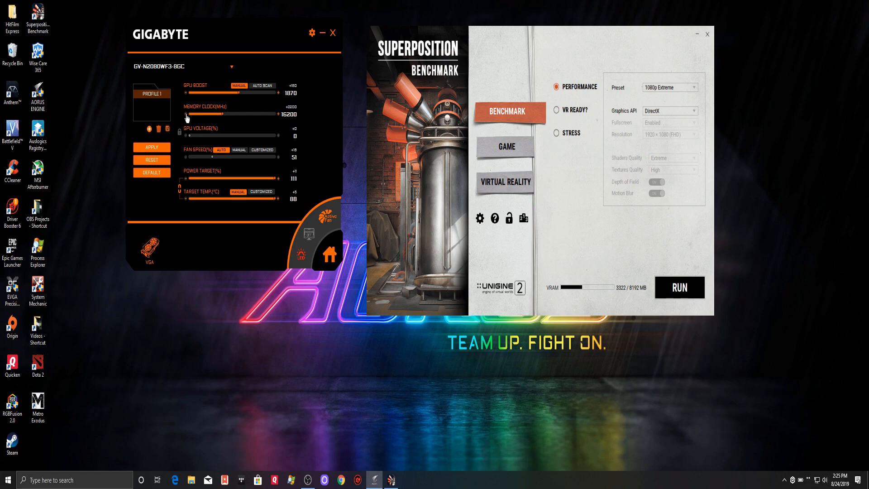
- Nudge the memory clock offset down from about +2100 toward +2000
drag(188, 114, 188, 114)
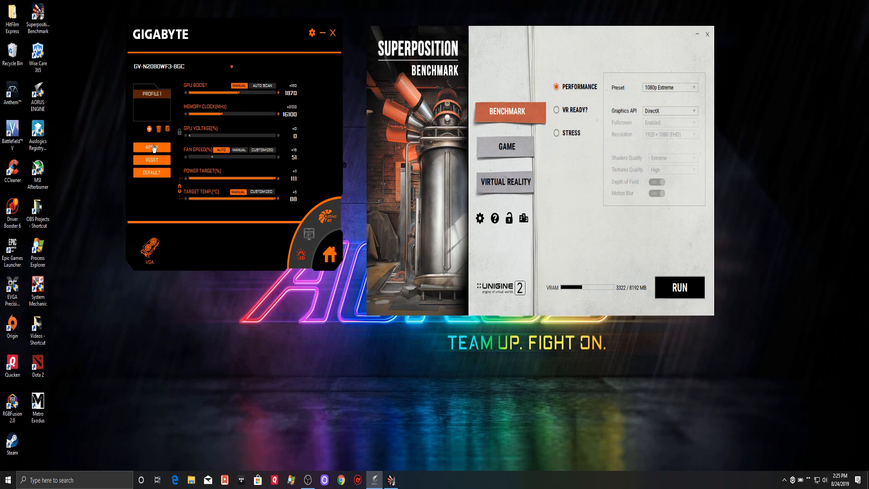
mouse_move(696, 262)
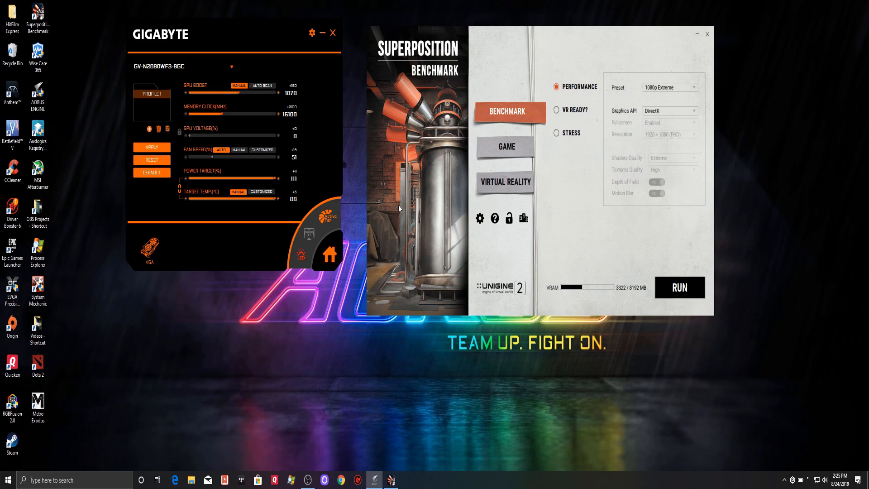
mouse_move(222, 121)
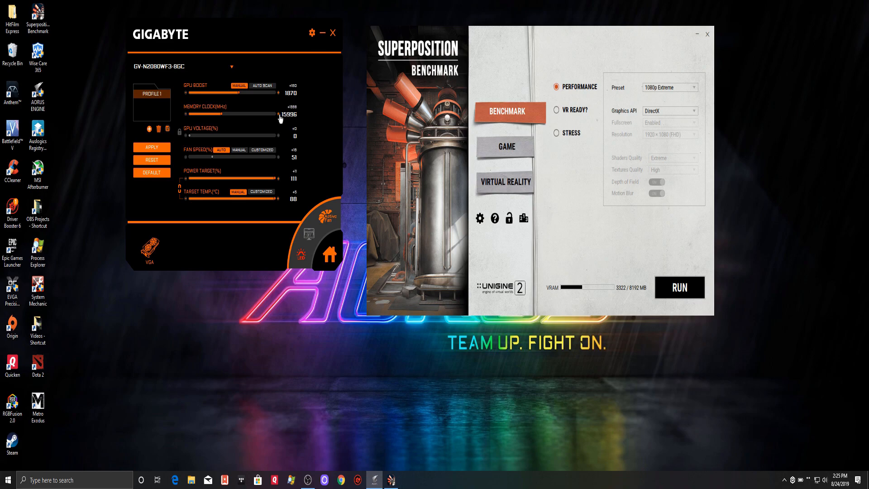
- Drag the memory clock offset to exactly +2000 and nudge the tuning window up-left
drag(260, 113, 271, 114)
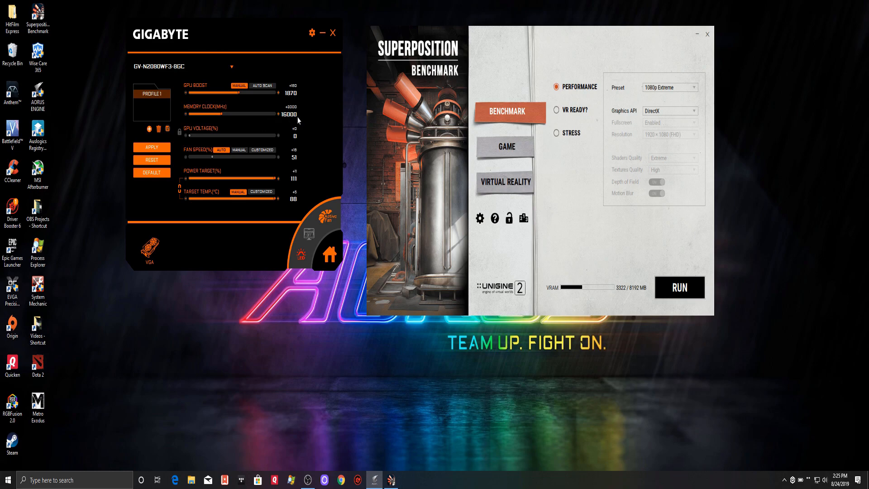
mouse_move(294, 121)
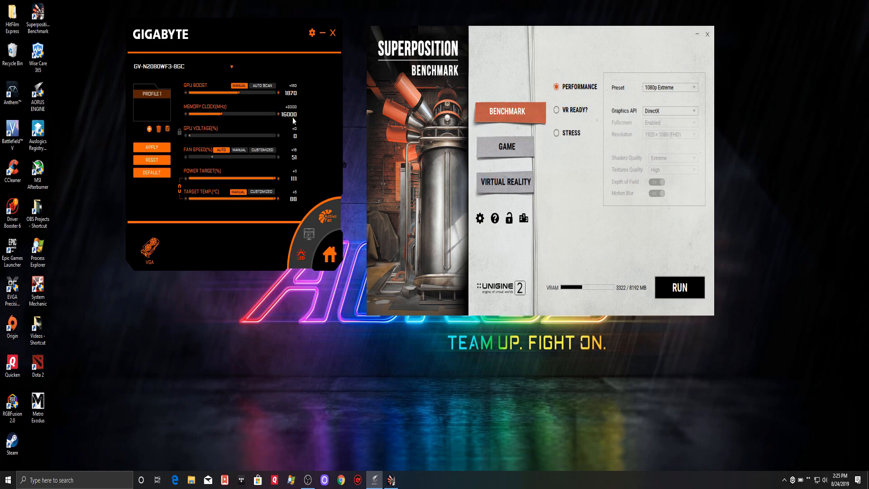
drag(160, 35, 150, 26)
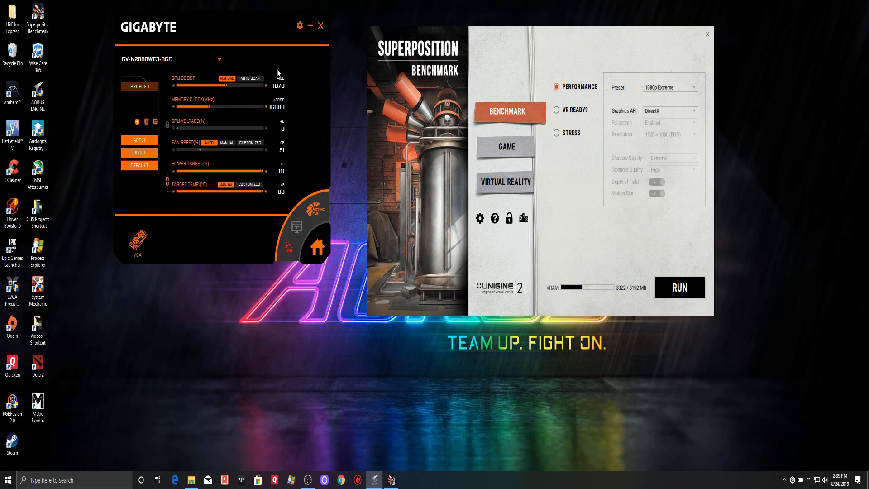
mouse_move(189, 85)
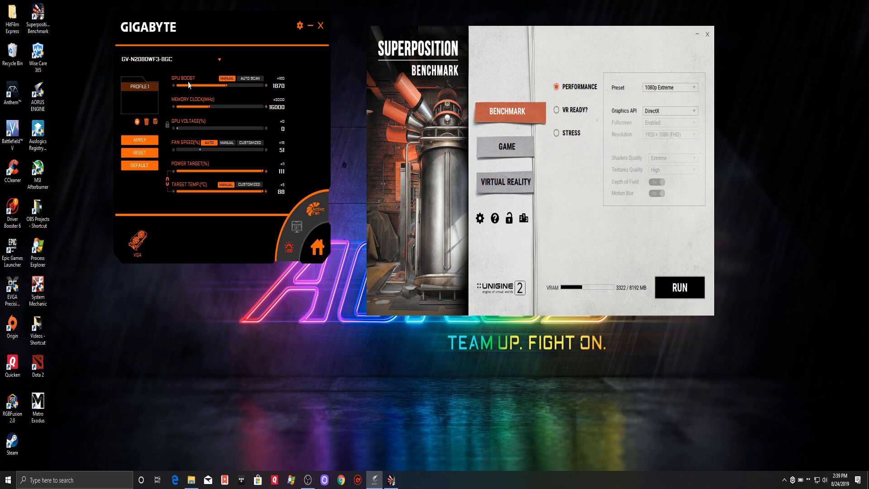
mouse_move(195, 106)
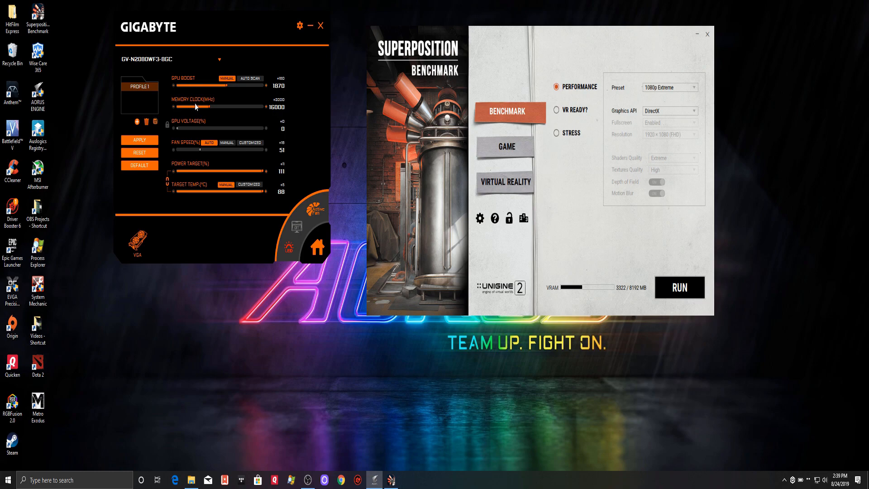
mouse_move(171, 124)
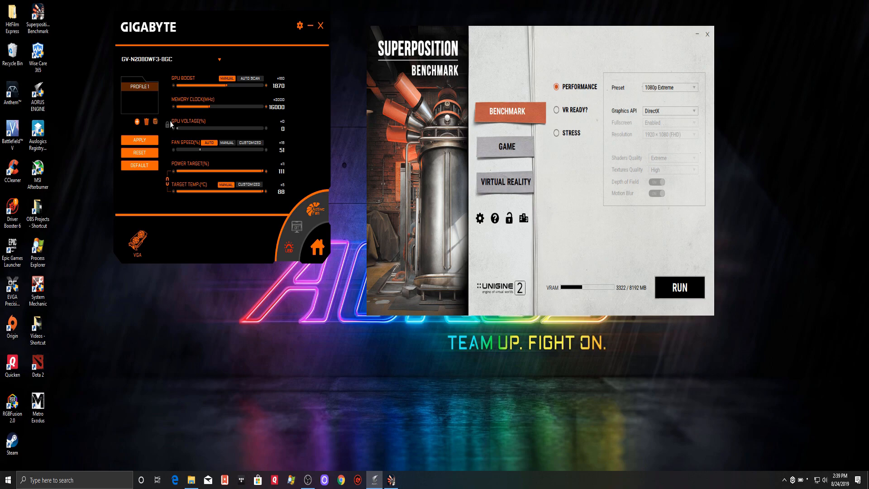
mouse_move(156, 123)
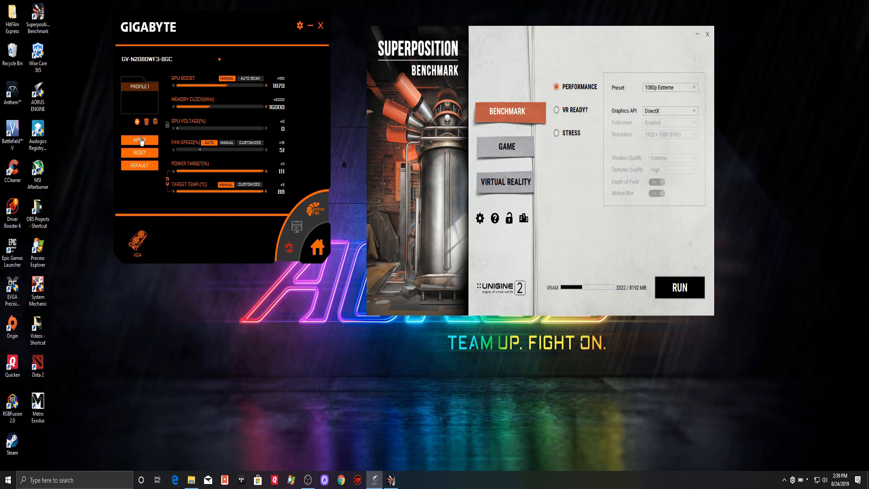
mouse_move(157, 122)
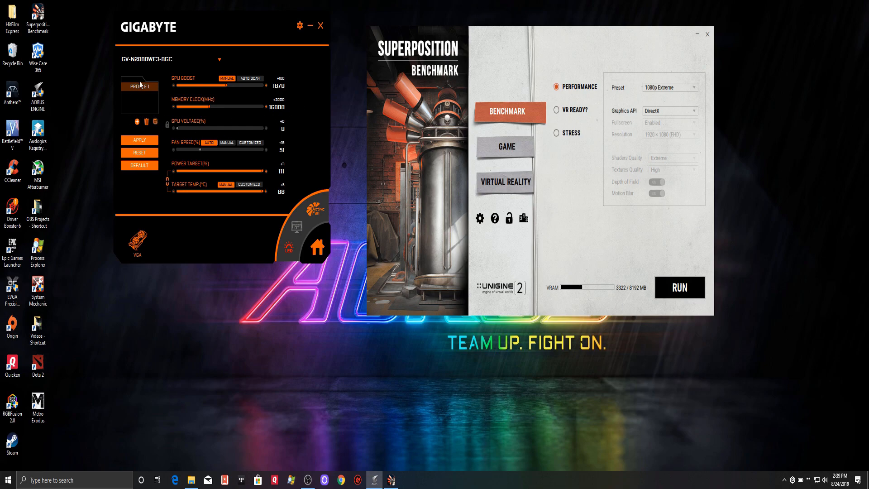
mouse_move(330, 113)
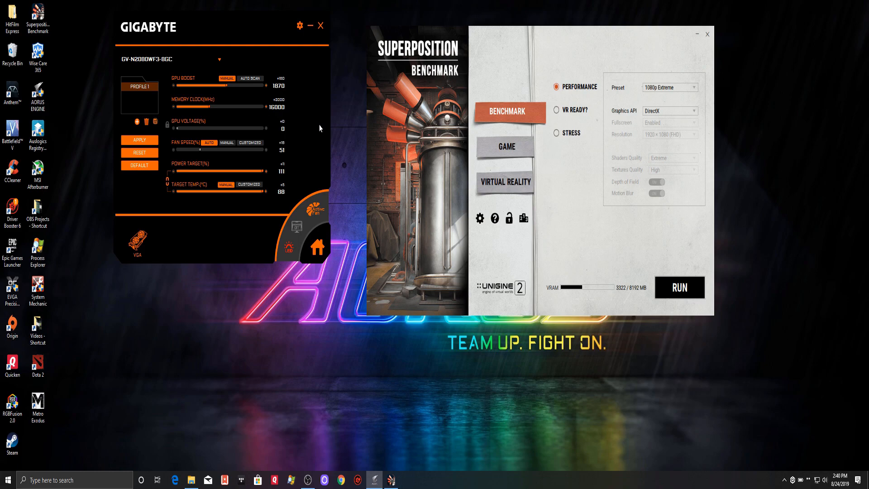
mouse_move(516, 58)
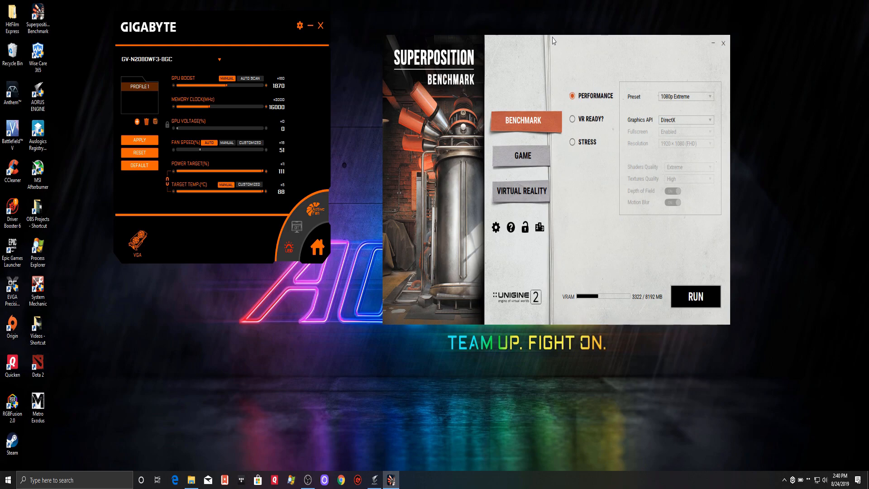
mouse_move(576, 40)
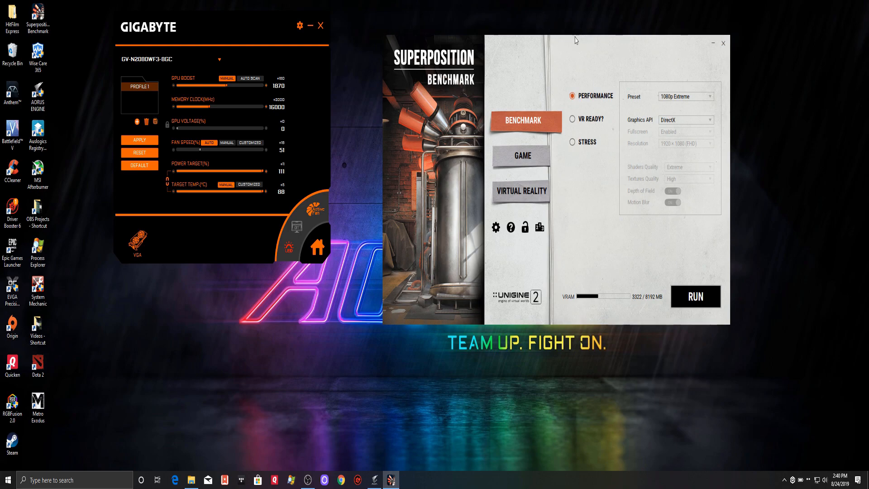
mouse_move(583, 61)
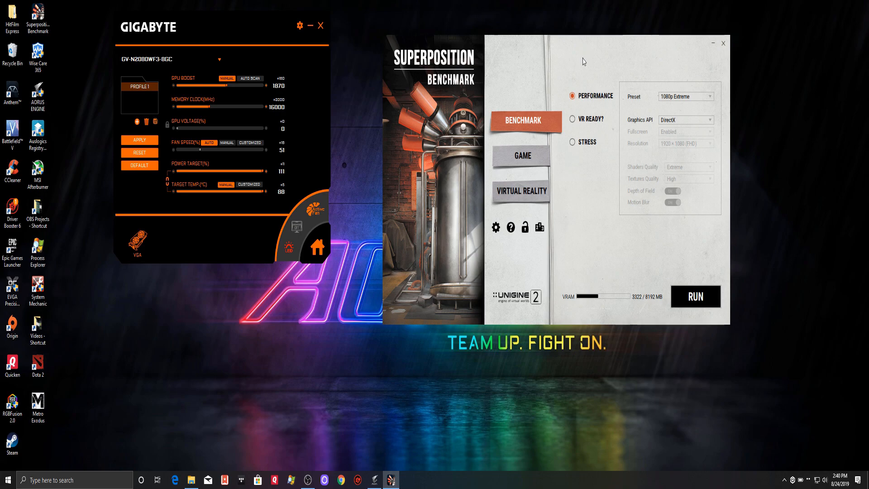
mouse_move(361, 29)
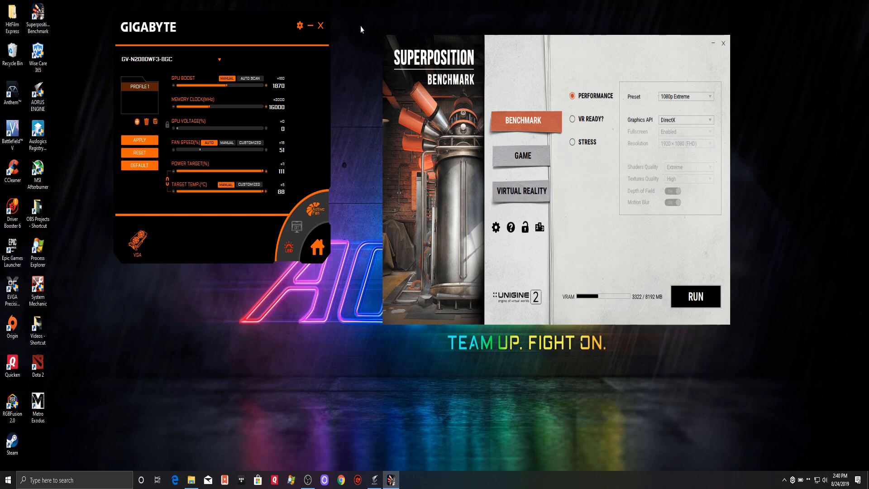
mouse_move(297, 77)
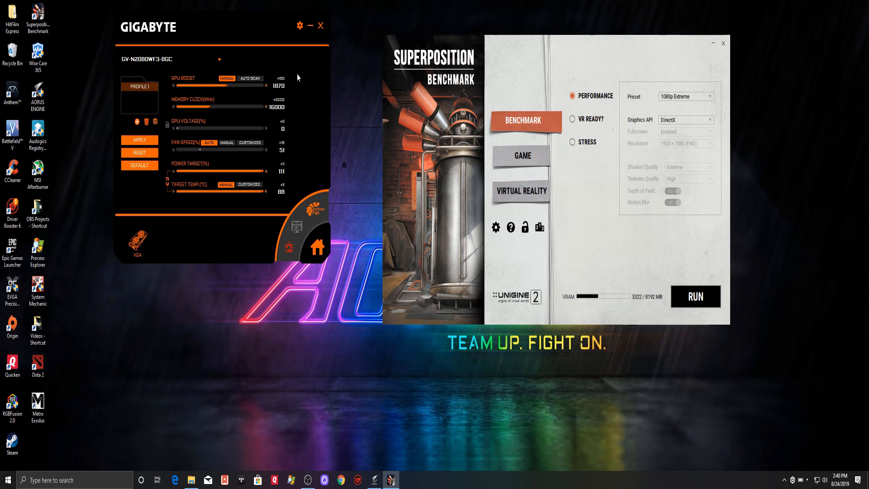
mouse_move(303, 88)
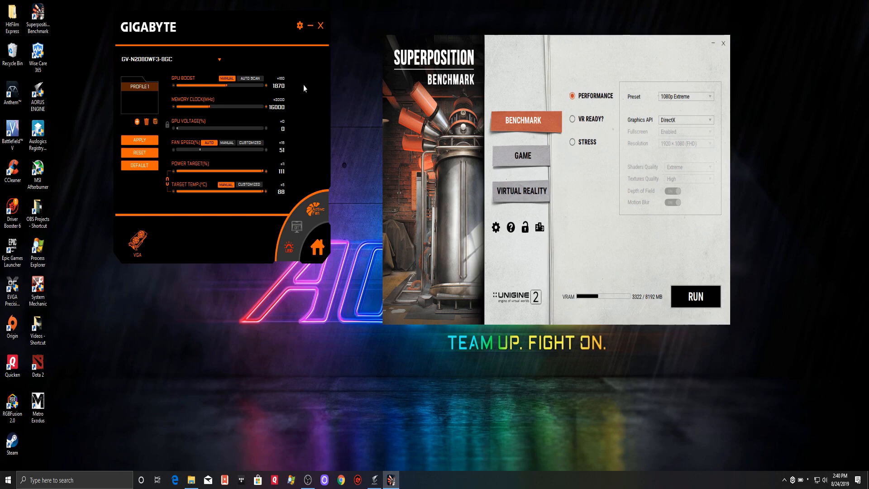
mouse_move(380, 111)
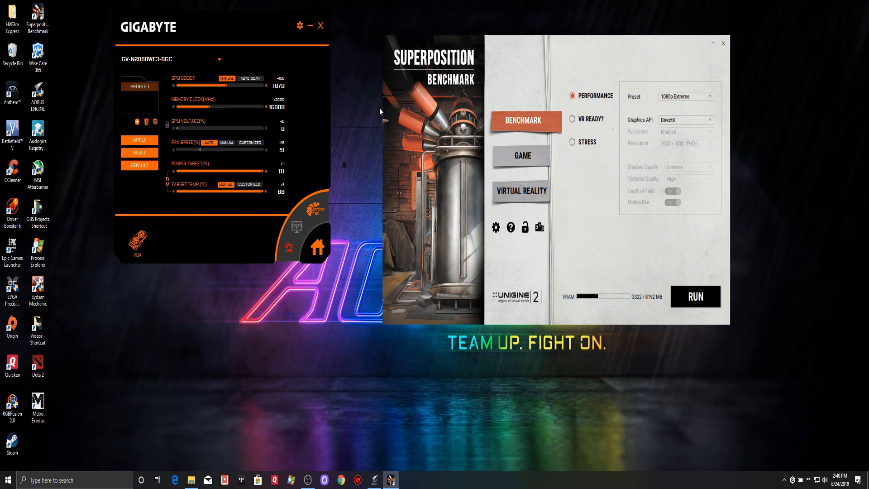
mouse_move(531, 106)
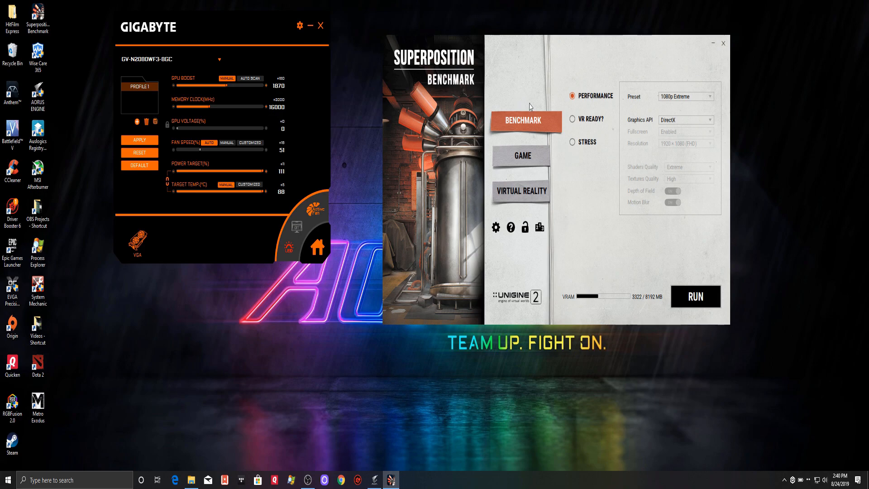
mouse_move(407, 94)
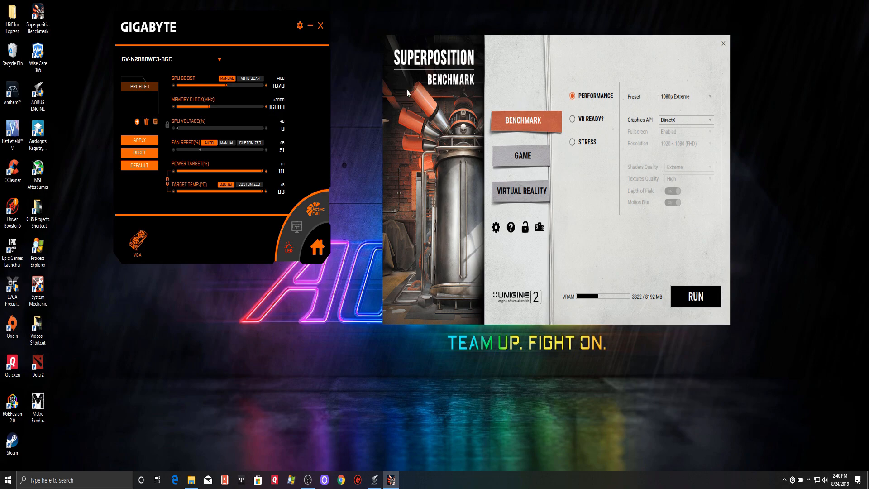
mouse_move(286, 67)
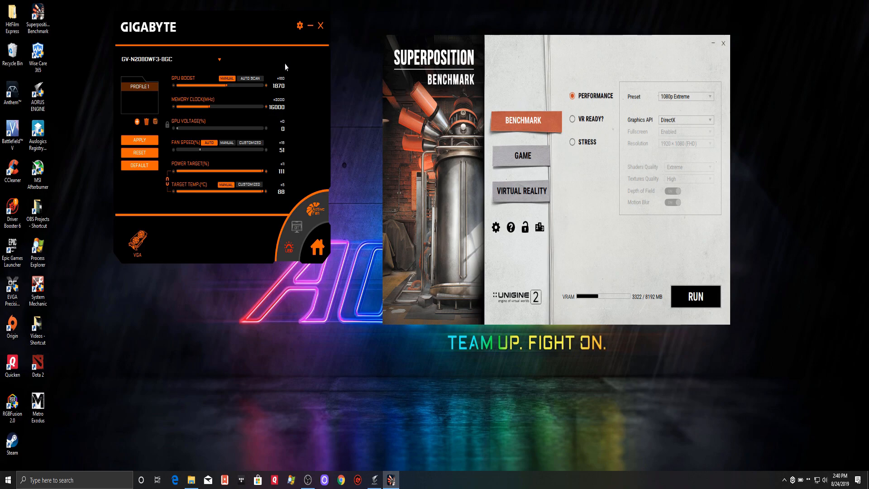
mouse_move(313, 73)
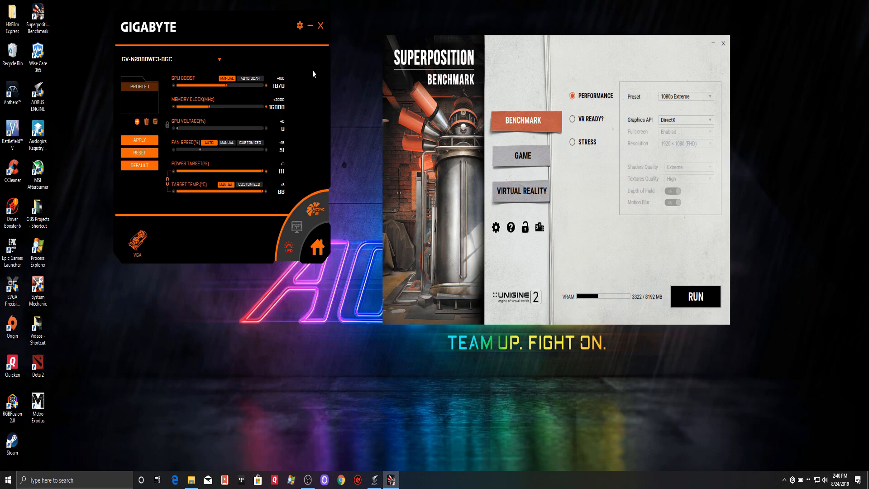
mouse_move(338, 57)
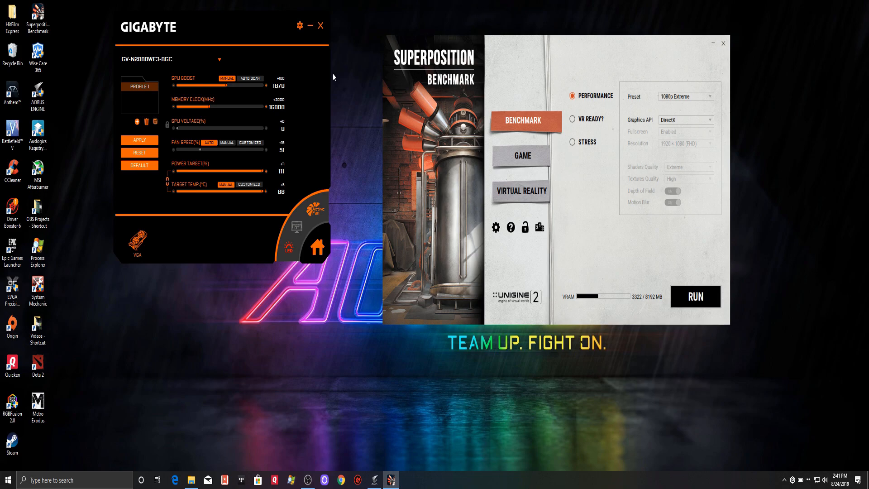
mouse_move(334, 72)
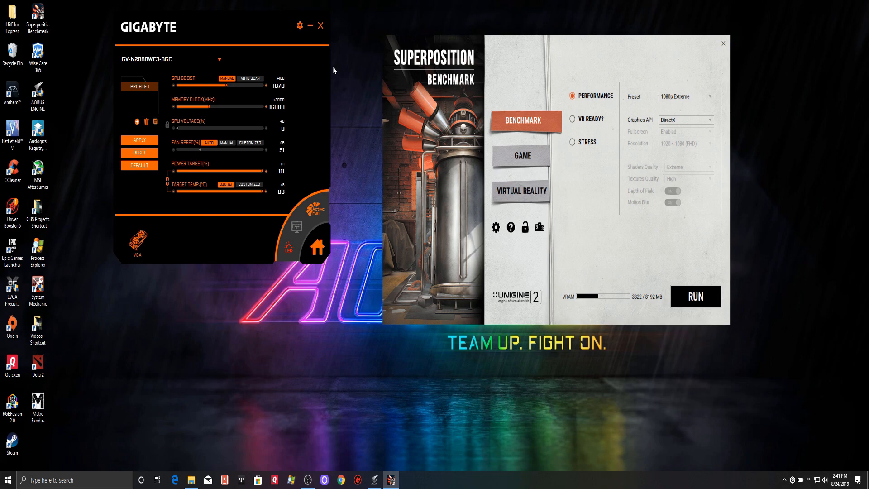
mouse_move(352, 140)
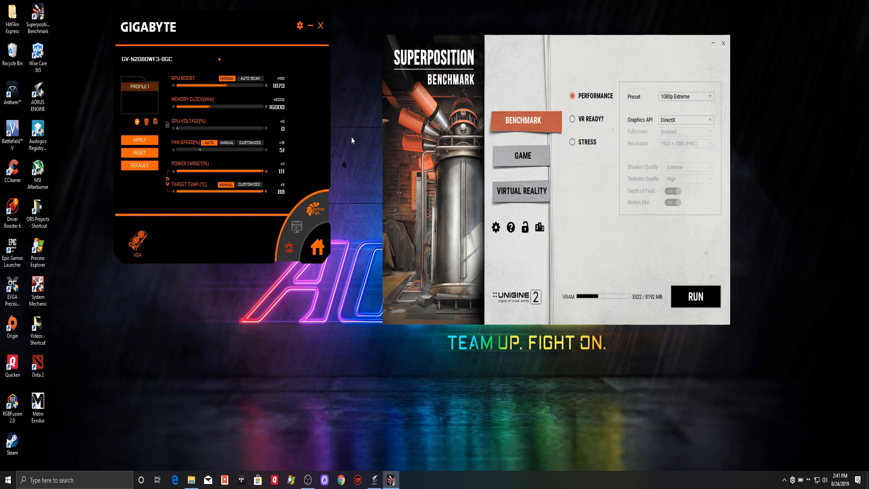
mouse_move(377, 112)
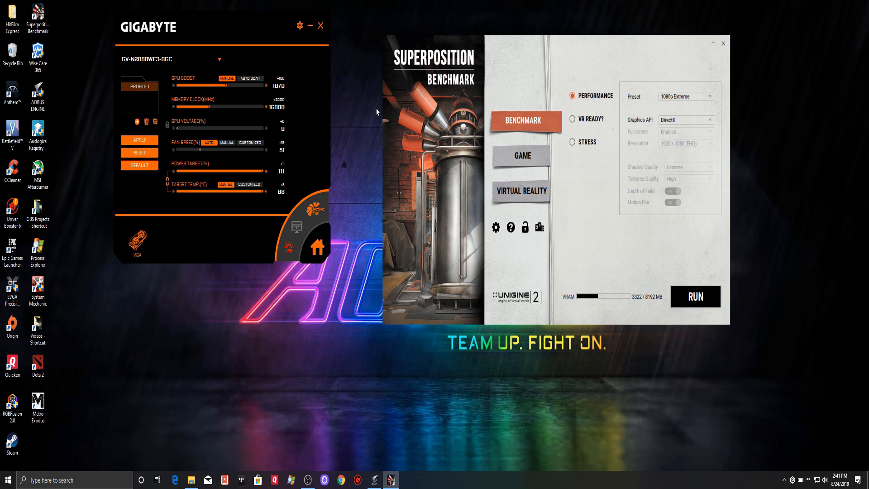
mouse_move(237, 53)
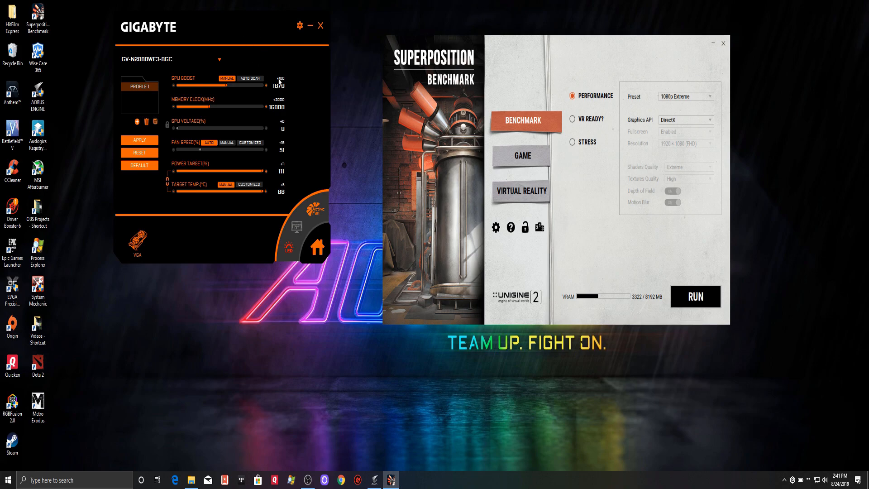
- Start the Superposition 1080p Extreme benchmark run
click(695, 296)
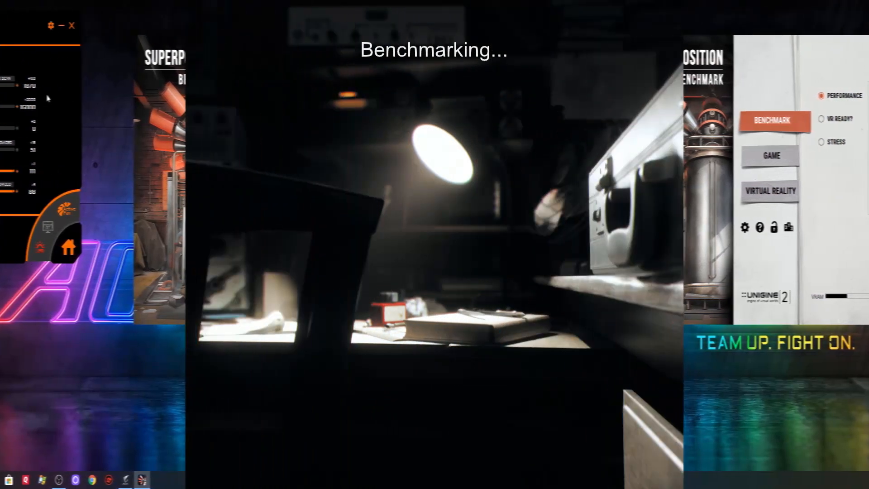